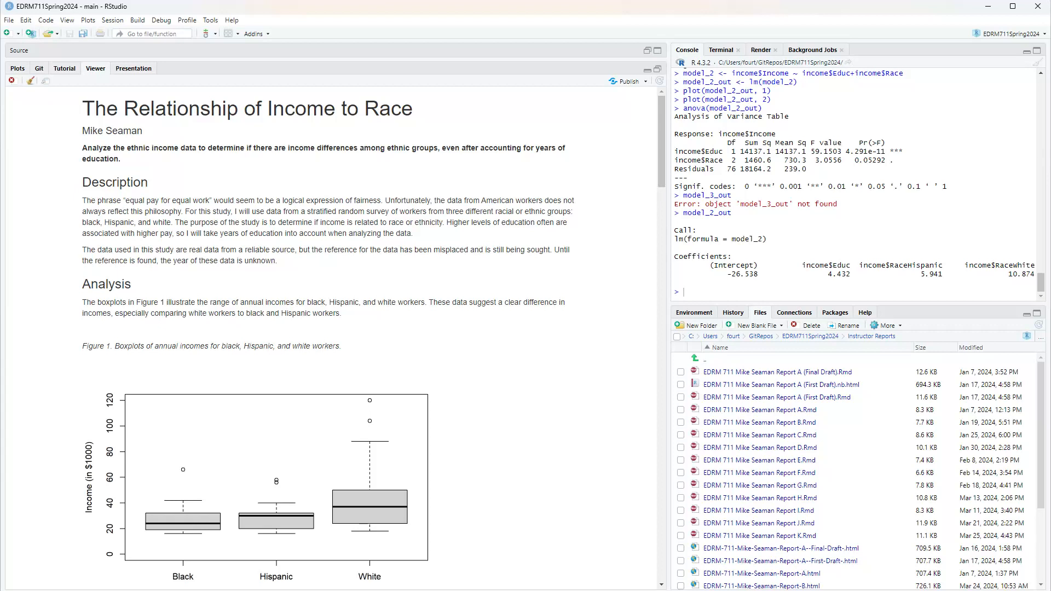
mouse_move(667, 132)
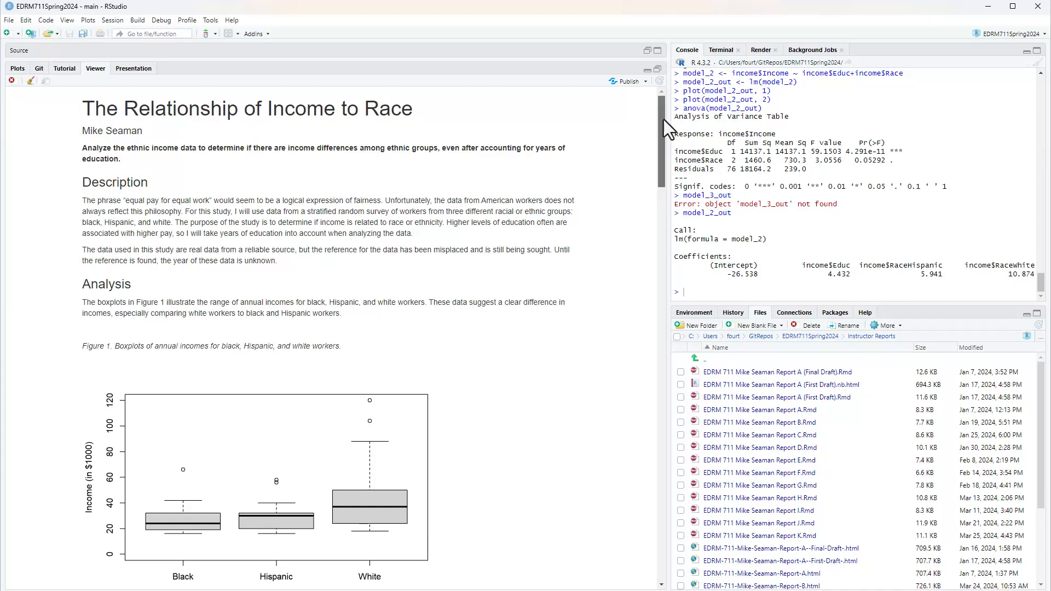
Step: Bring up the Report K.Rmd source with its data-loading code and boxplot chunk
scroll(down, 3)
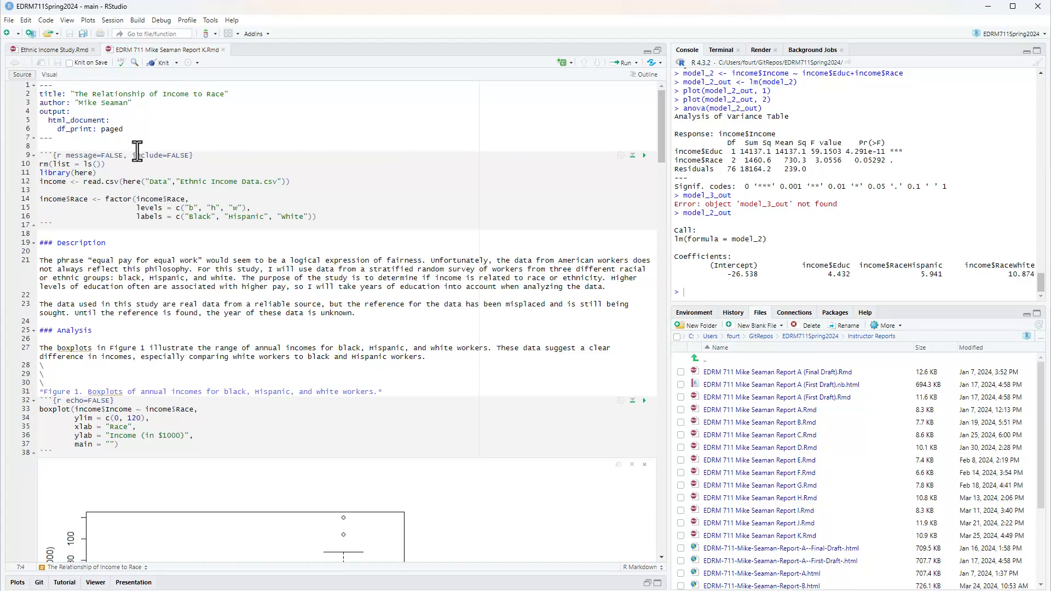
mouse_move(165, 71)
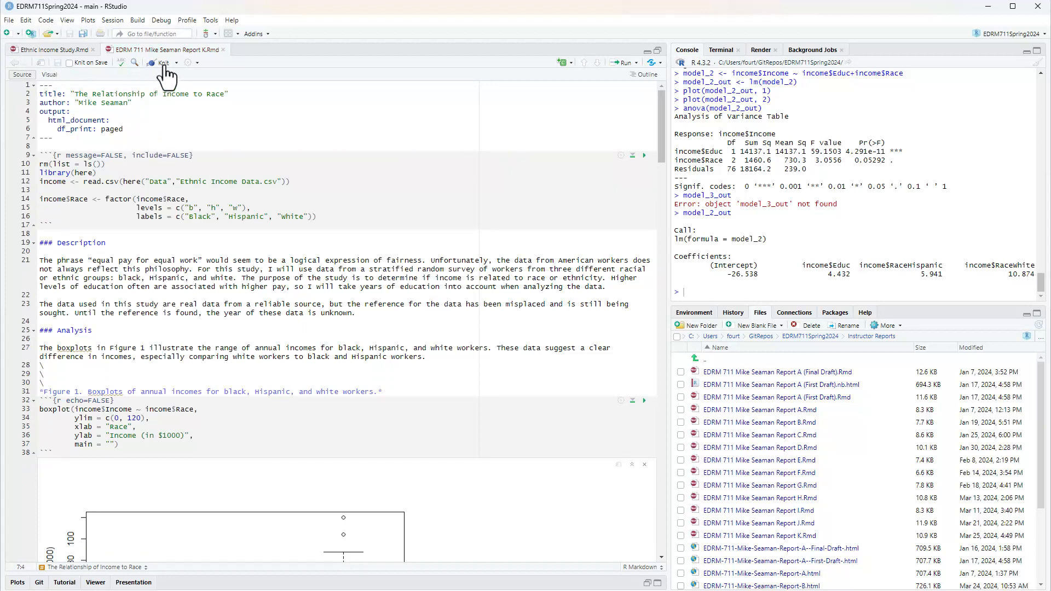
Step: Knit the report to HTML so the boxplot renders with a Race axis label
click(163, 63)
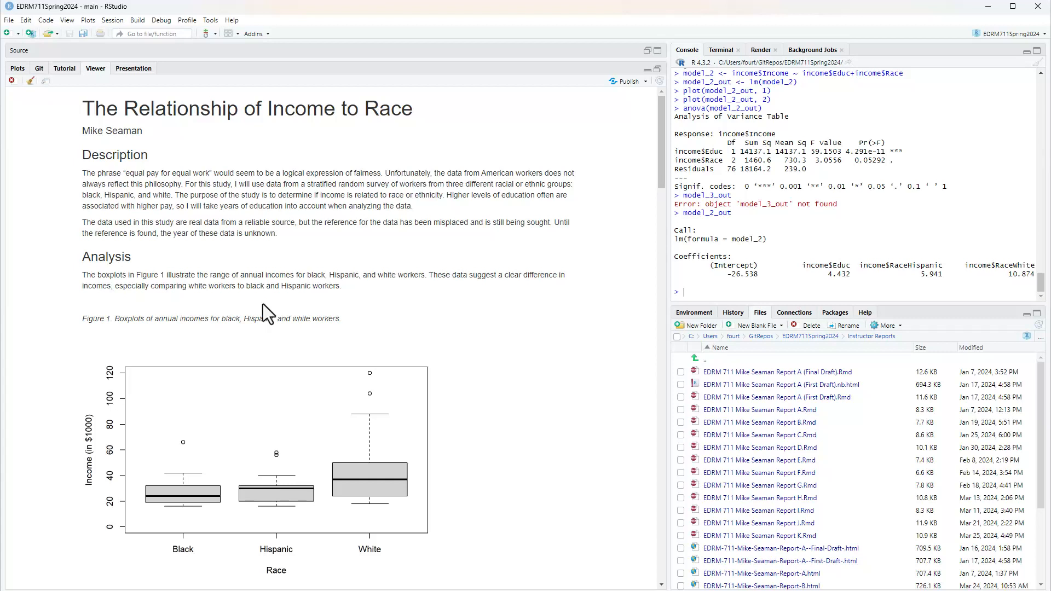
Step: Scroll the rendered report to Table 1's five-number summaries, means and standard deviations by race
scroll(down, 3)
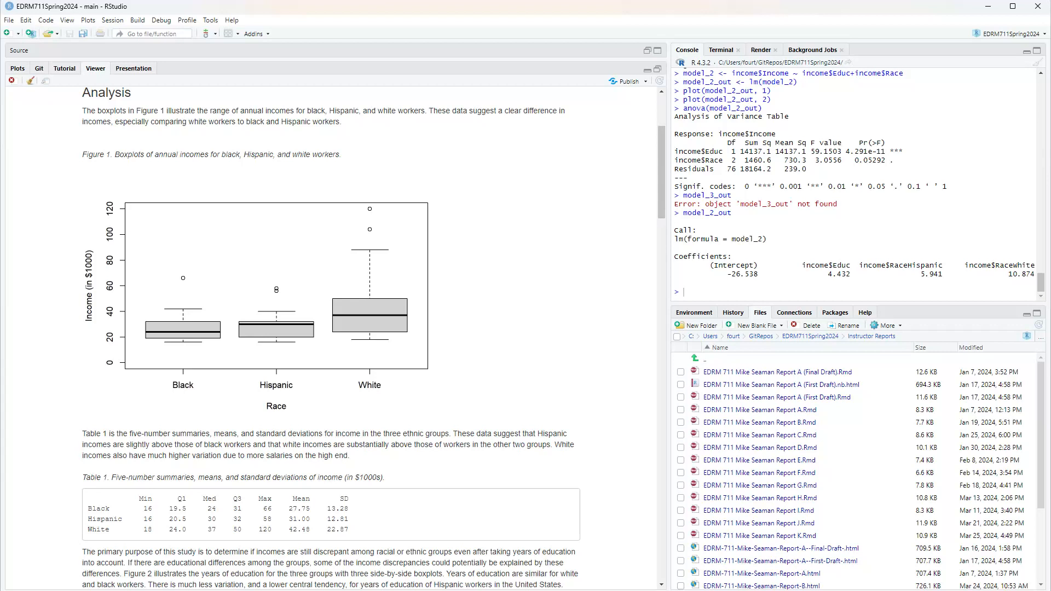
mouse_move(525, 371)
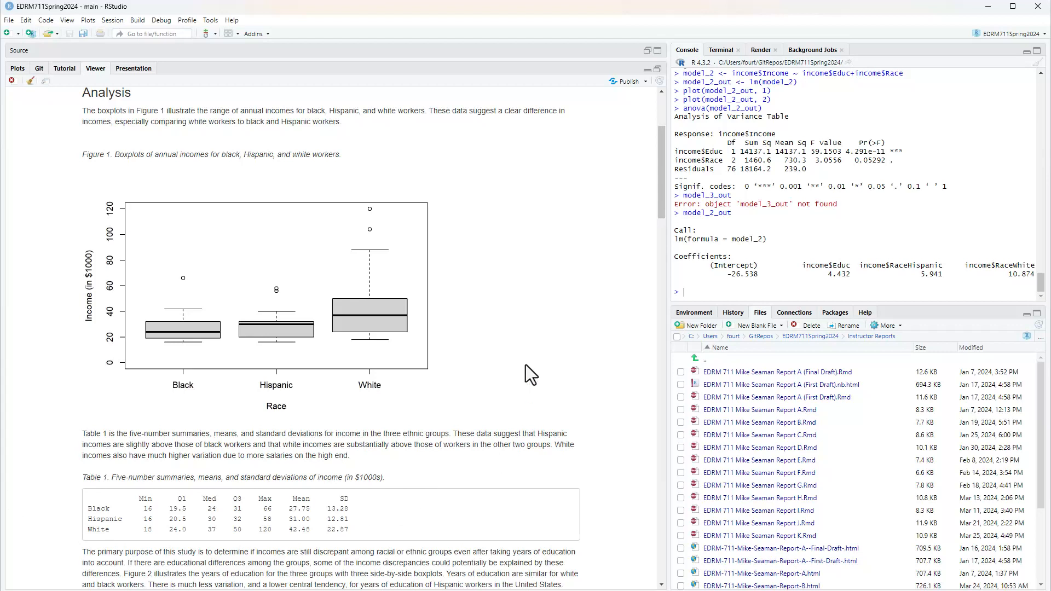
mouse_move(666, 59)
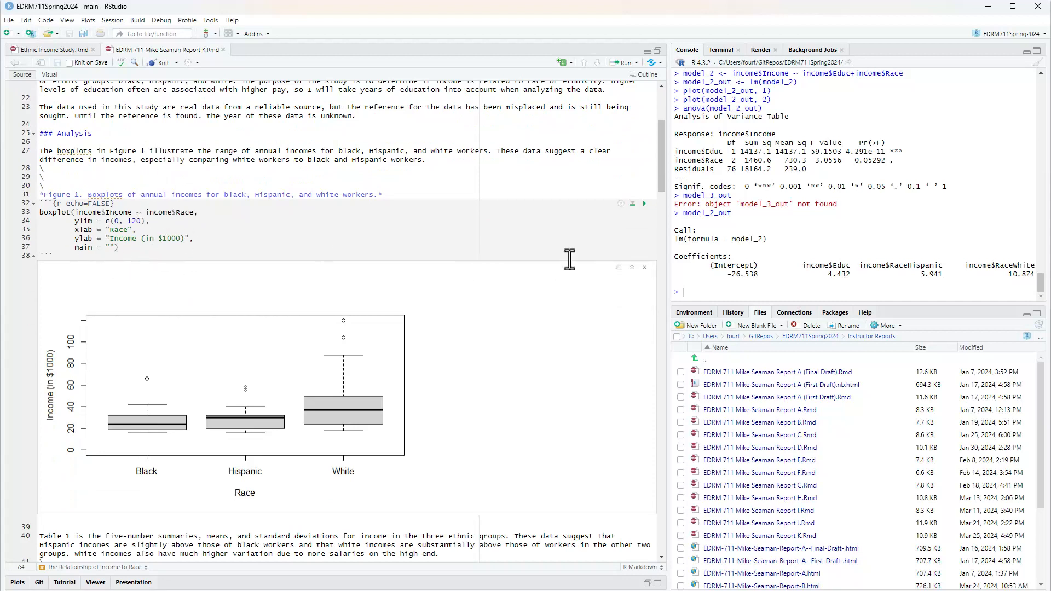
mouse_move(431, 261)
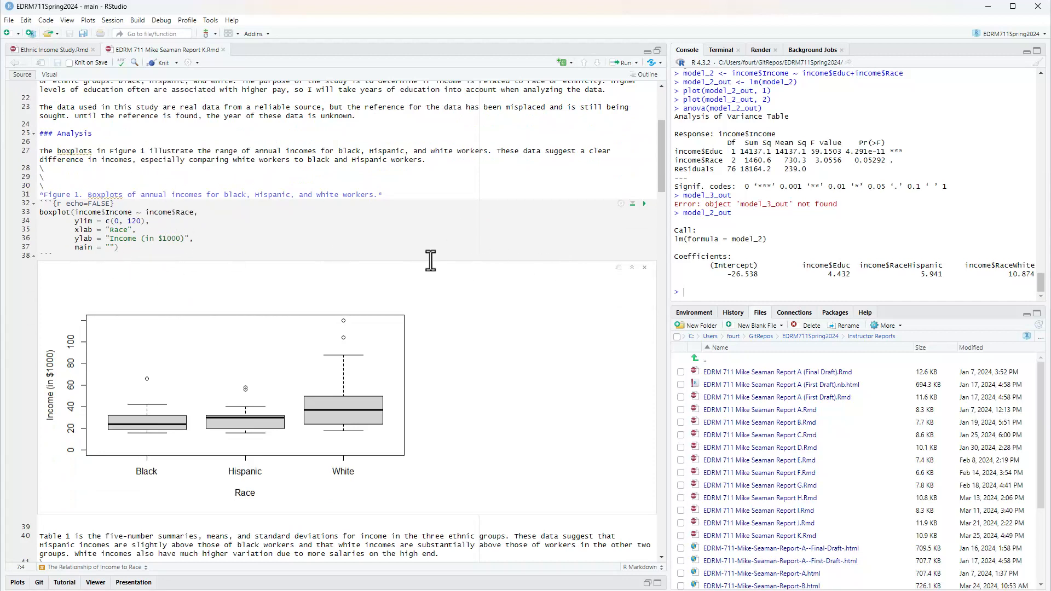
mouse_move(663, 583)
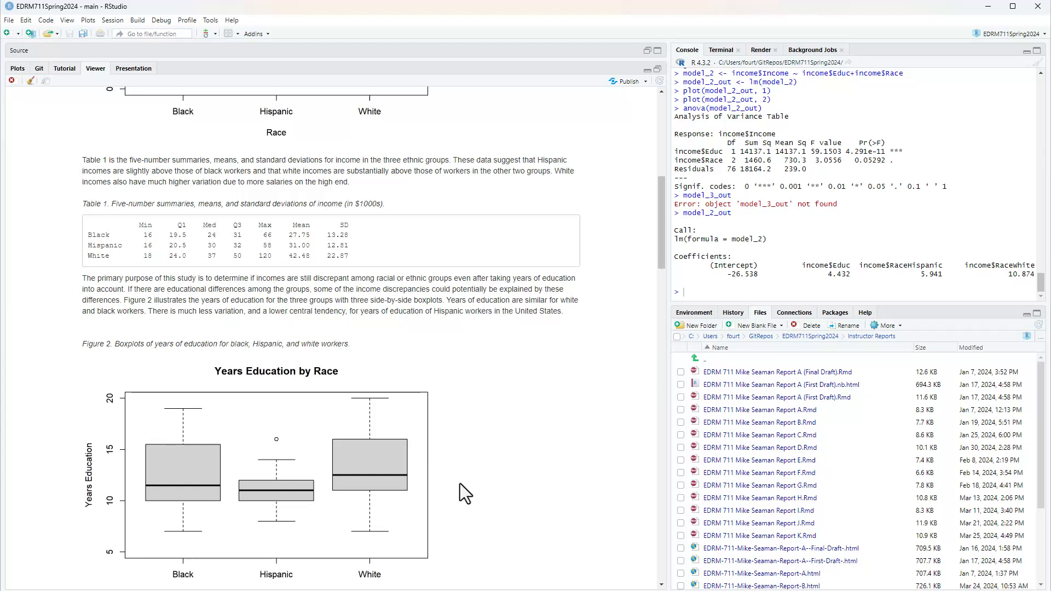
mouse_move(620, 118)
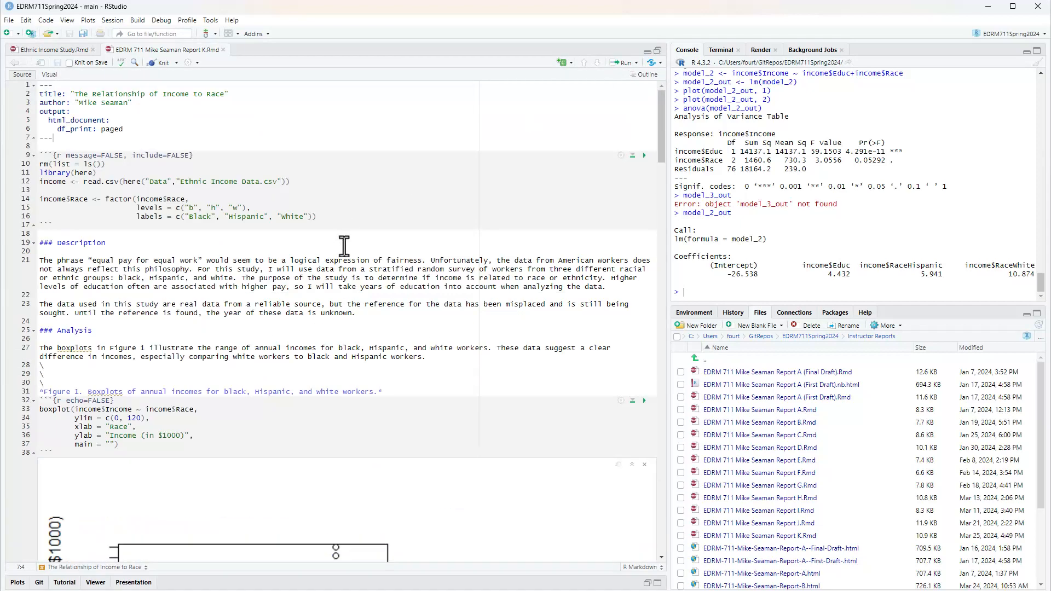
Step: Scroll the report to Figure 2's education boxplots and Table 2's education statistics
scroll(down, 3)
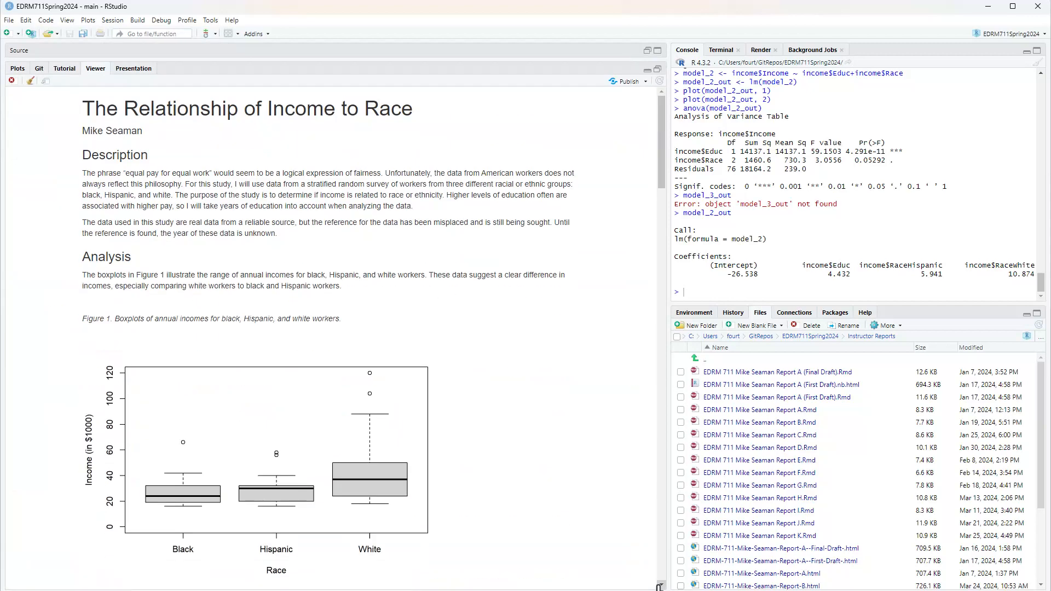
scroll(down, 3)
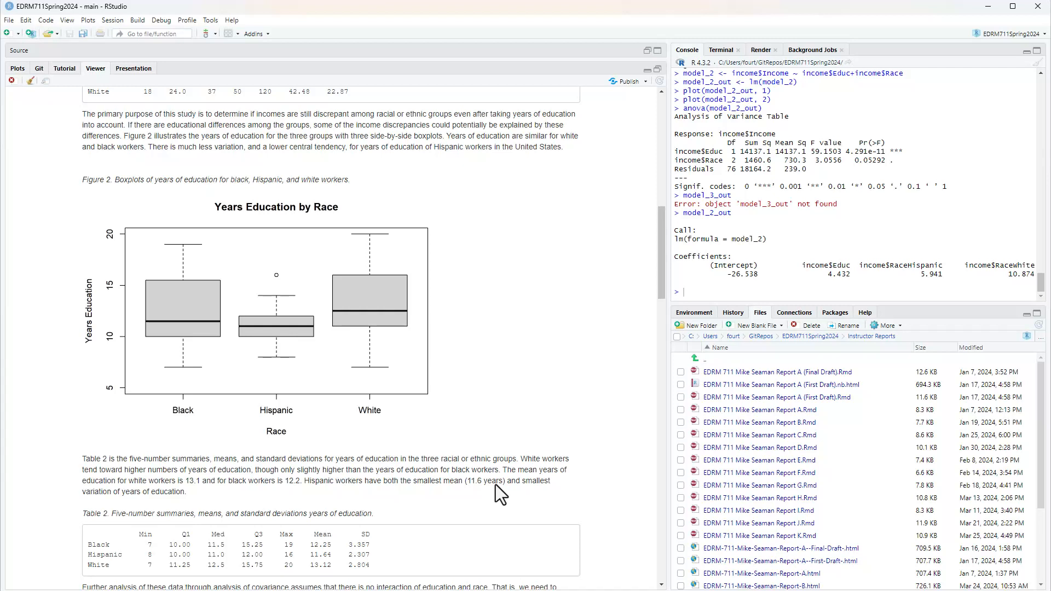
mouse_move(451, 319)
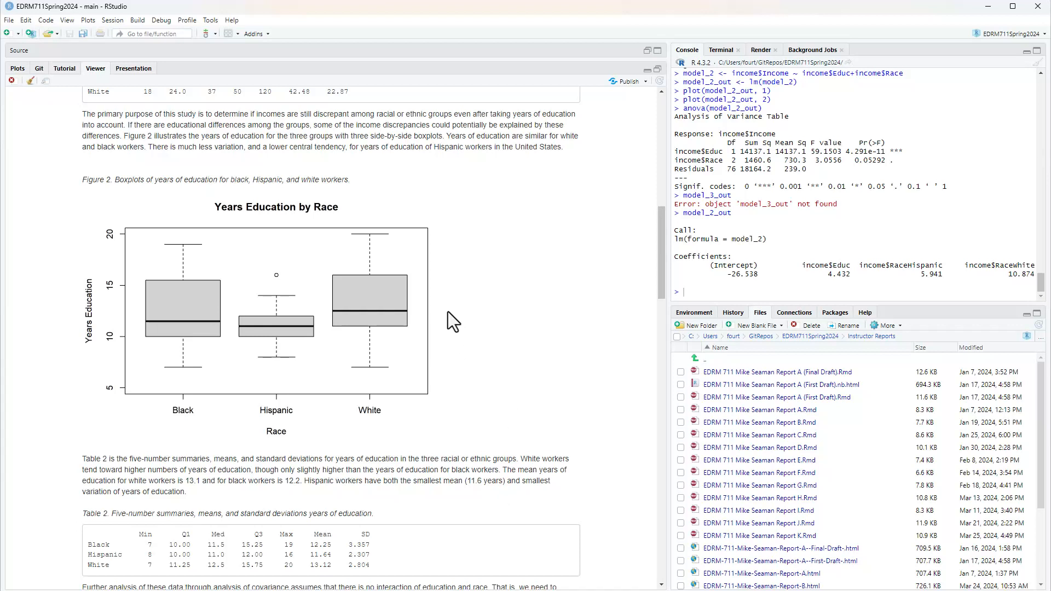
mouse_move(567, 242)
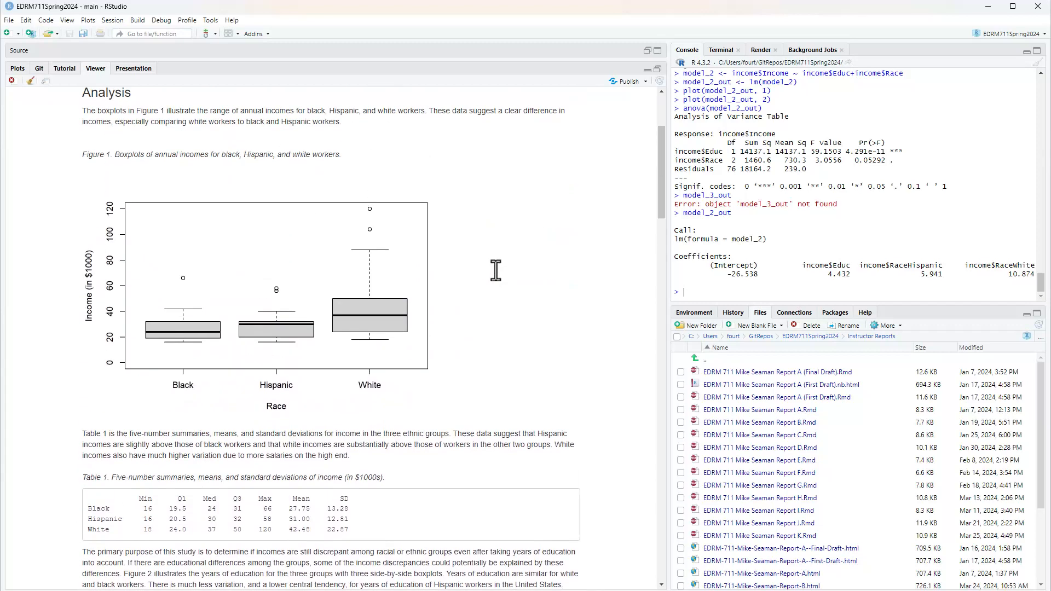
mouse_move(303, 356)
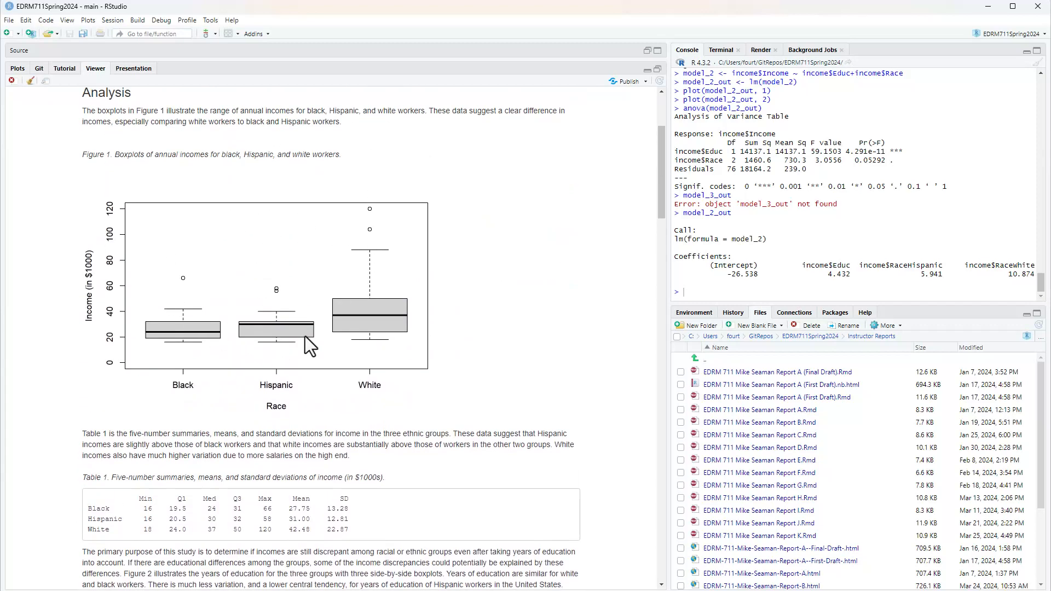
mouse_move(377, 328)
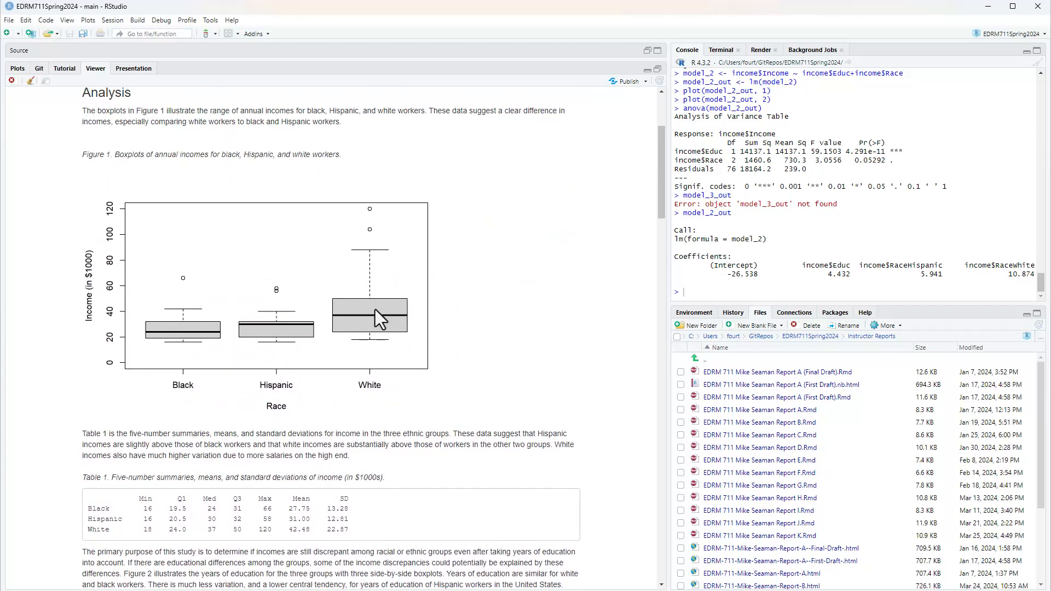
mouse_move(339, 331)
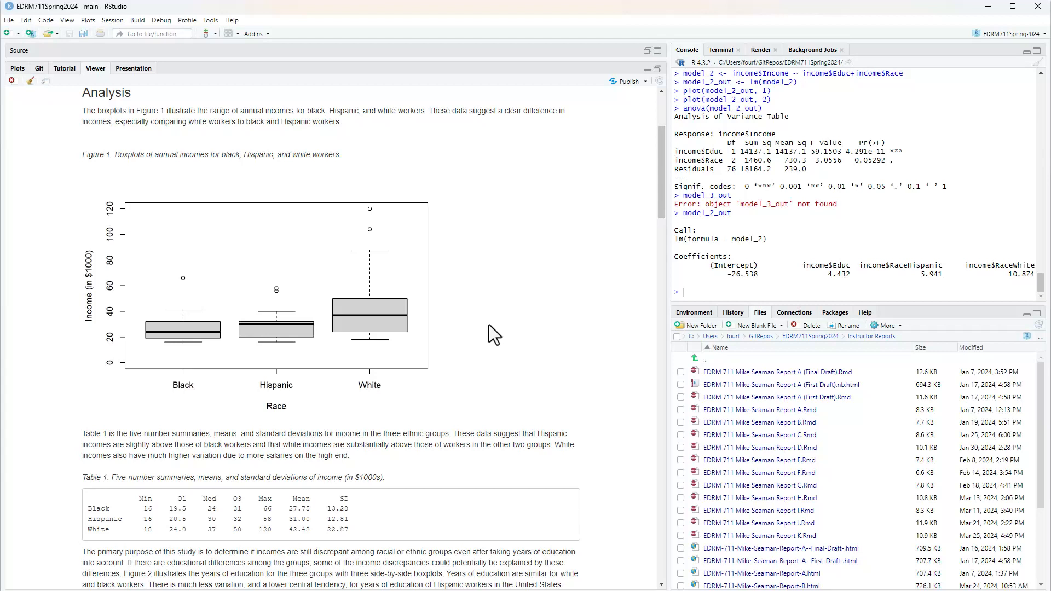
Step: Scroll the rendered report down to Figure 3, the residuals-versus-fitted plot for the income model
scroll(down, 3)
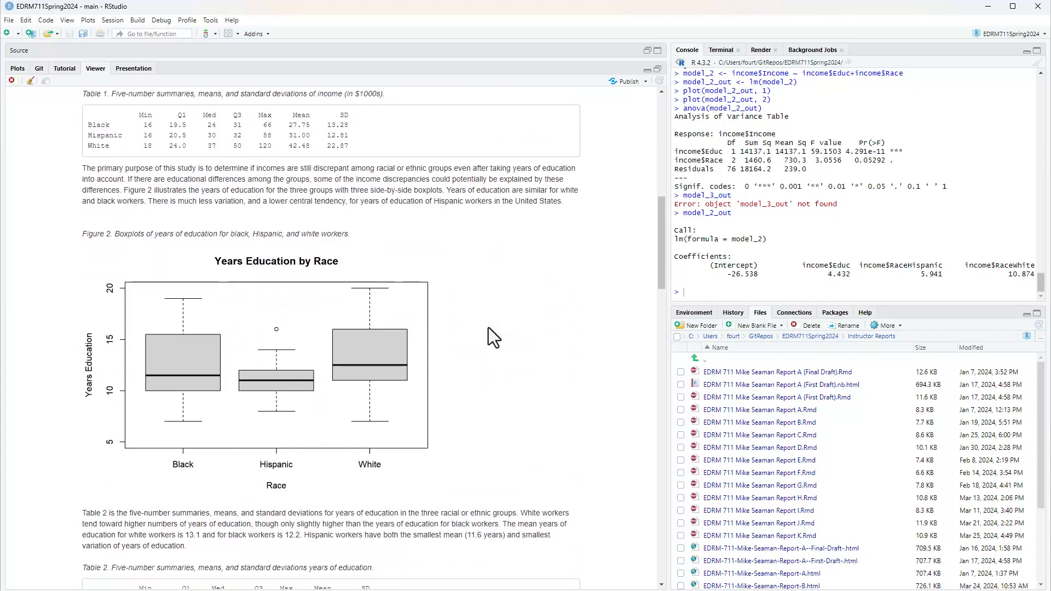
scroll(down, 3)
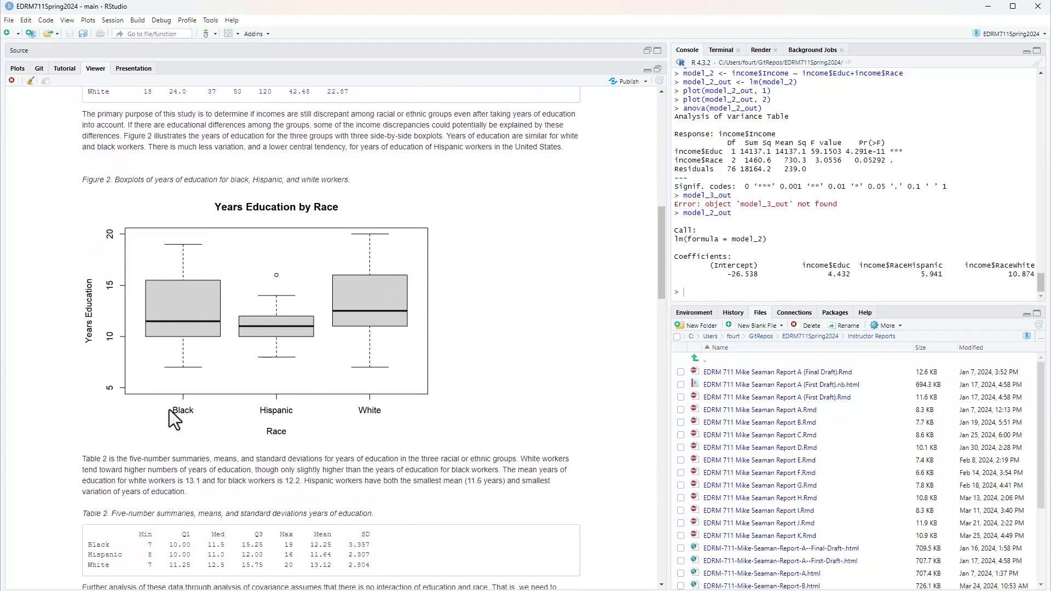
mouse_move(509, 350)
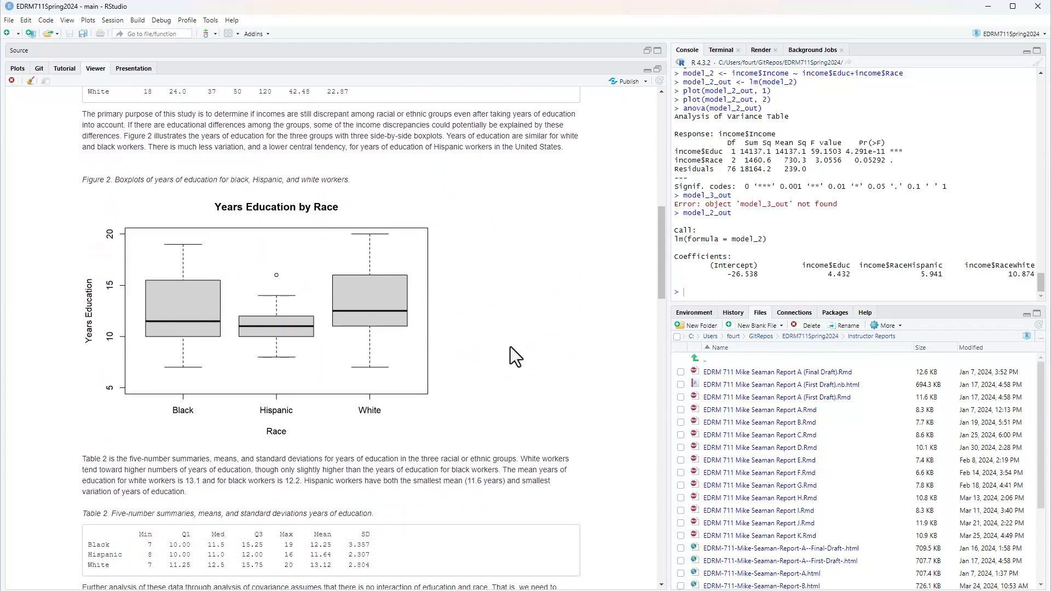
mouse_move(346, 433)
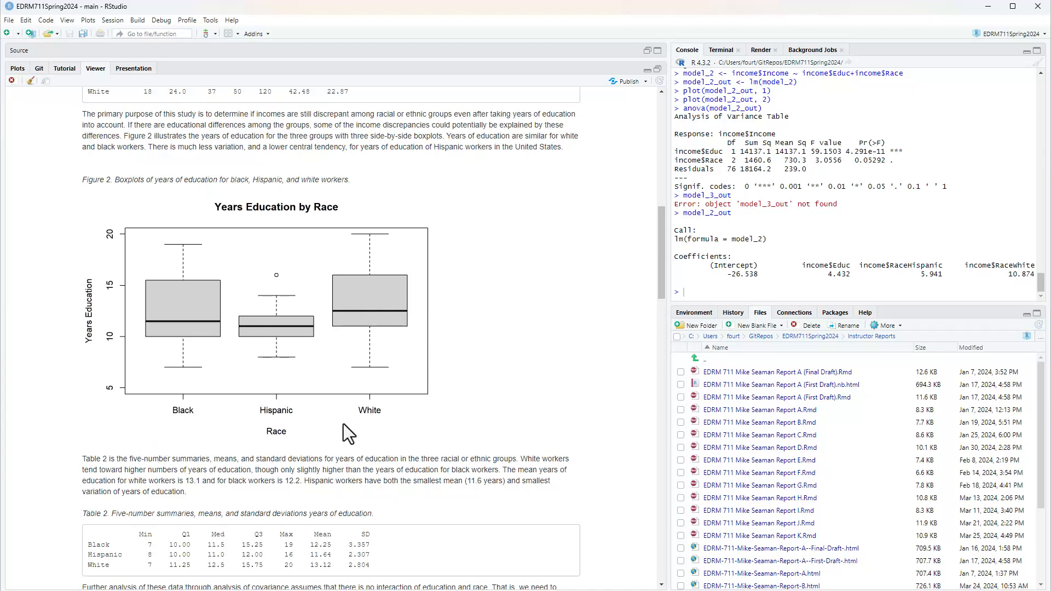
mouse_move(476, 427)
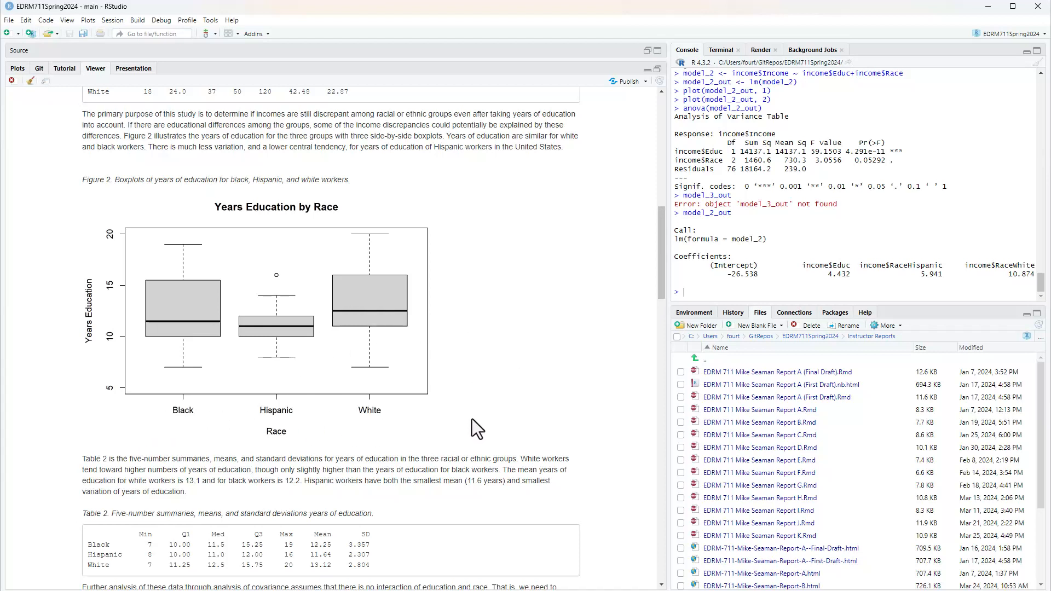
scroll(down, 3)
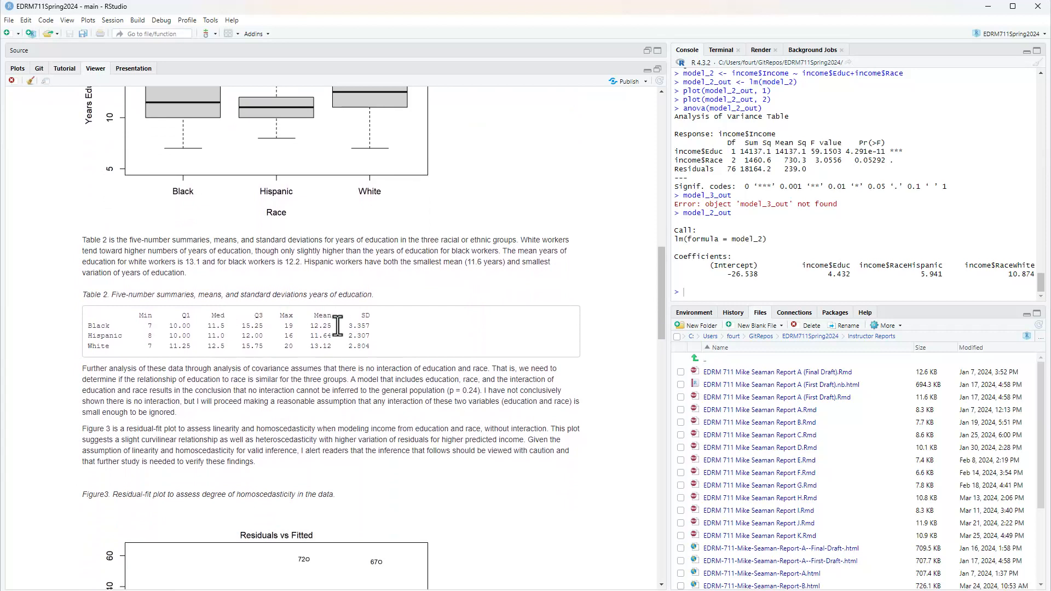
mouse_move(241, 345)
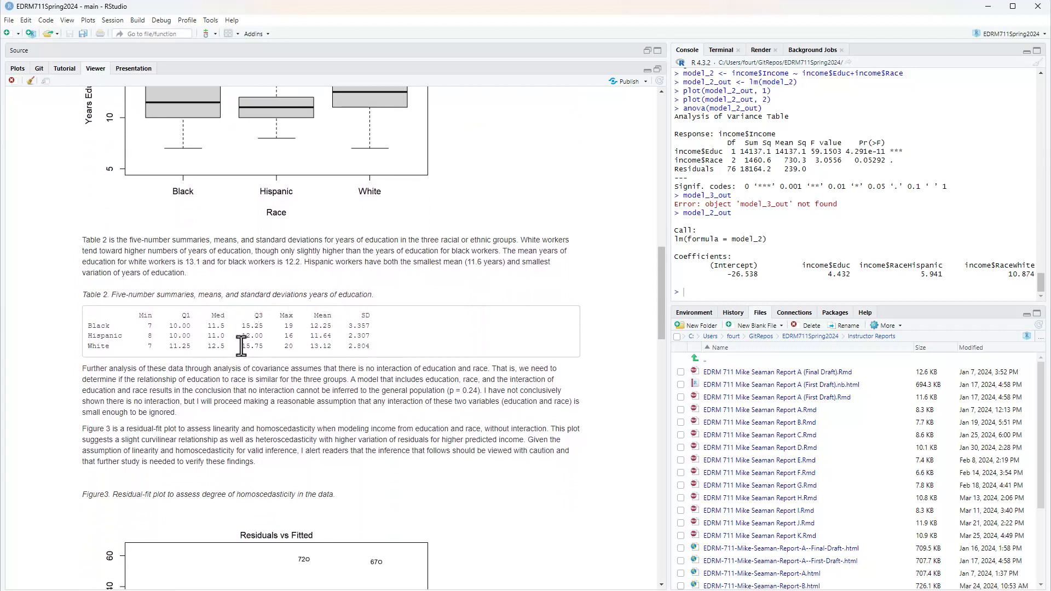
scroll(down, 3)
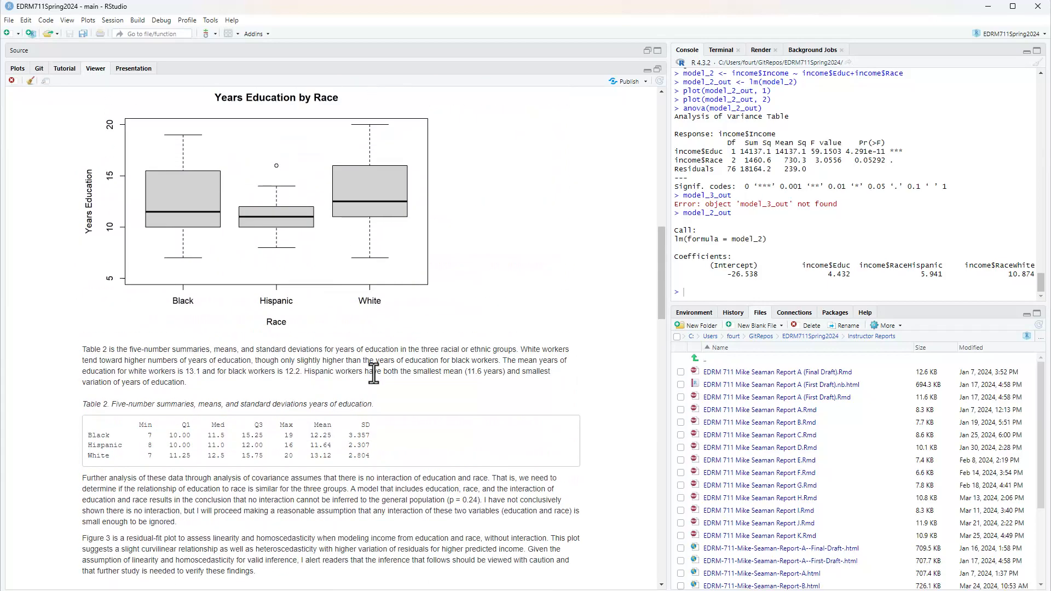
scroll(down, 3)
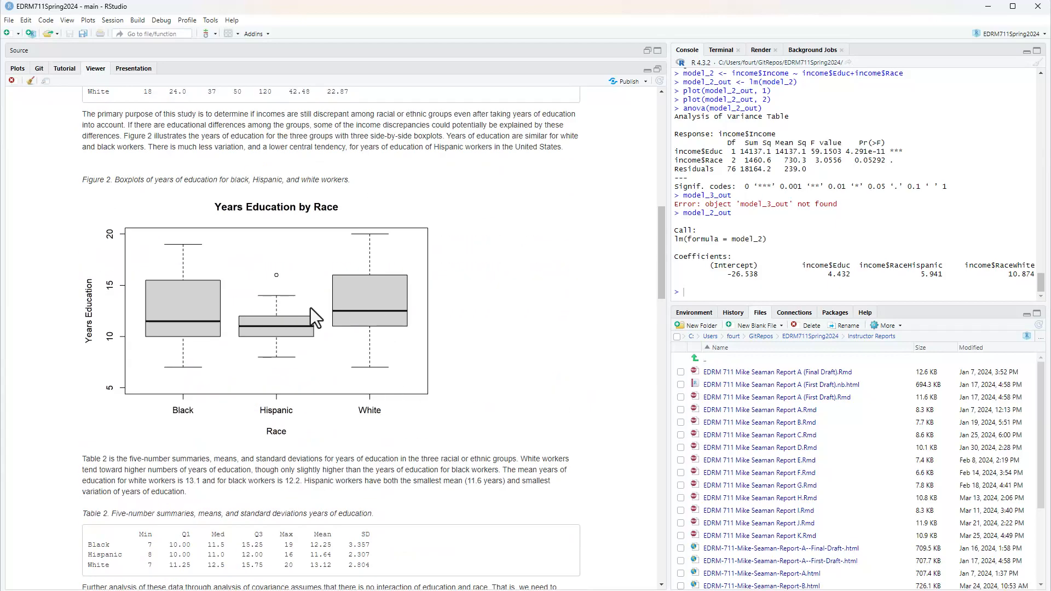
scroll(down, 3)
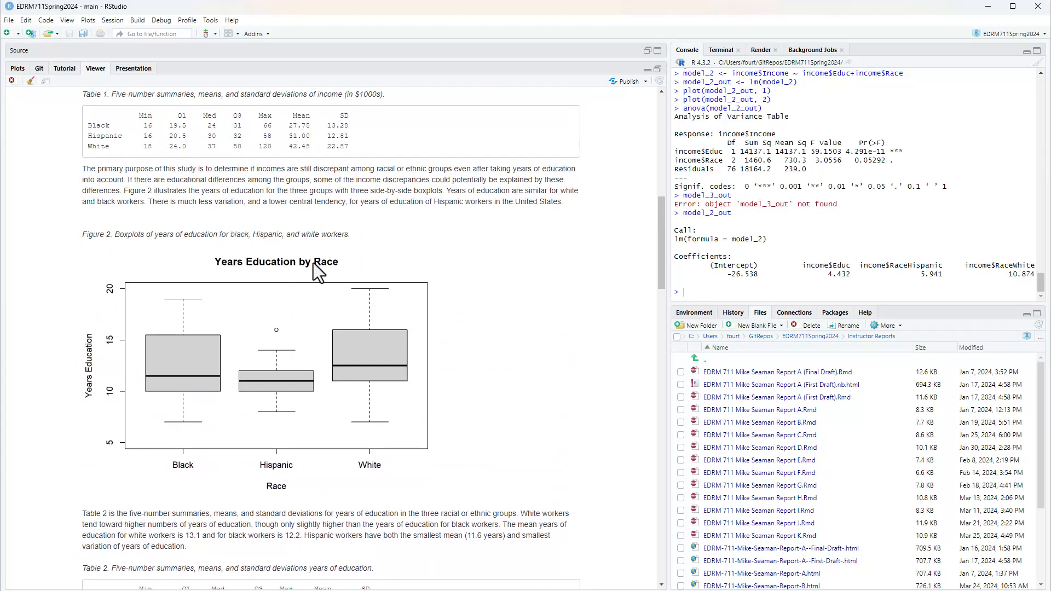
mouse_move(411, 395)
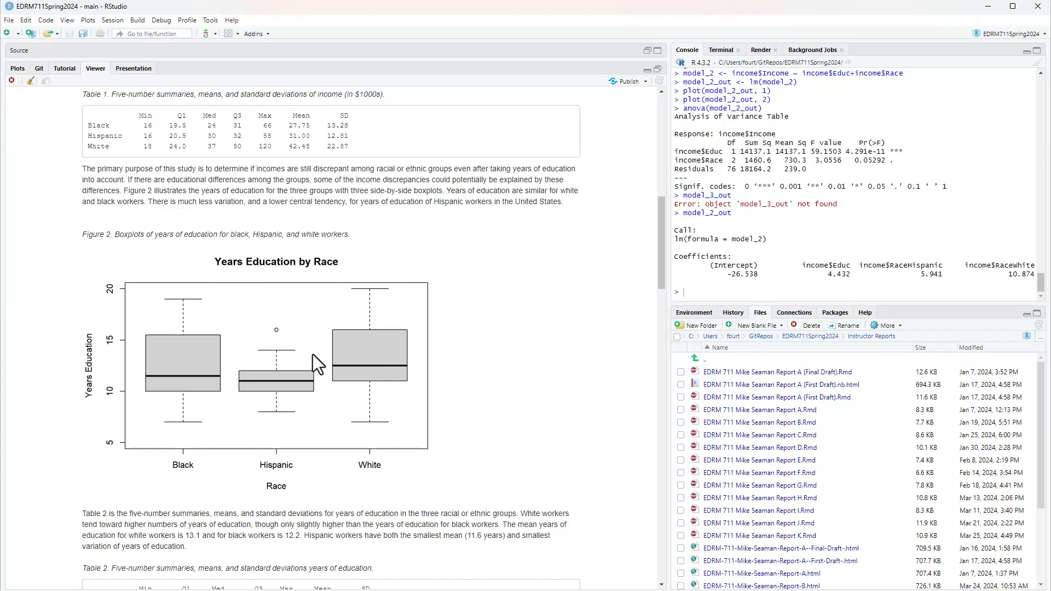
mouse_move(429, 403)
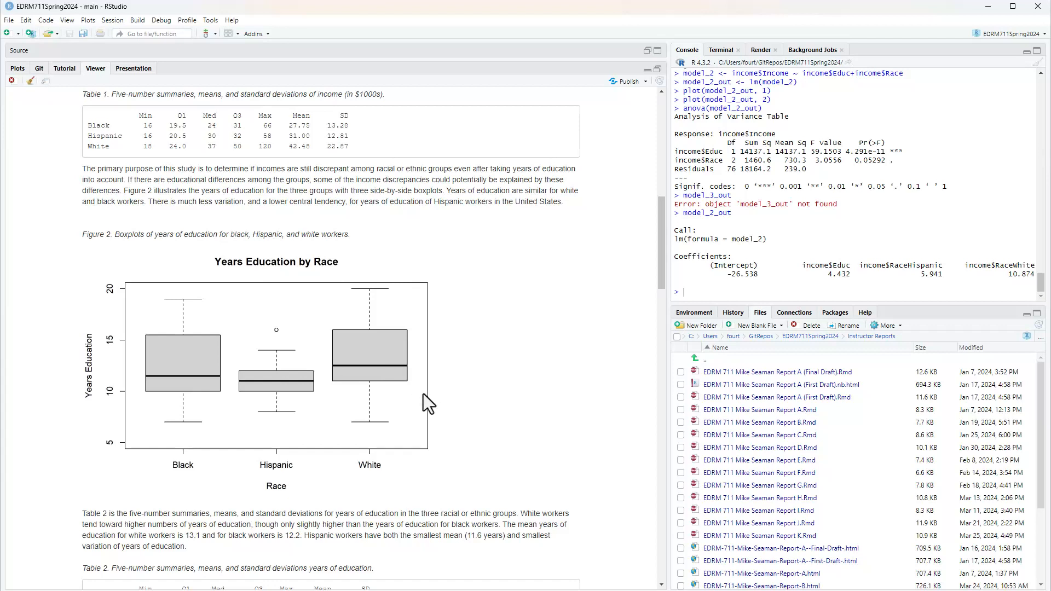
mouse_move(657, 249)
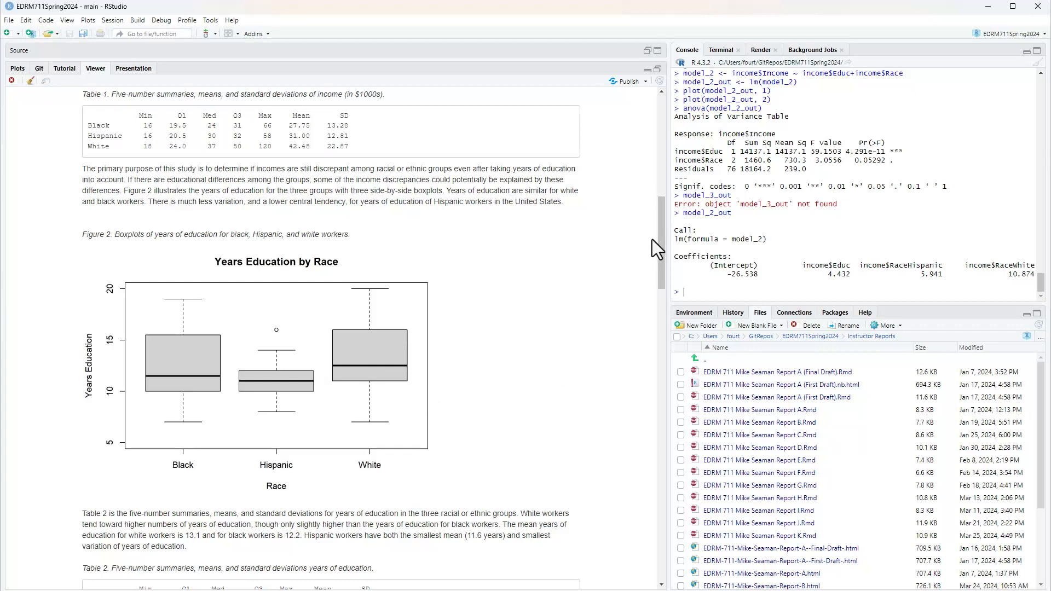
scroll(down, 3)
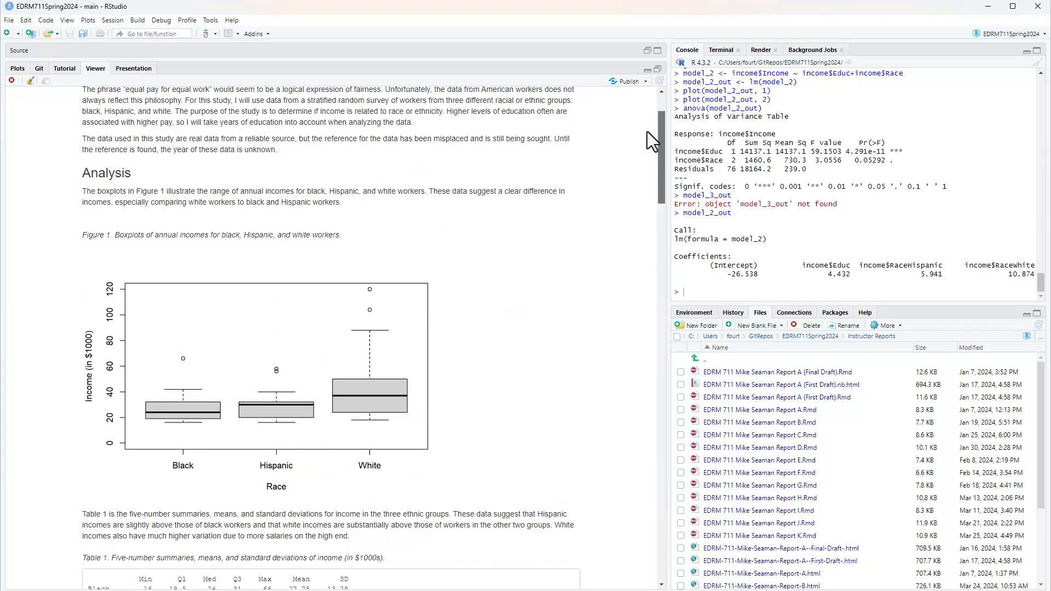
scroll(down, 3)
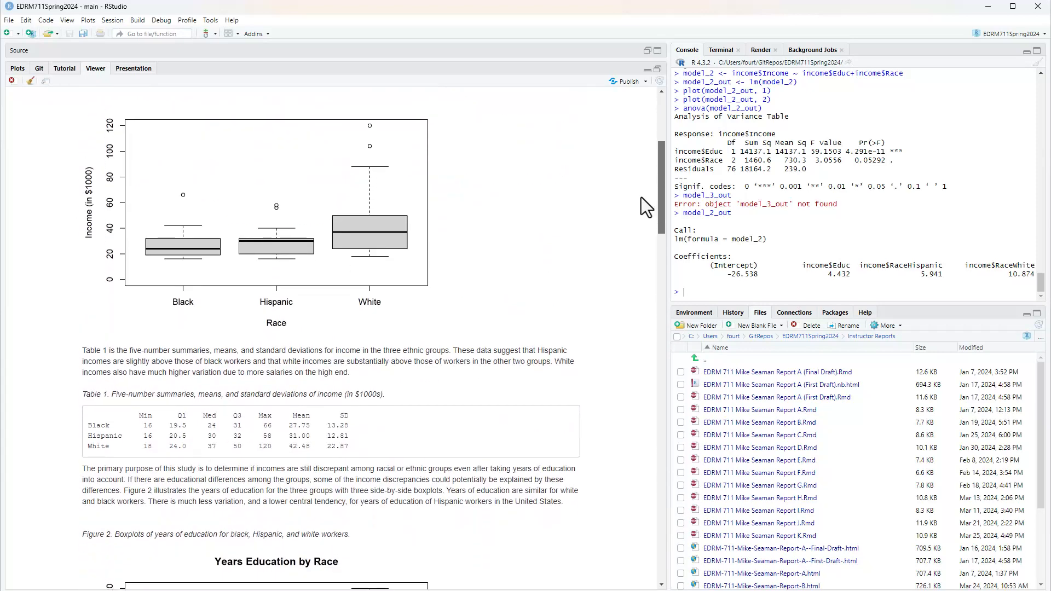
scroll(down, 3)
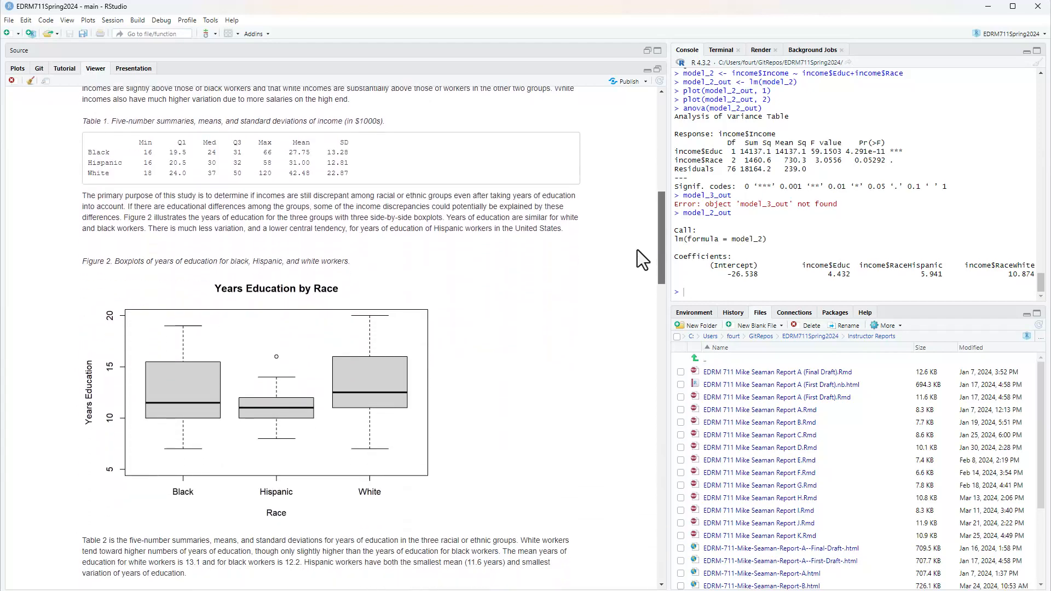
scroll(down, 3)
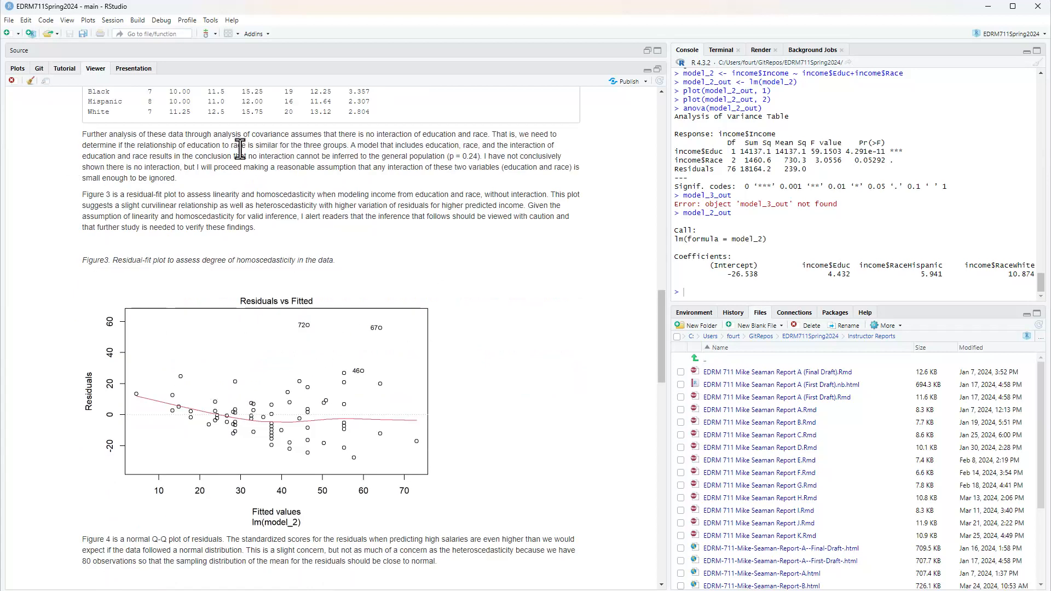
mouse_move(501, 334)
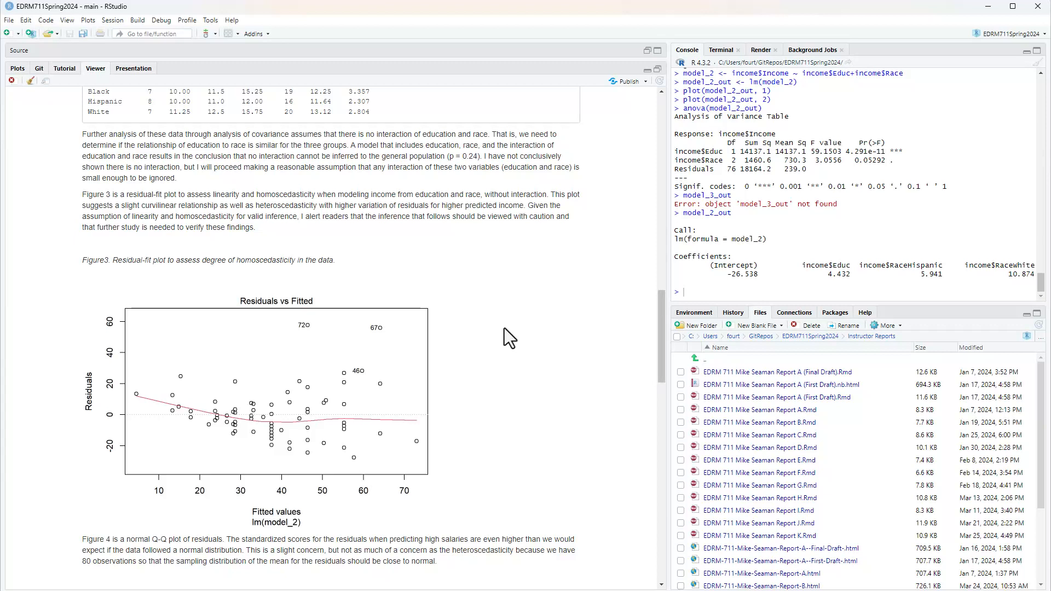
mouse_move(512, 366)
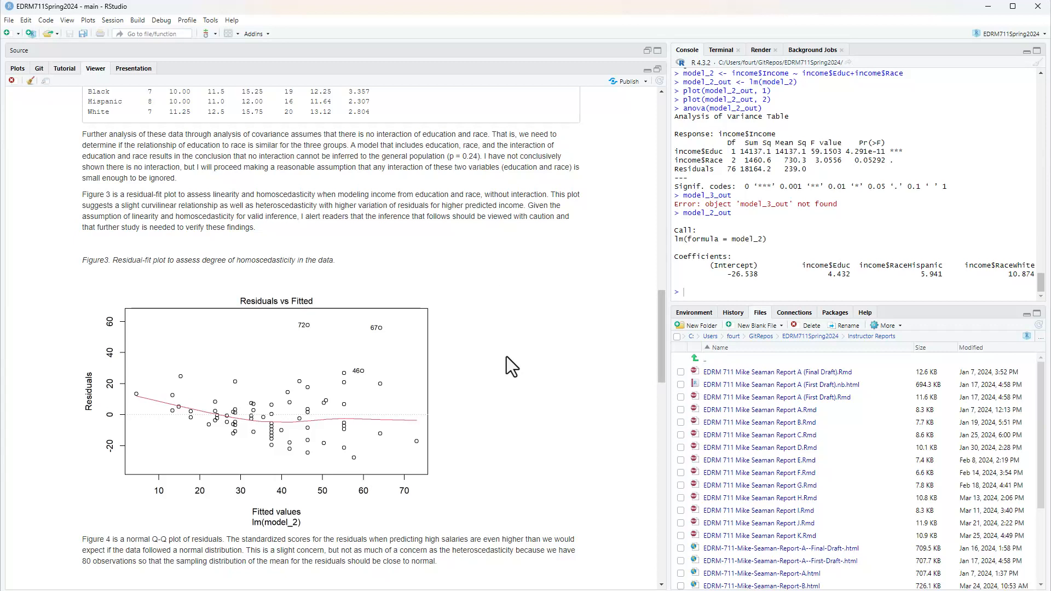
mouse_move(493, 357)
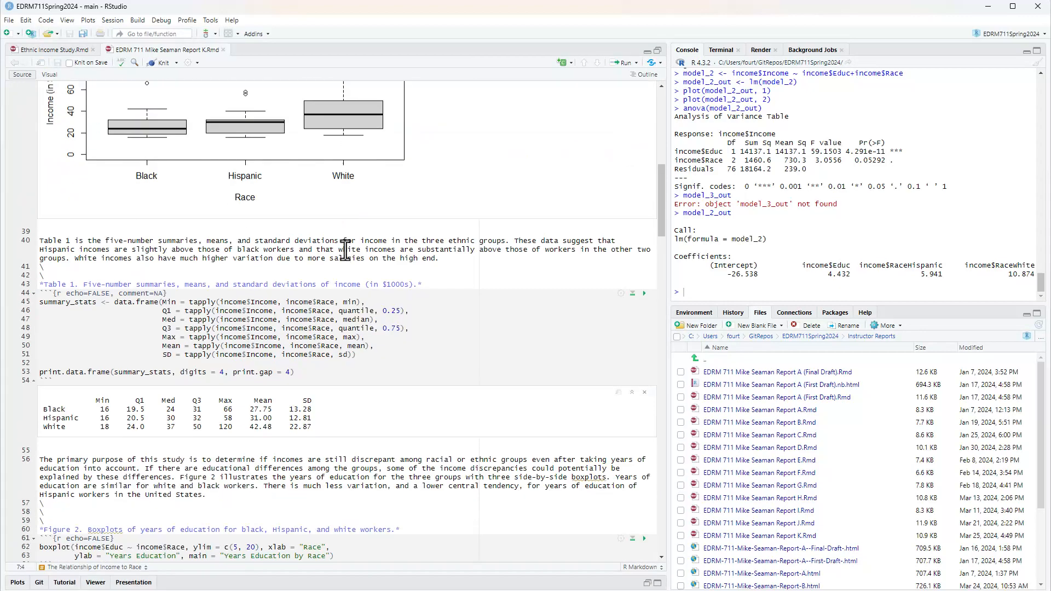
Step: Run the model_1 interaction chunk and highlight the interaction p-value 0.238 in the Console
scroll(down, 3)
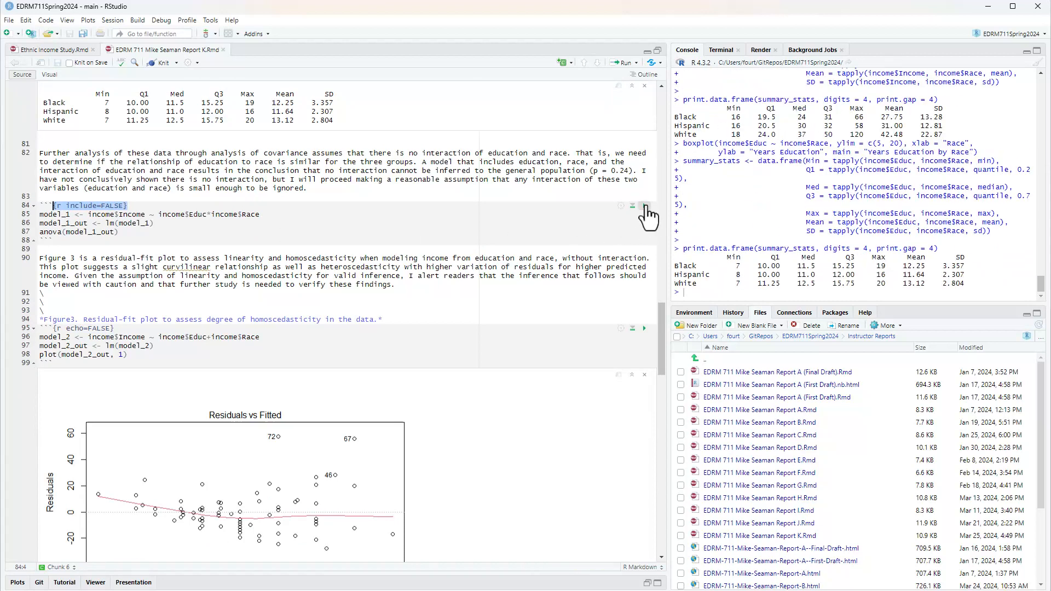
click(644, 206)
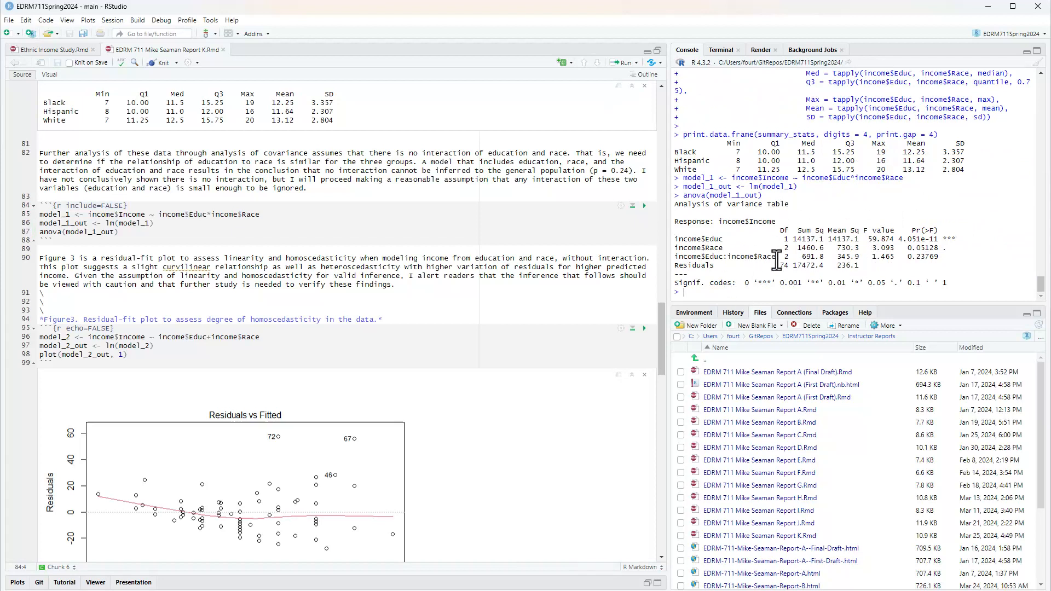
double_click(925, 257)
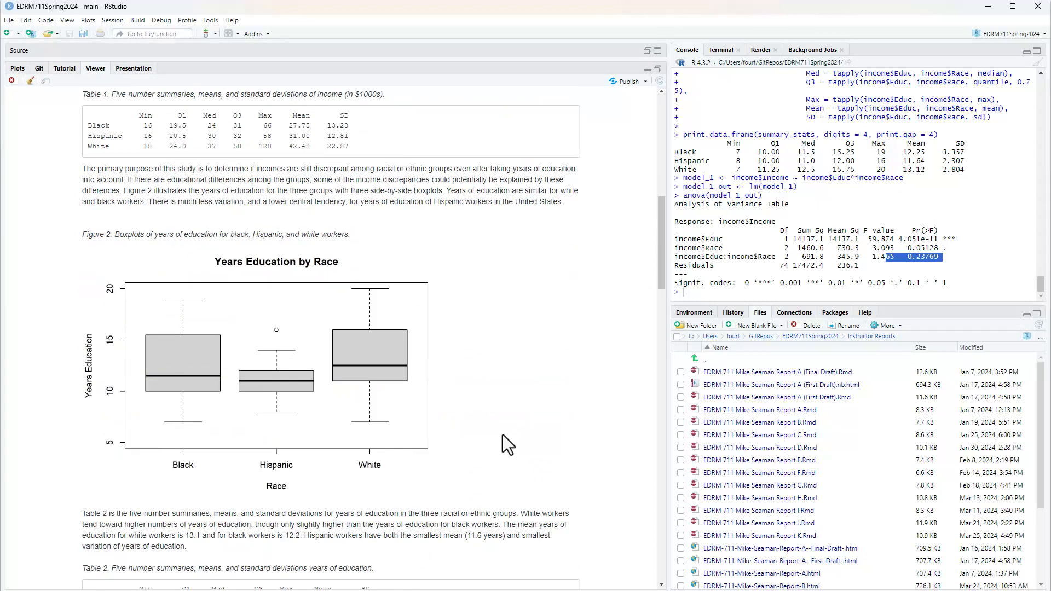
Step: Scroll past Figure 3's residual-fit plot to Figure 4's normal Q-Q plot of residuals
scroll(down, 3)
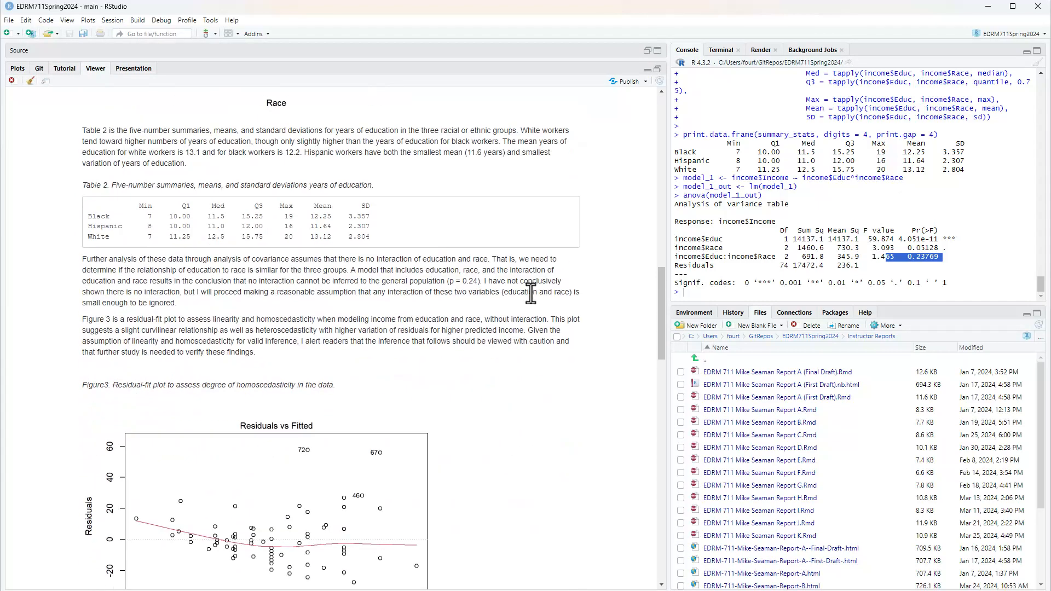
mouse_move(505, 436)
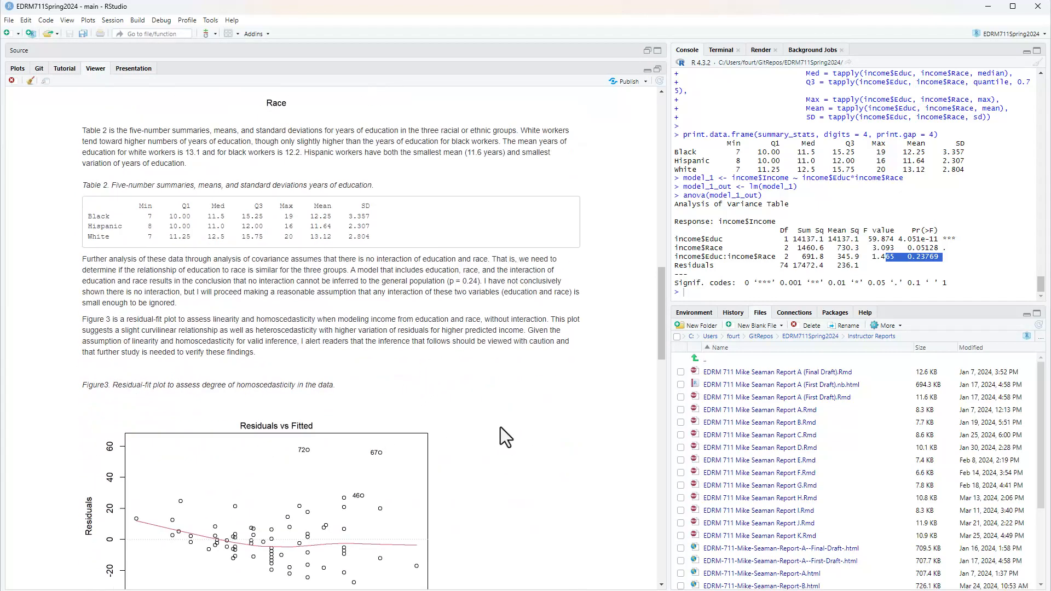
scroll(down, 3)
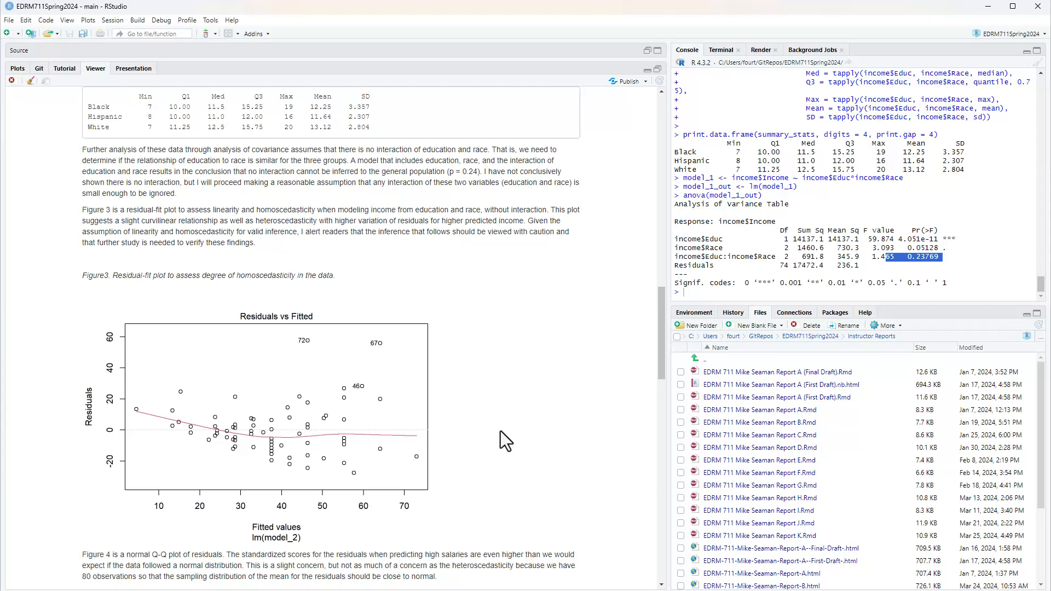
scroll(down, 3)
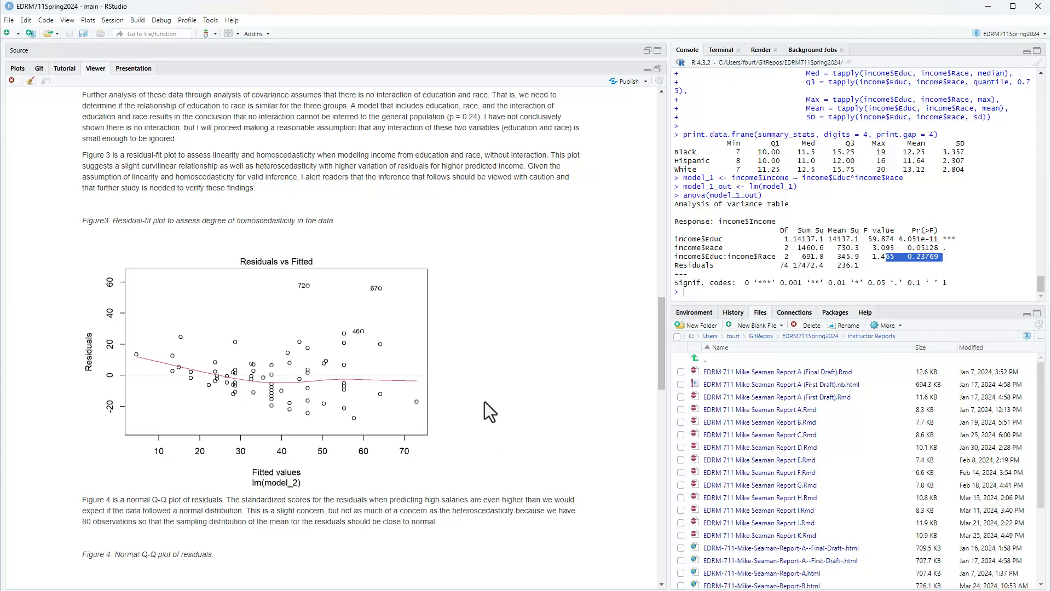
mouse_move(493, 384)
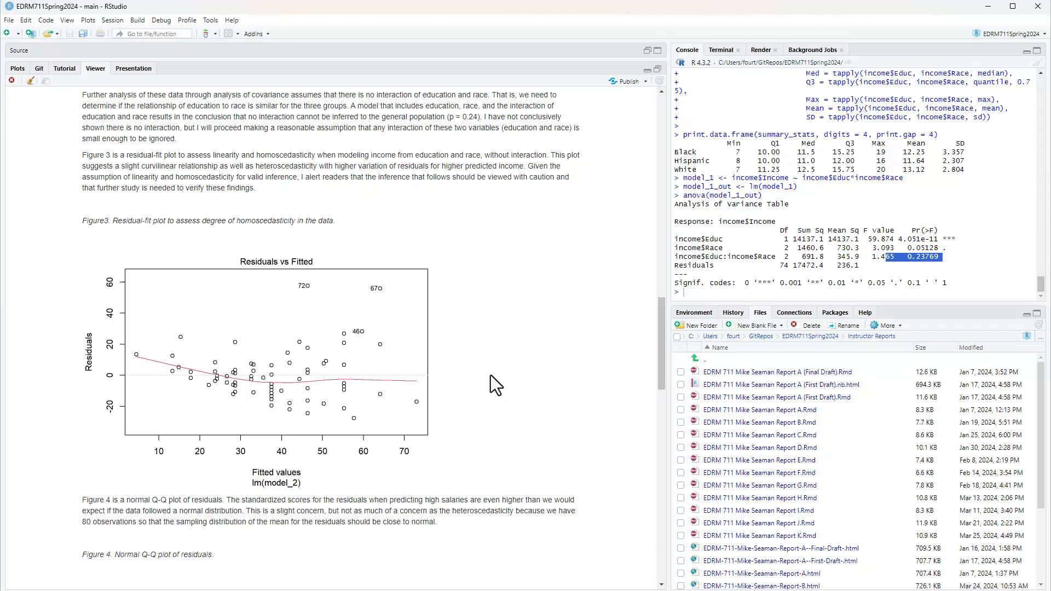
mouse_move(352, 289)
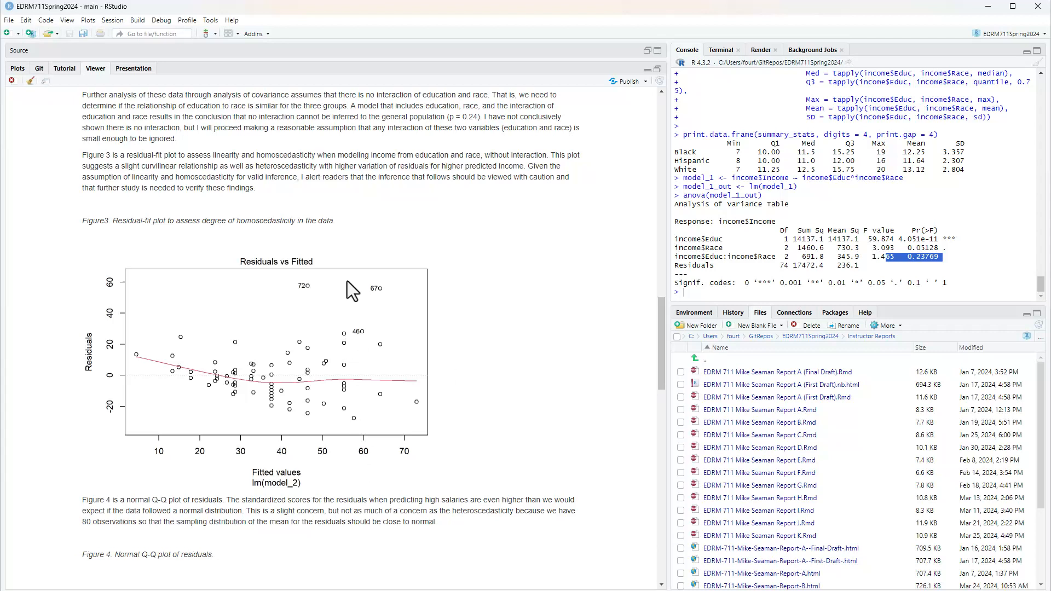
mouse_move(317, 344)
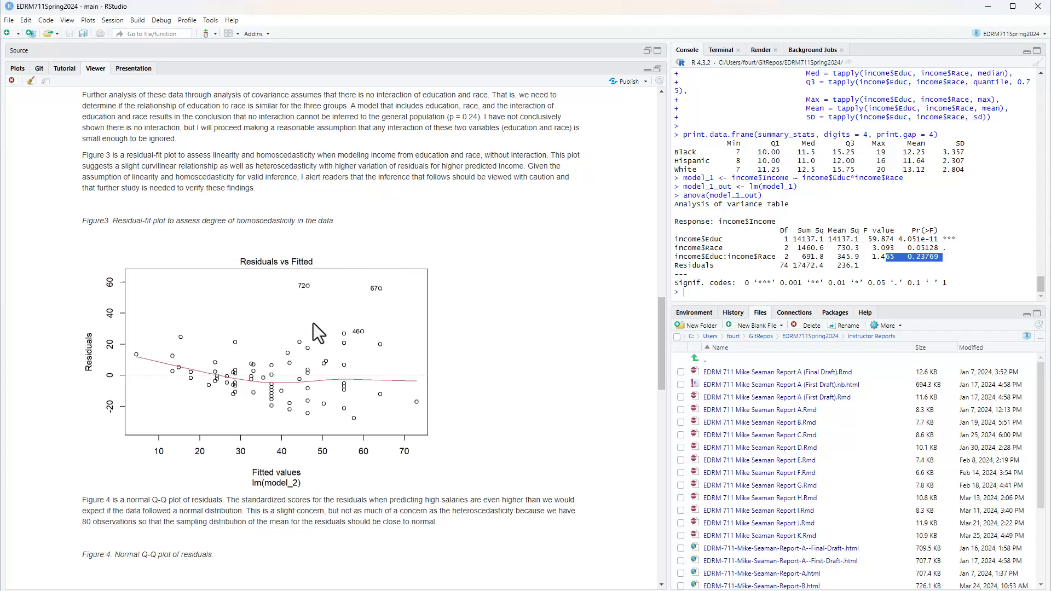
mouse_move(137, 371)
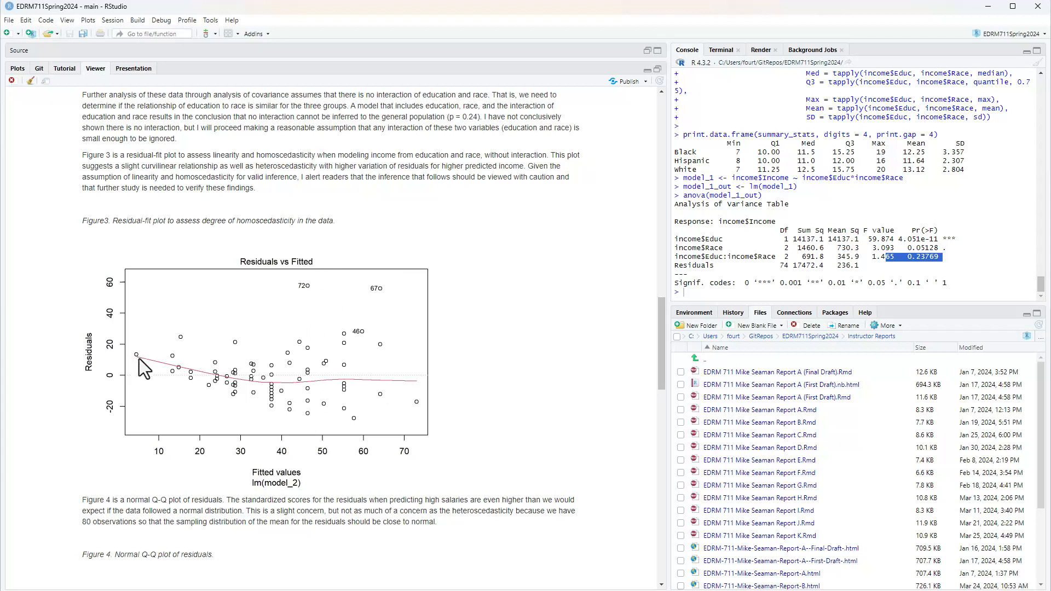
mouse_move(154, 394)
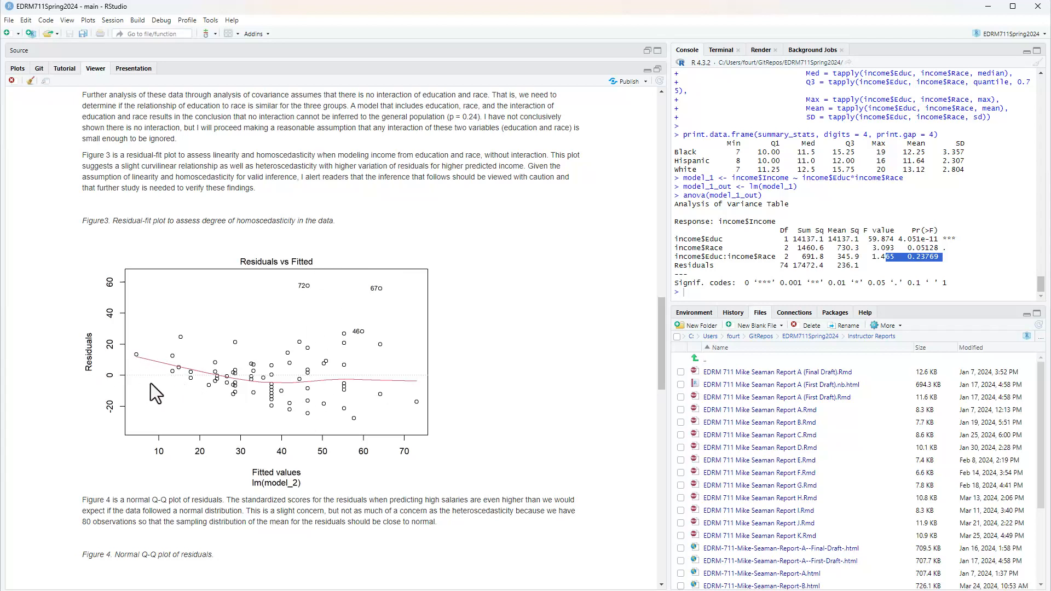
mouse_move(542, 397)
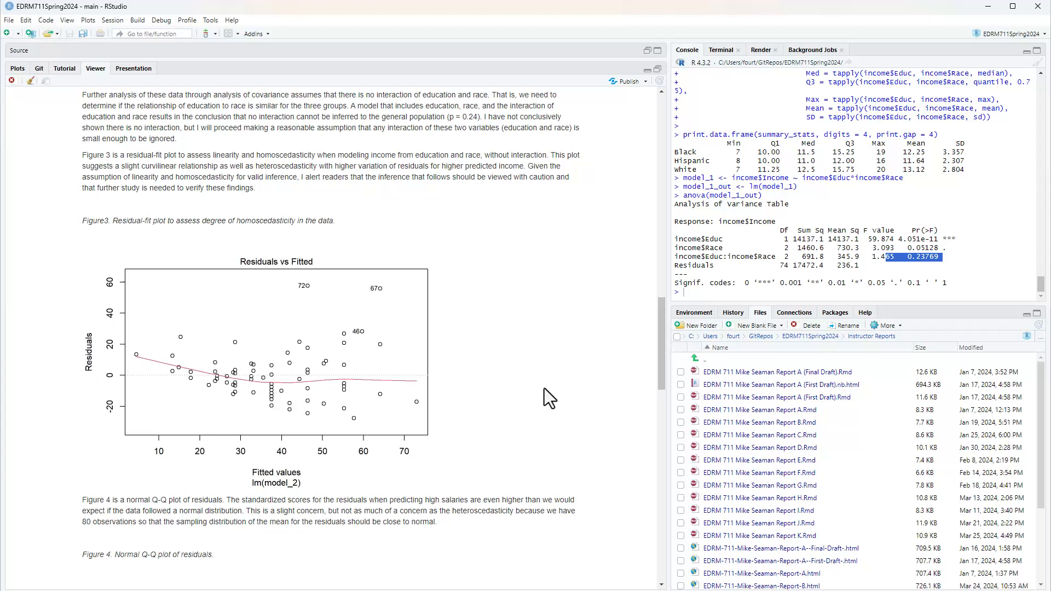
scroll(down, 3)
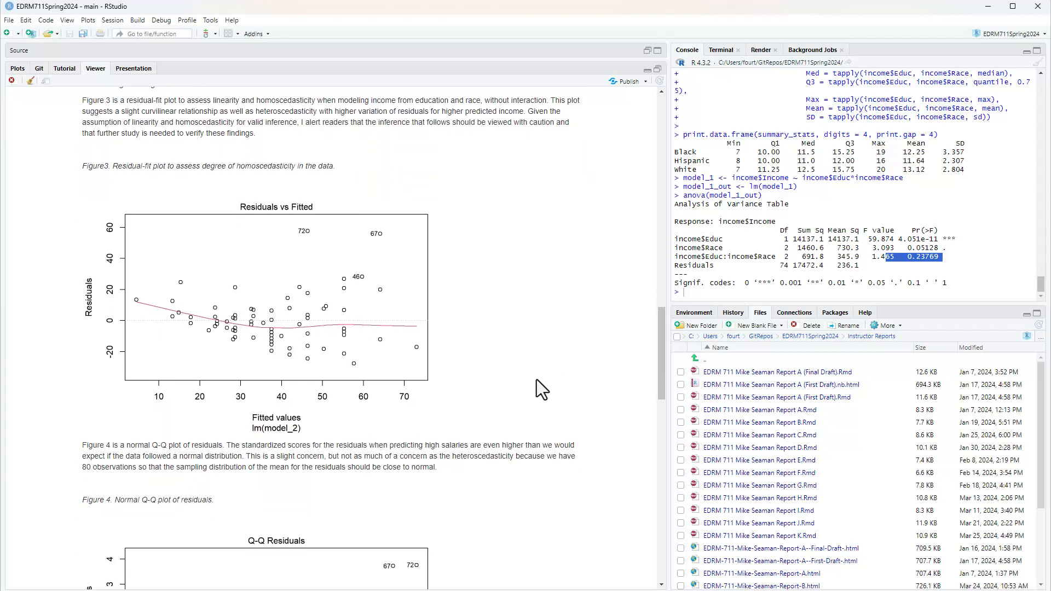
Step: Scroll through Figure 4 to Table 3's income ANCOVA and the Figure 5 caption
scroll(down, 3)
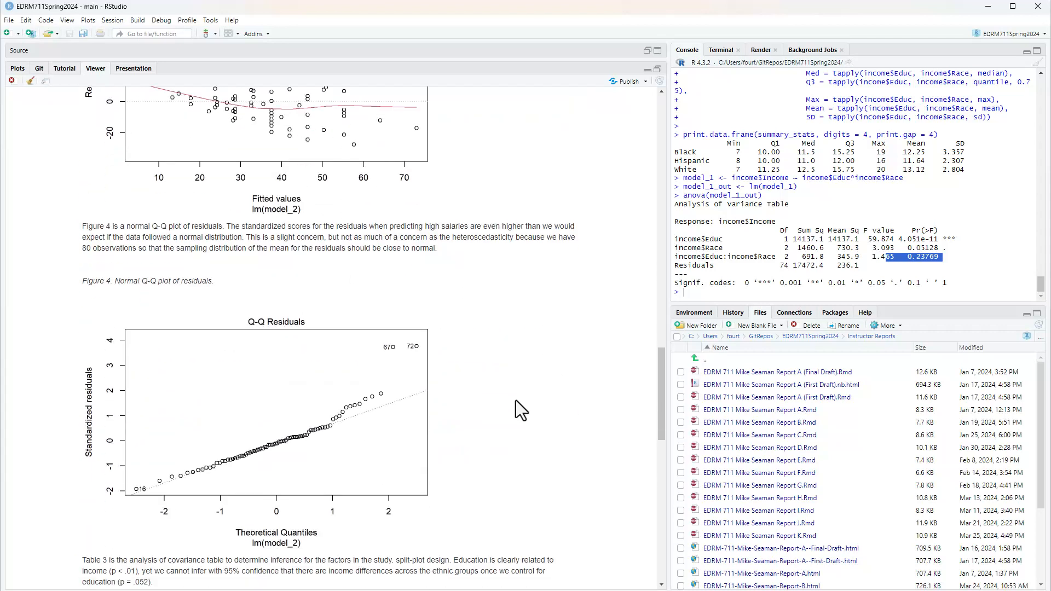
scroll(down, 3)
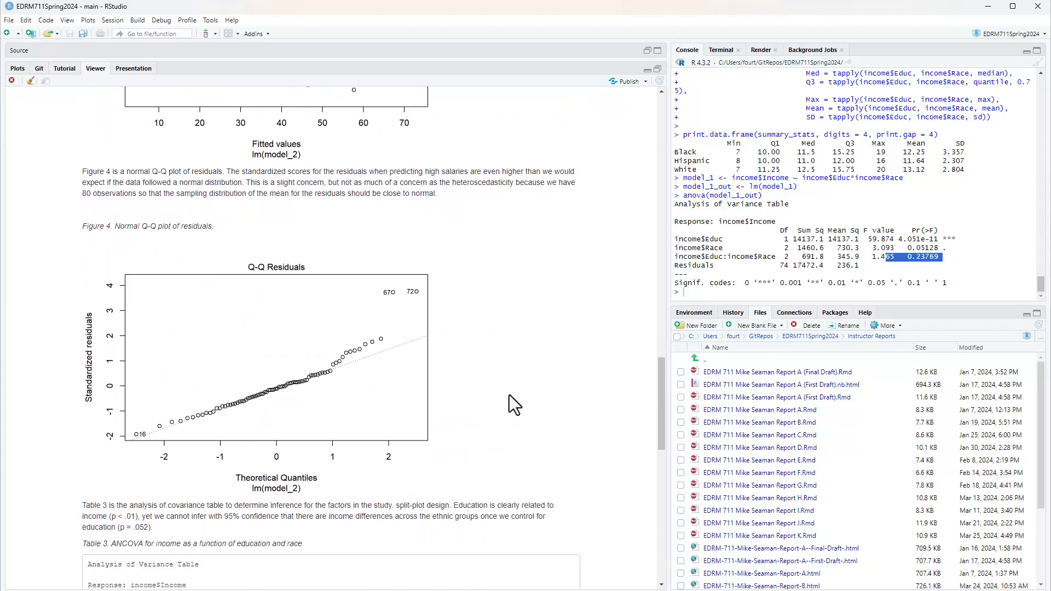
mouse_move(500, 399)
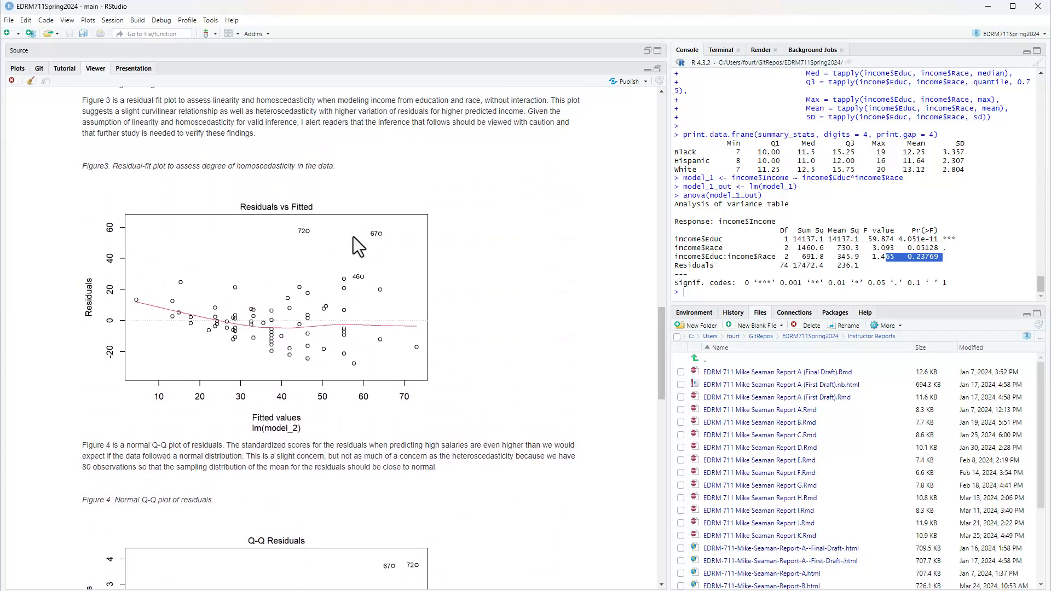
scroll(down, 3)
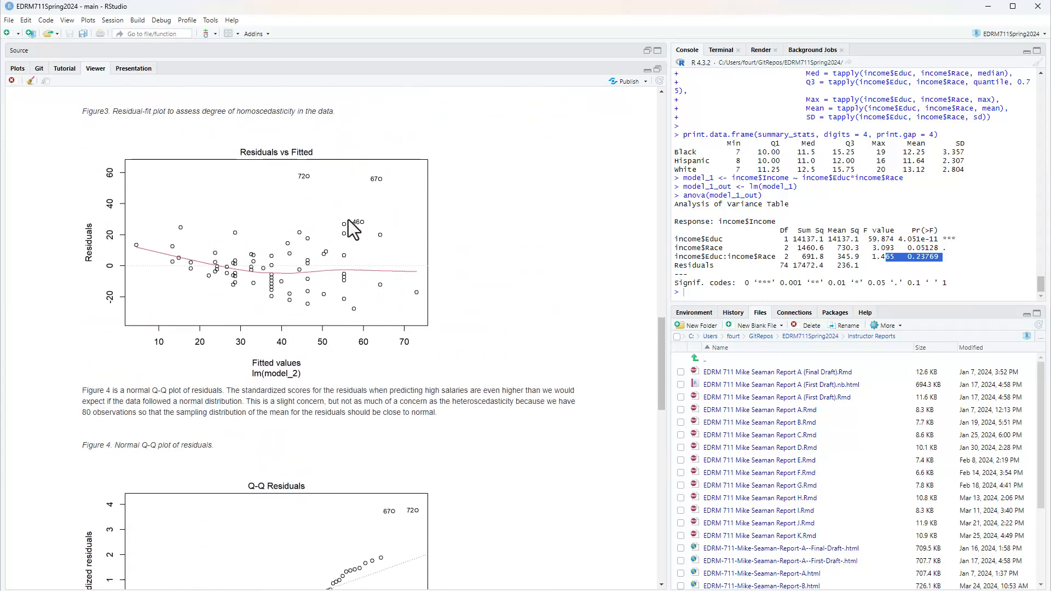
scroll(down, 3)
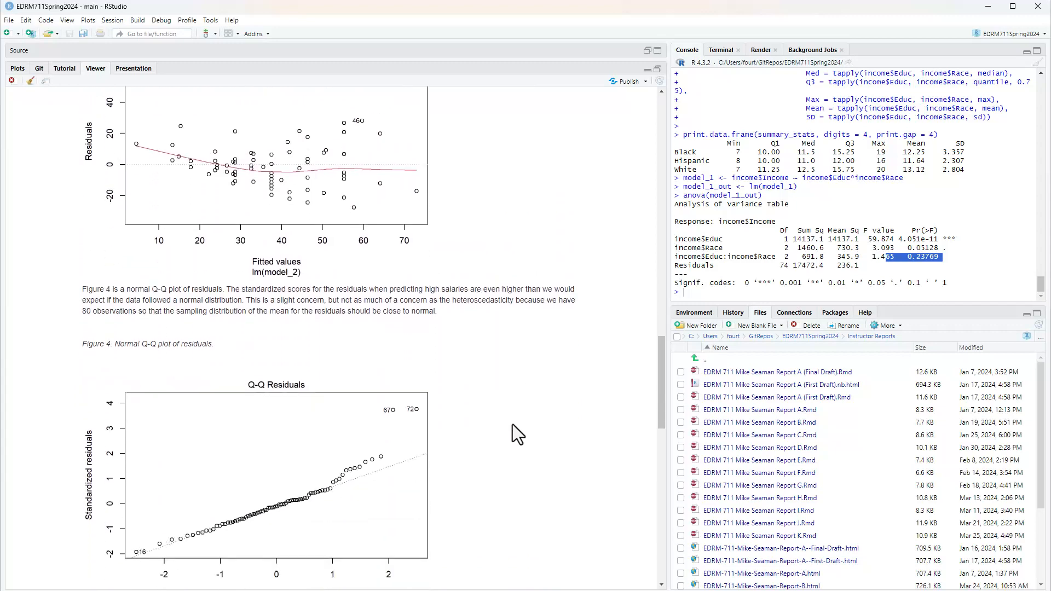
scroll(down, 3)
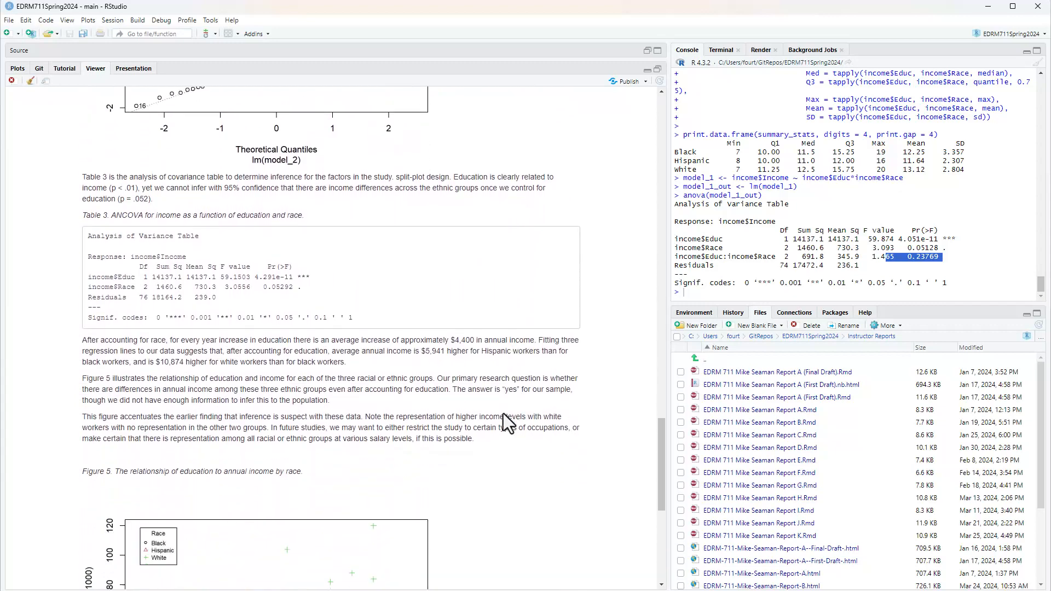
mouse_move(499, 471)
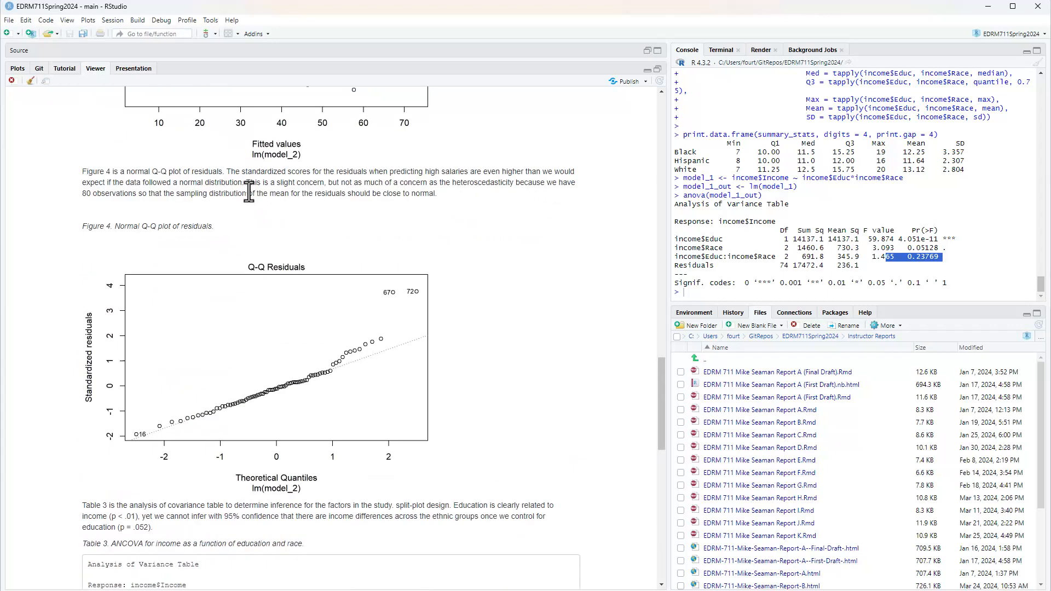
scroll(down, 3)
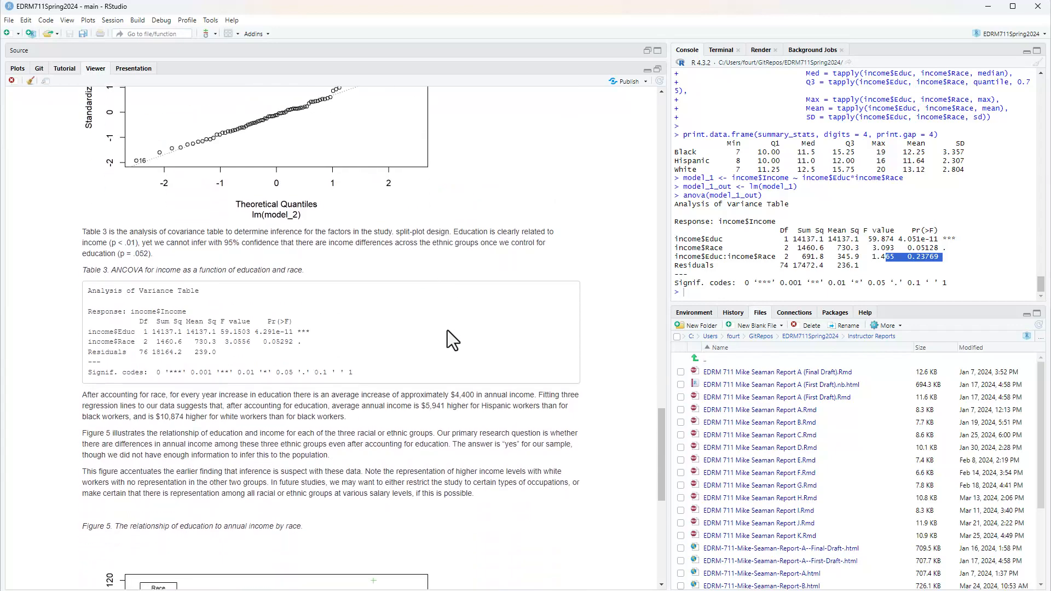
scroll(down, 3)
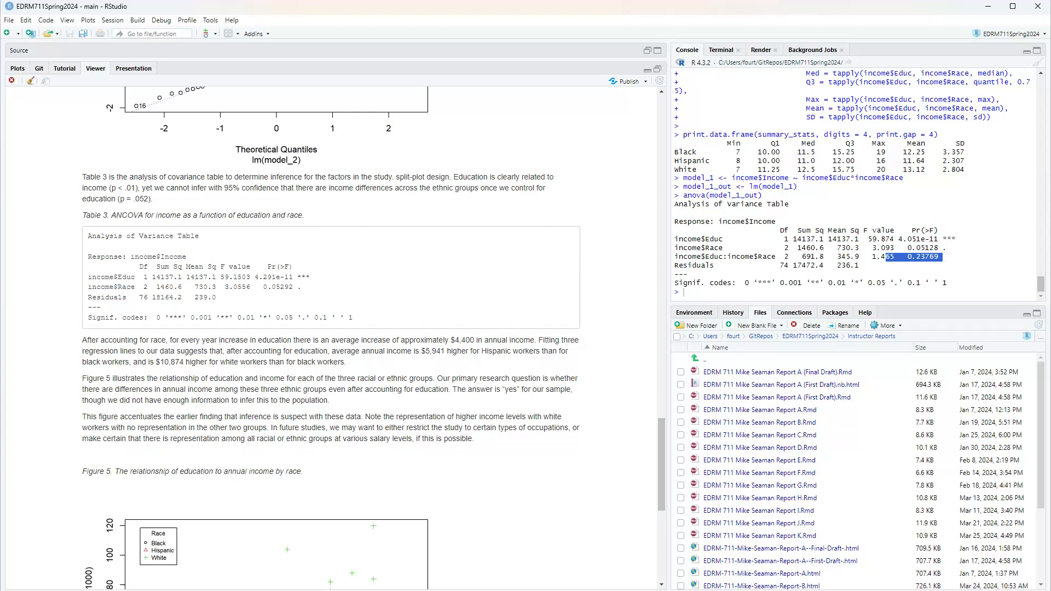
mouse_move(547, 273)
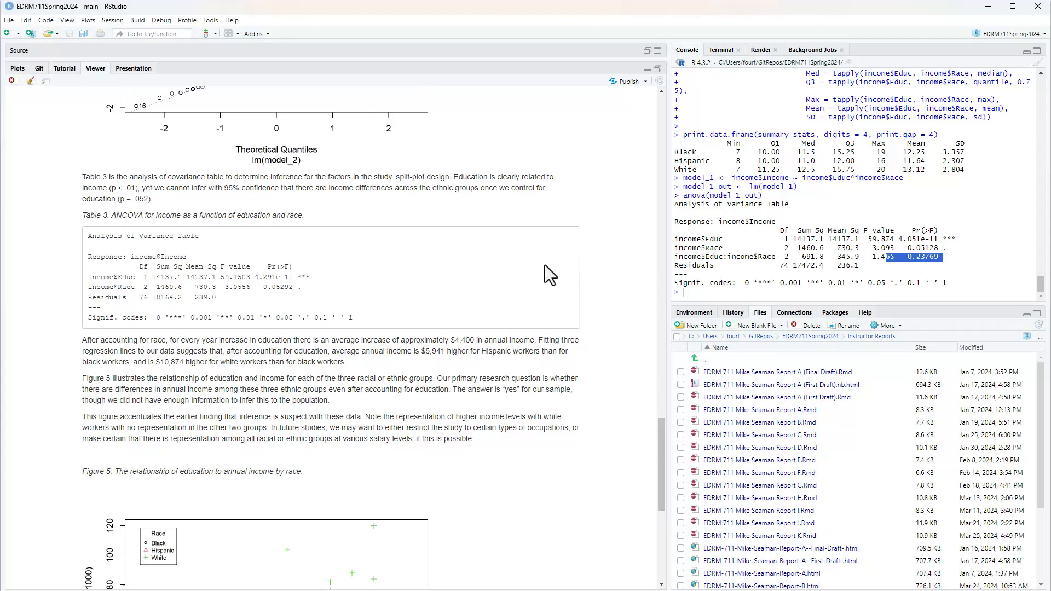
mouse_move(657, 52)
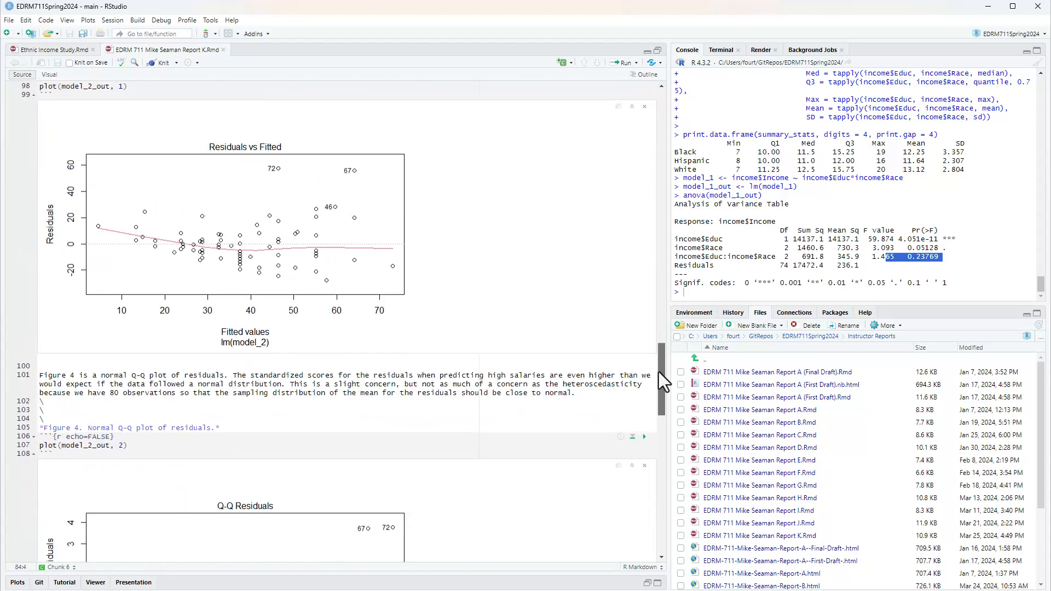
Step: Delete the 'split-plot design.' fragment from the Table 3 paragraph on line 110
scroll(down, 3)
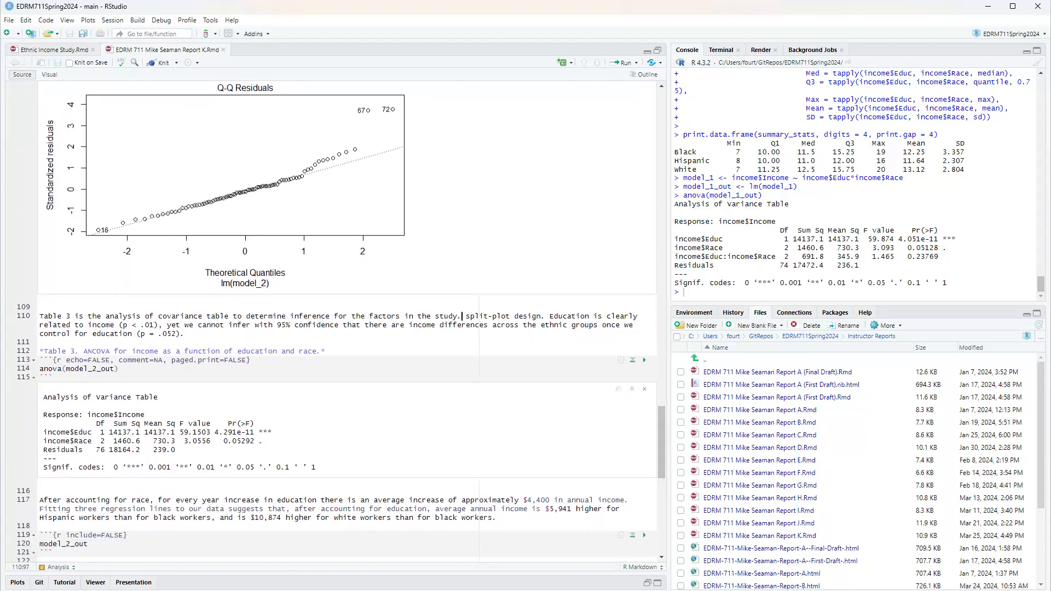
double_click(466, 316)
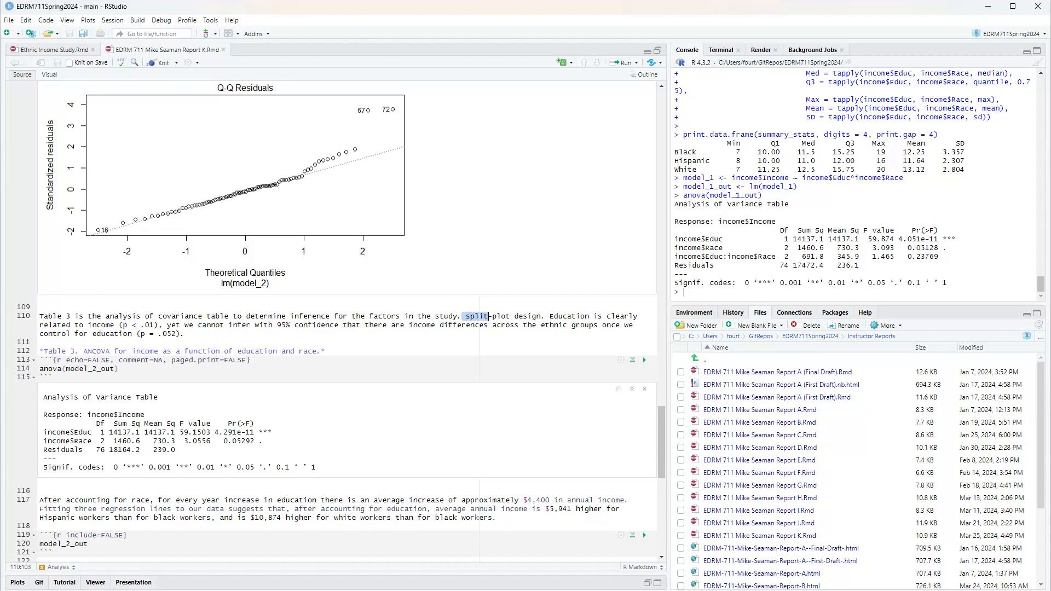
double_click(475, 316)
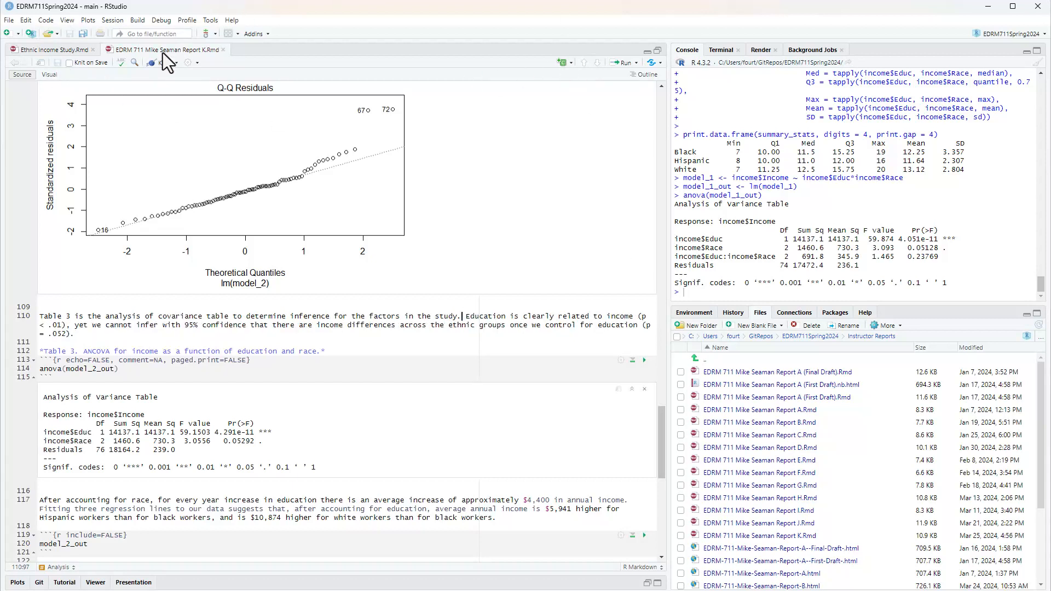
Step: Re-knit the corrected report and scroll down to Table 3
click(161, 63)
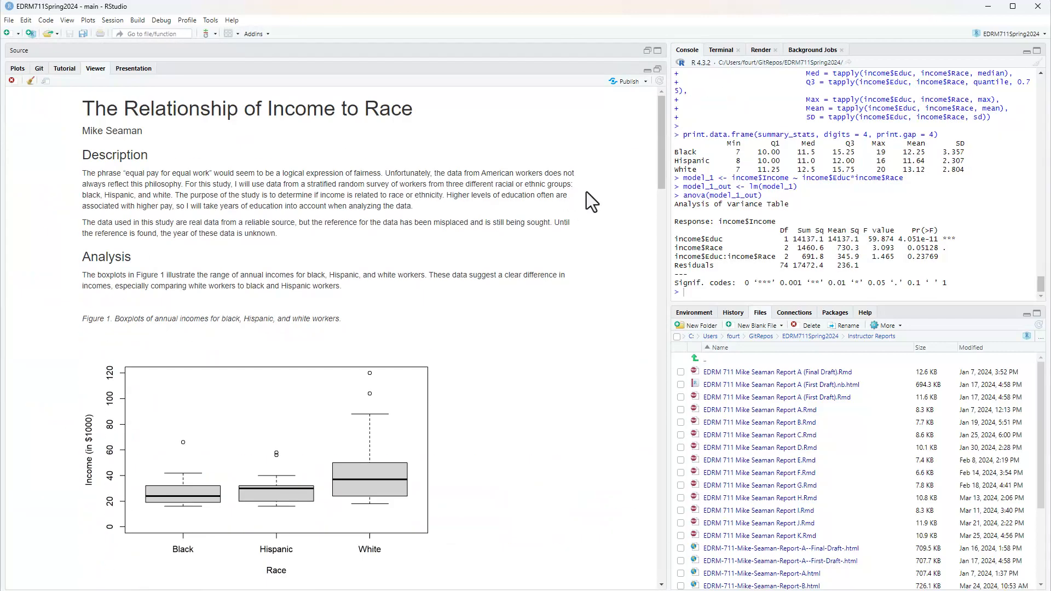
scroll(down, 3)
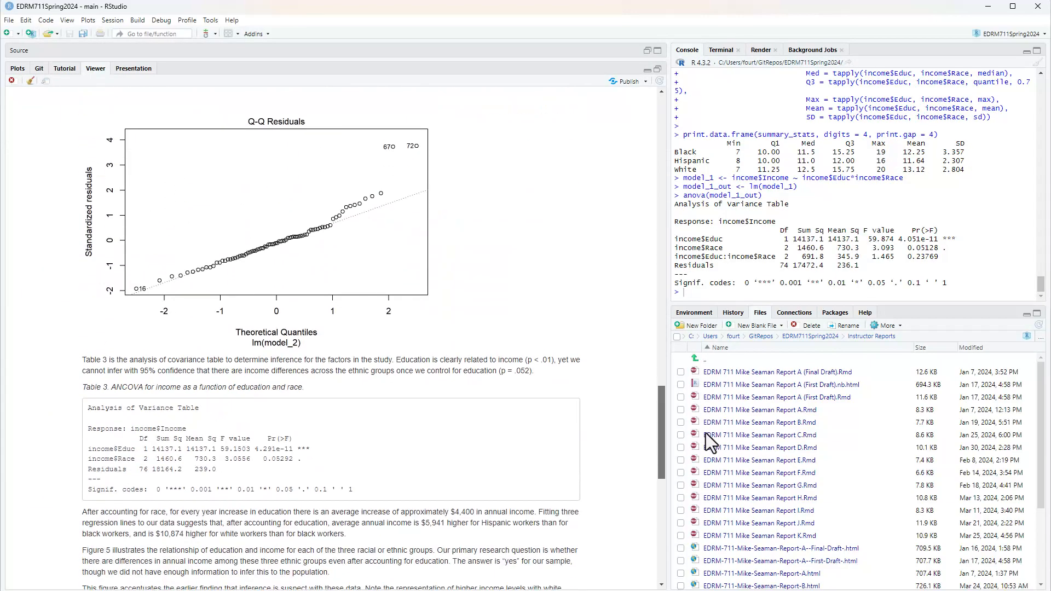
scroll(down, 3)
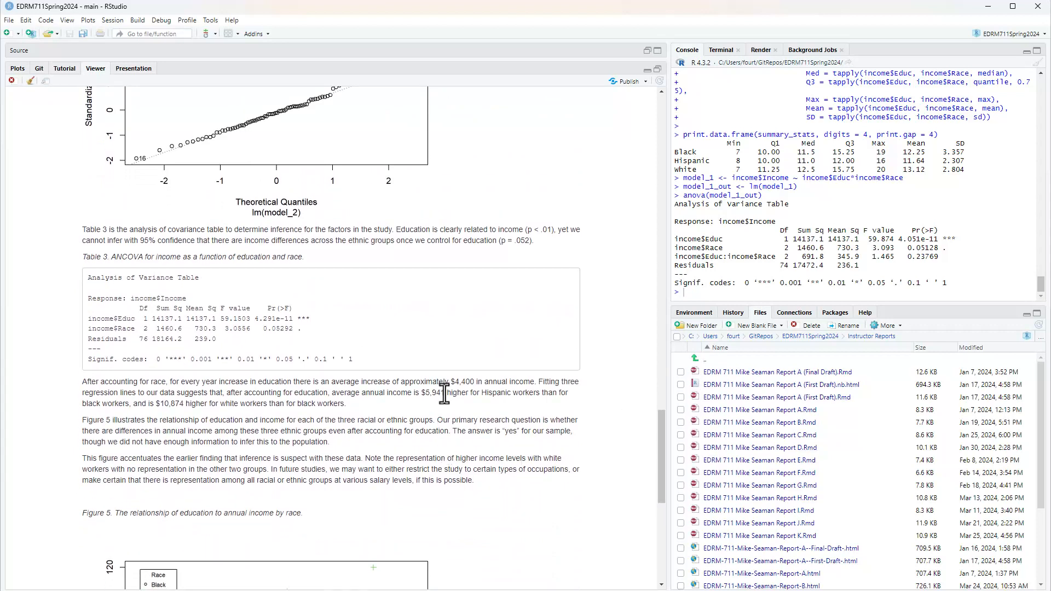
mouse_move(512, 328)
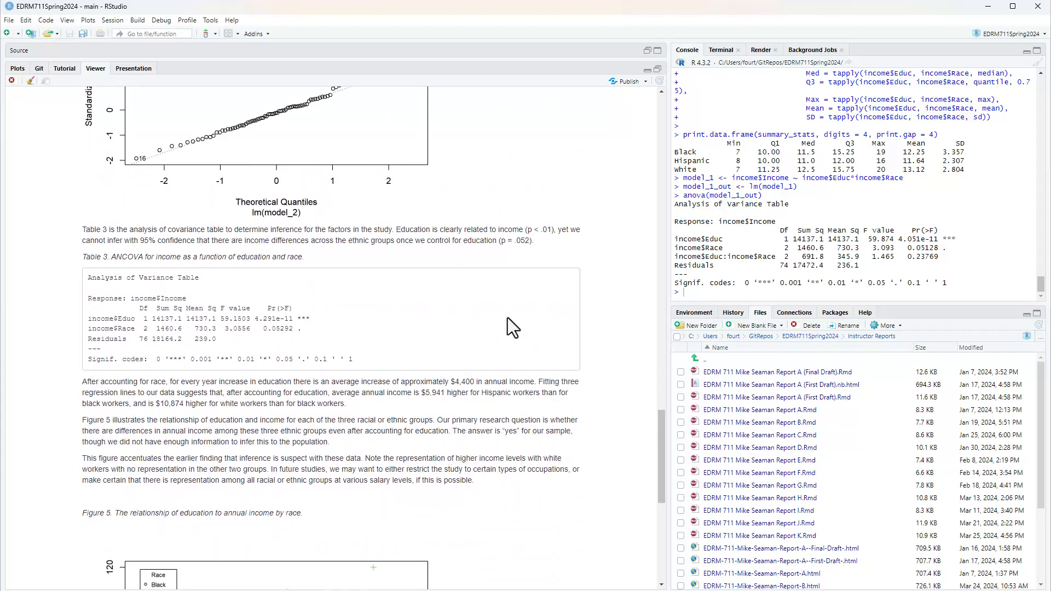
Step: Highlight Table 3's education (4.291e-11) and race (0.05292) p-values, then scroll to Figure 5
double_click(276, 319)
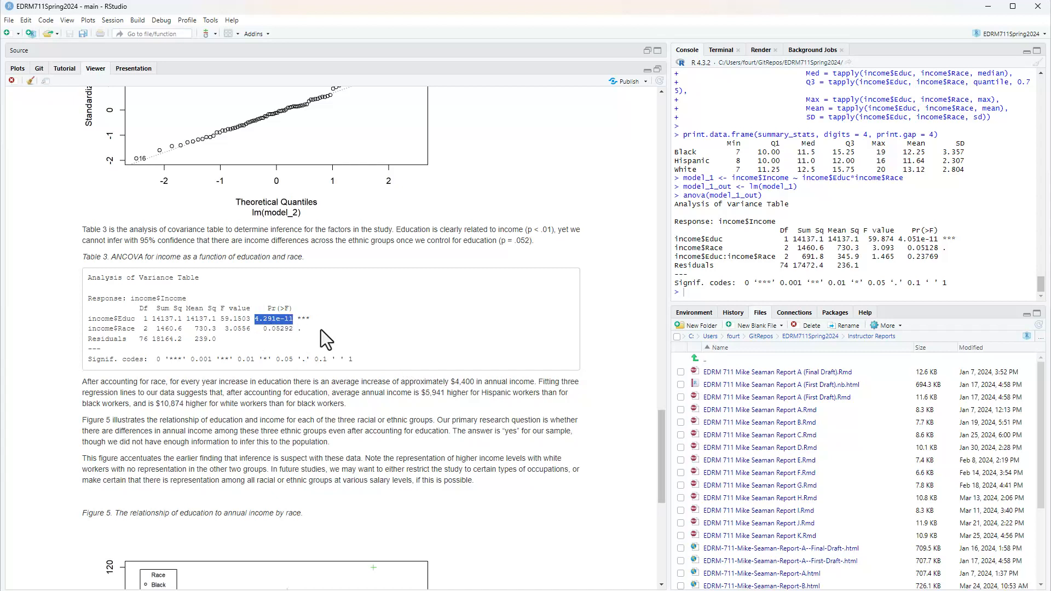
mouse_move(422, 336)
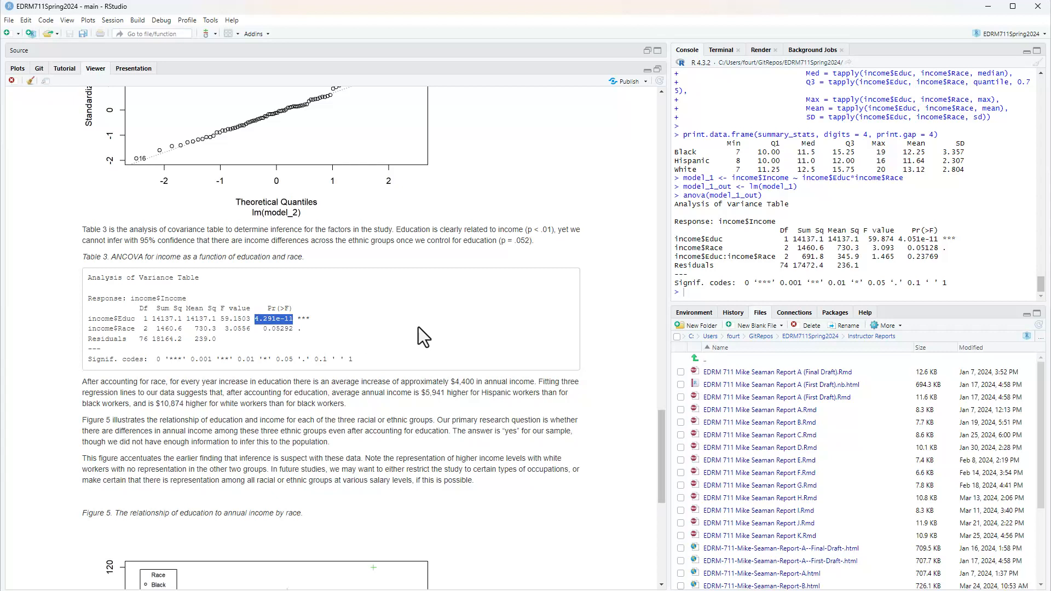
mouse_move(407, 241)
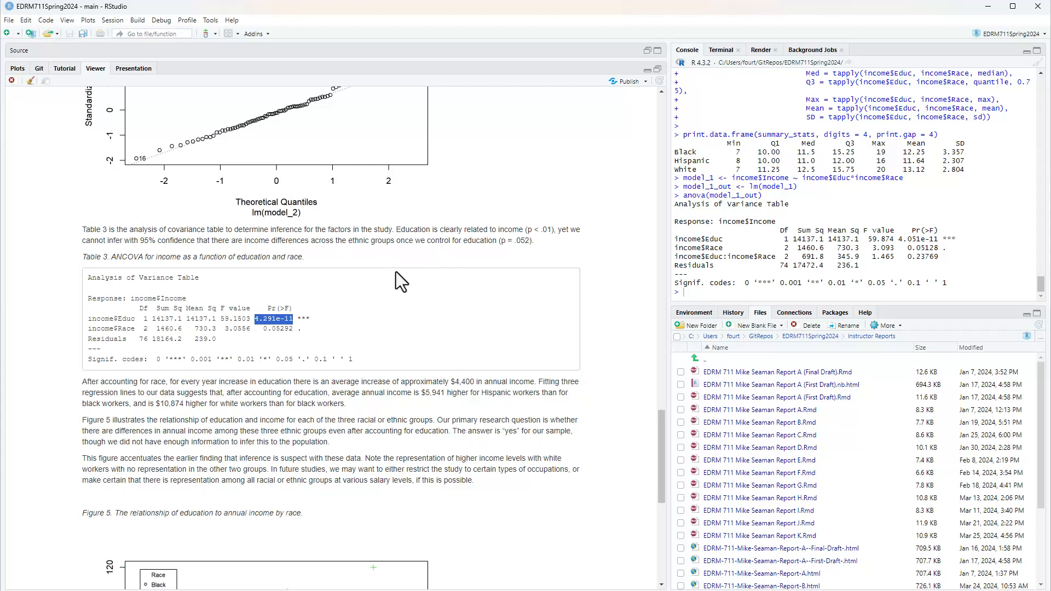
double_click(280, 329)
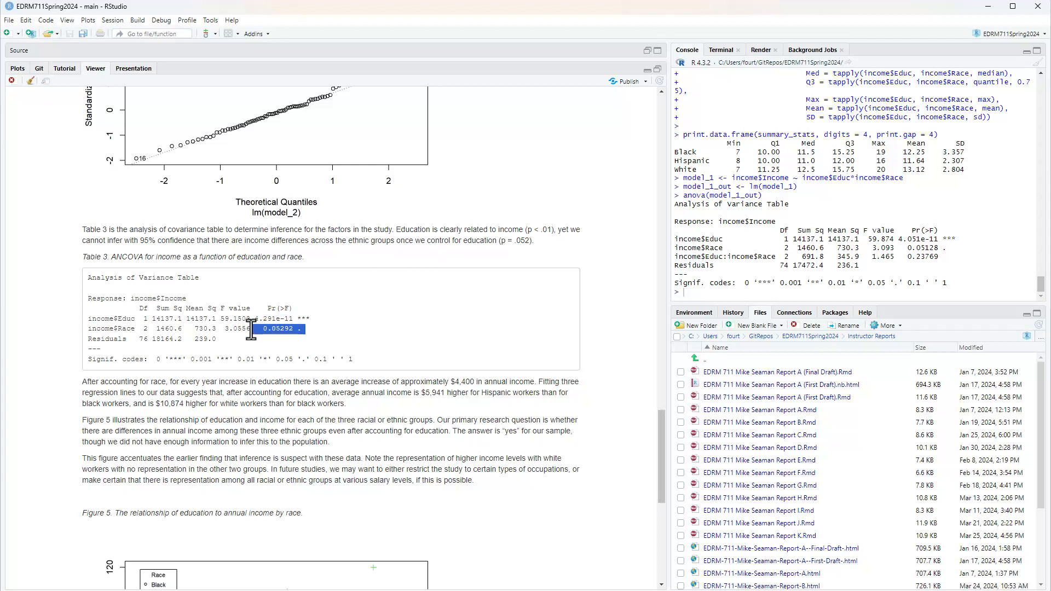
mouse_move(616, 337)
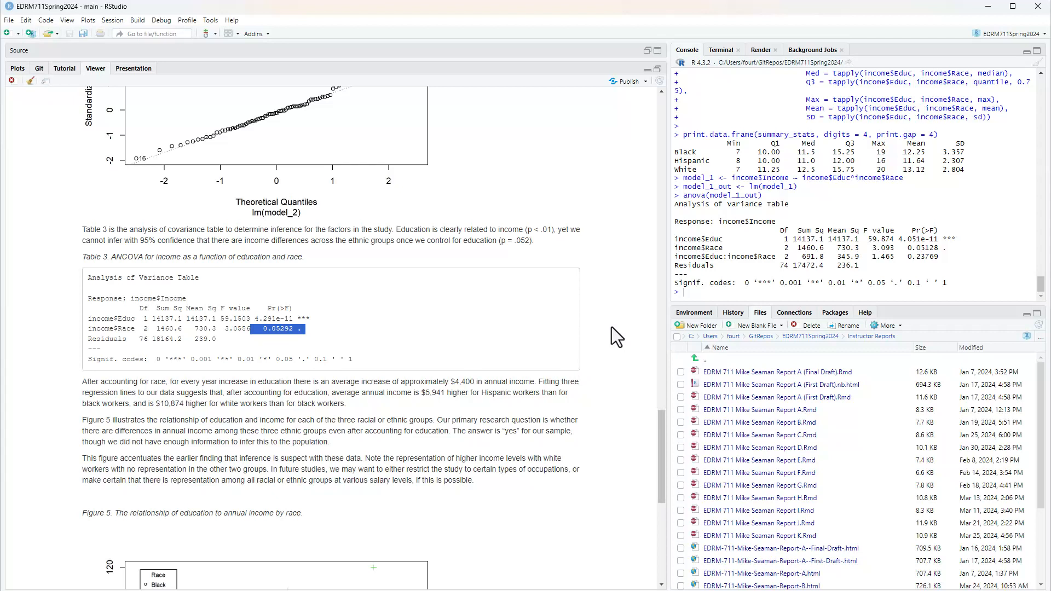
scroll(down, 3)
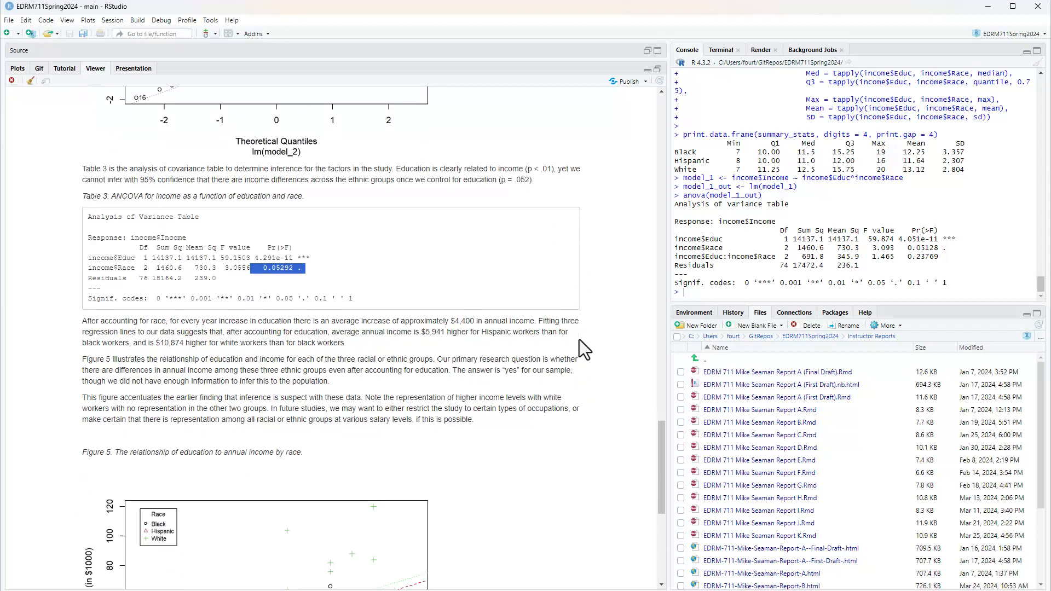
scroll(down, 3)
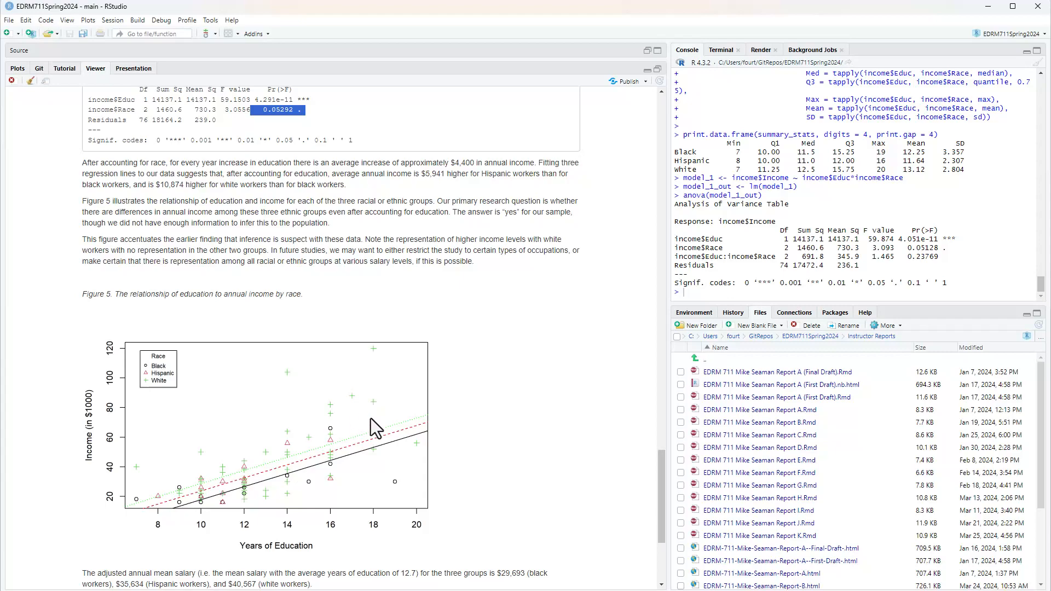
mouse_move(671, 45)
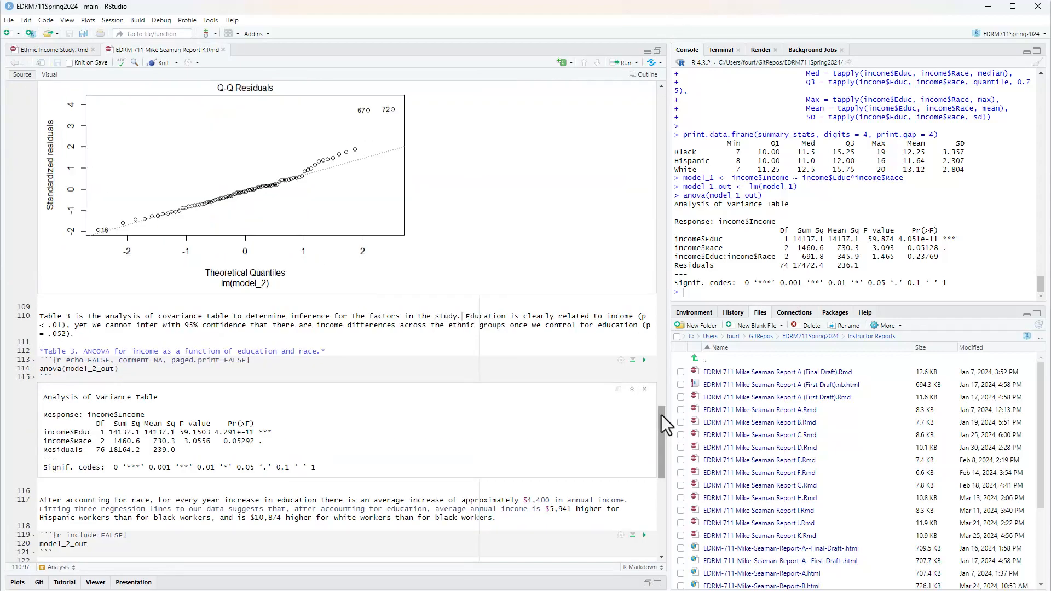
scroll(down, 3)
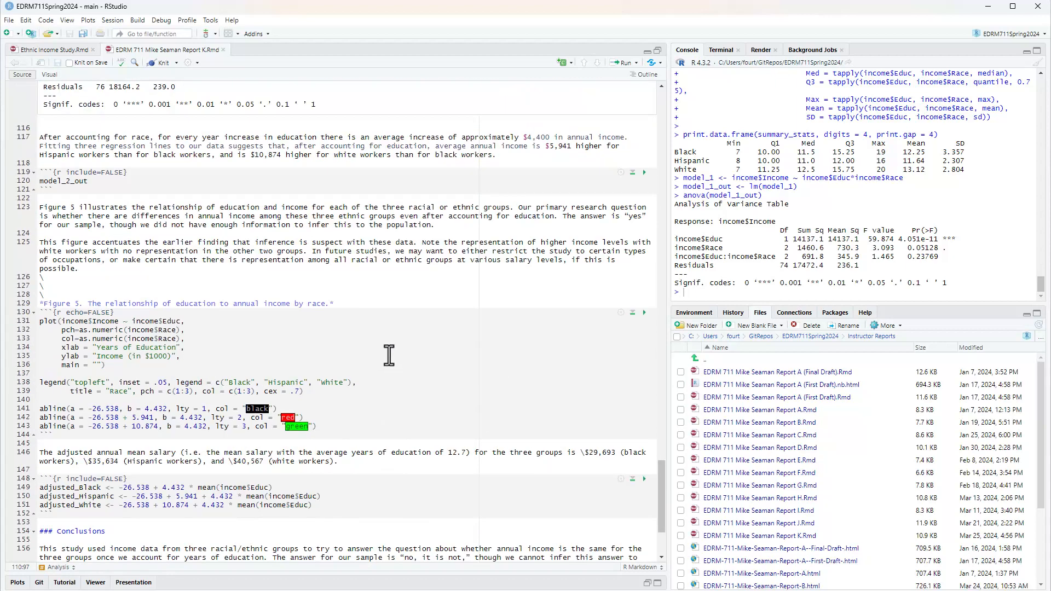
click(644, 206)
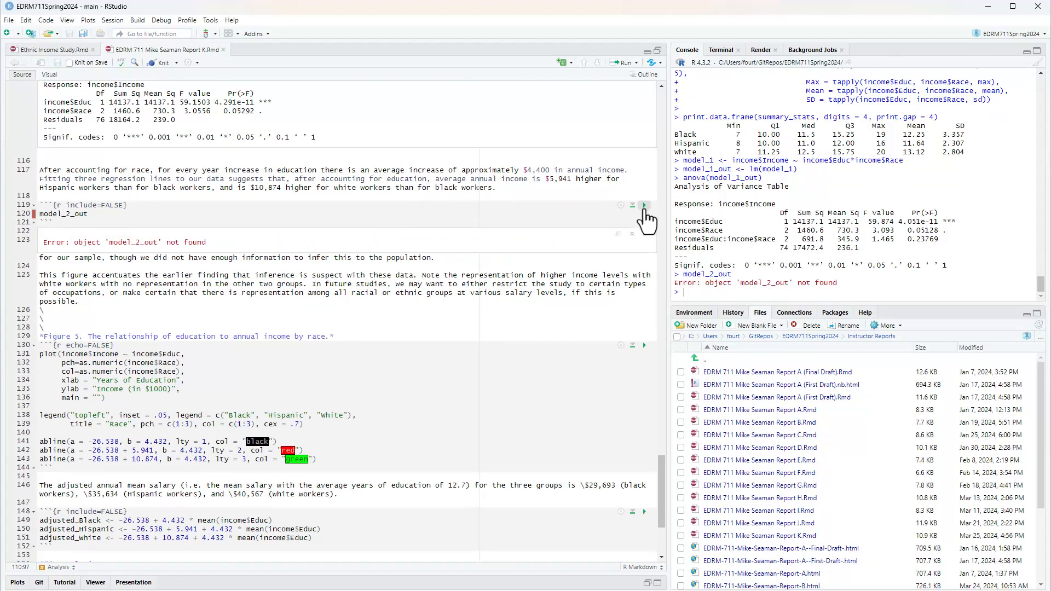
click(644, 205)
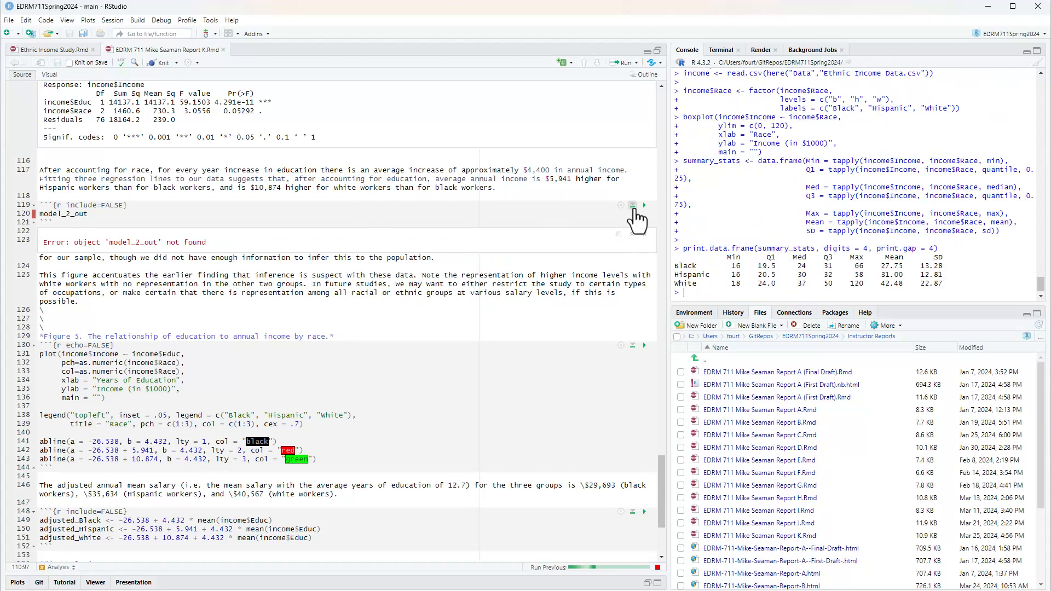
click(644, 205)
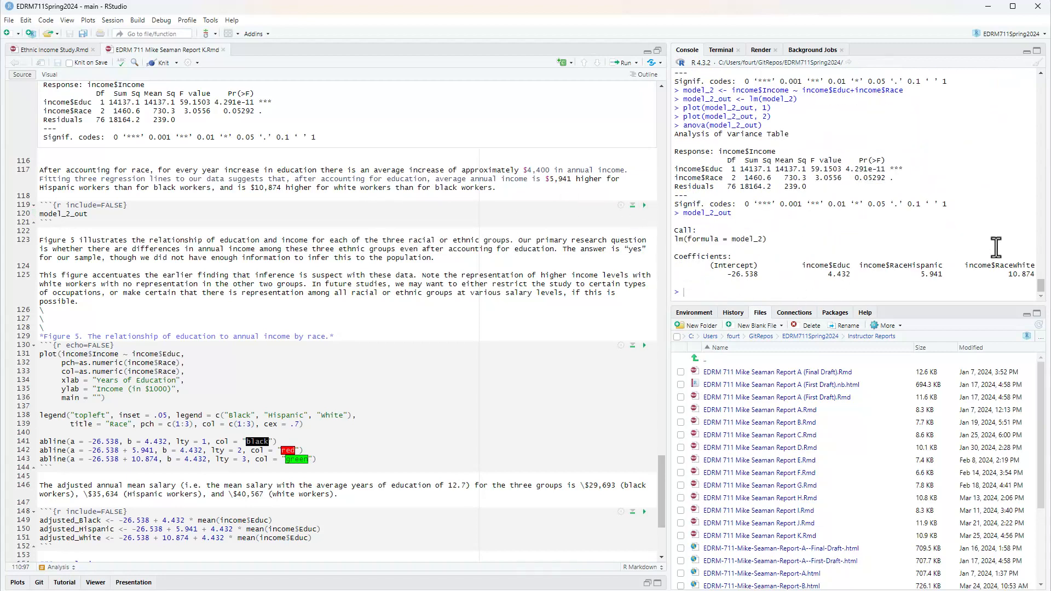
mouse_move(736, 283)
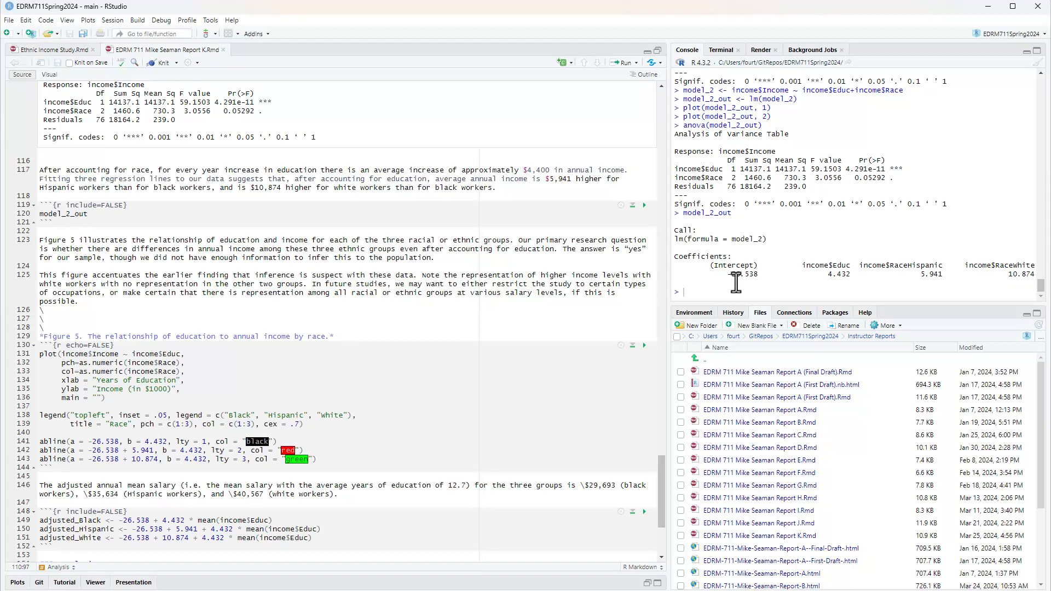
double_click(838, 275)
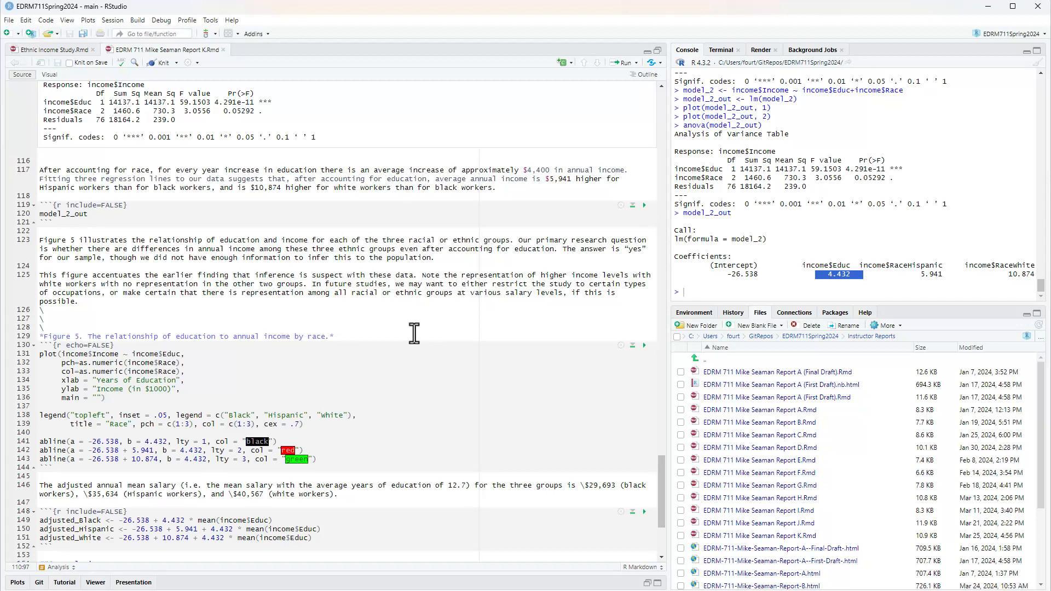
mouse_move(411, 329)
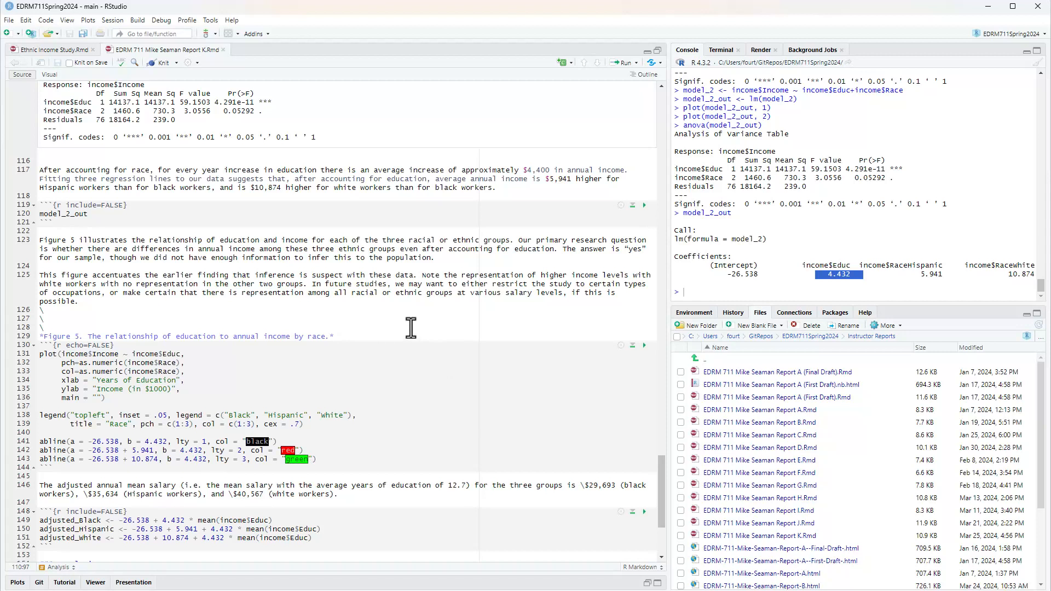
mouse_move(569, 140)
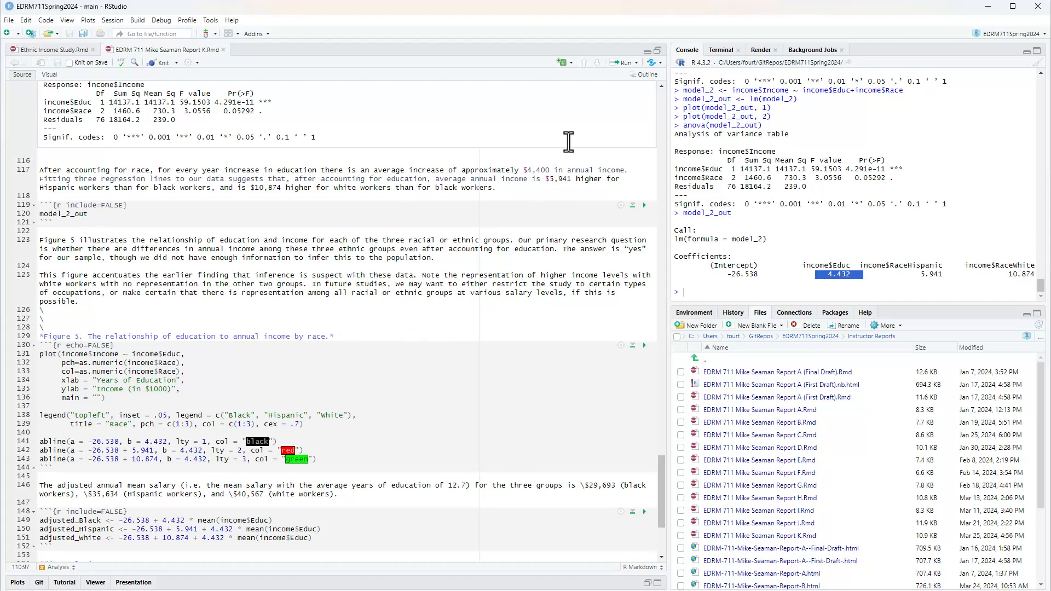
mouse_move(649, 537)
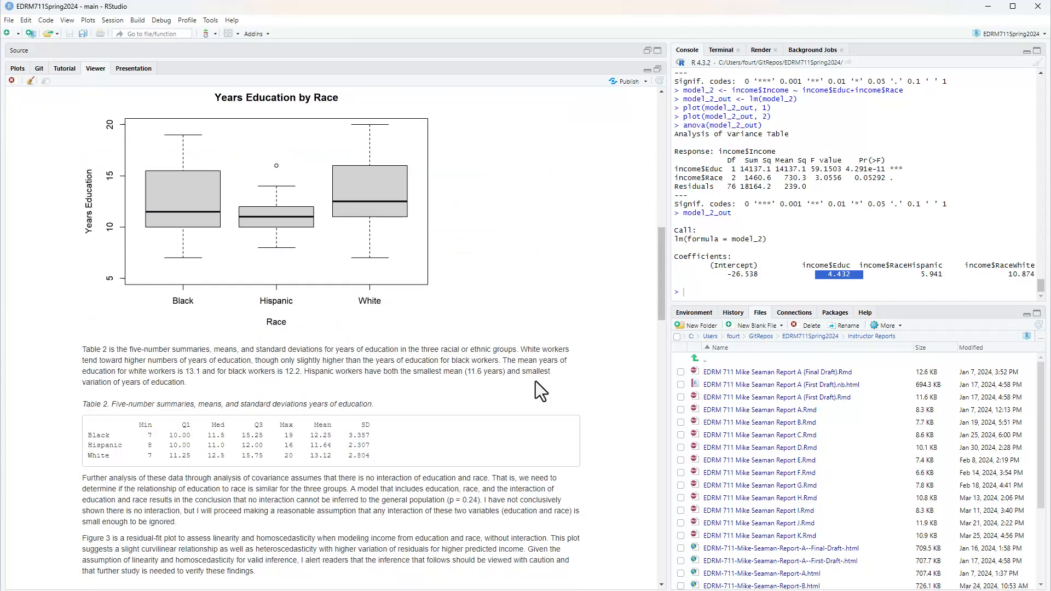
scroll(down, 3)
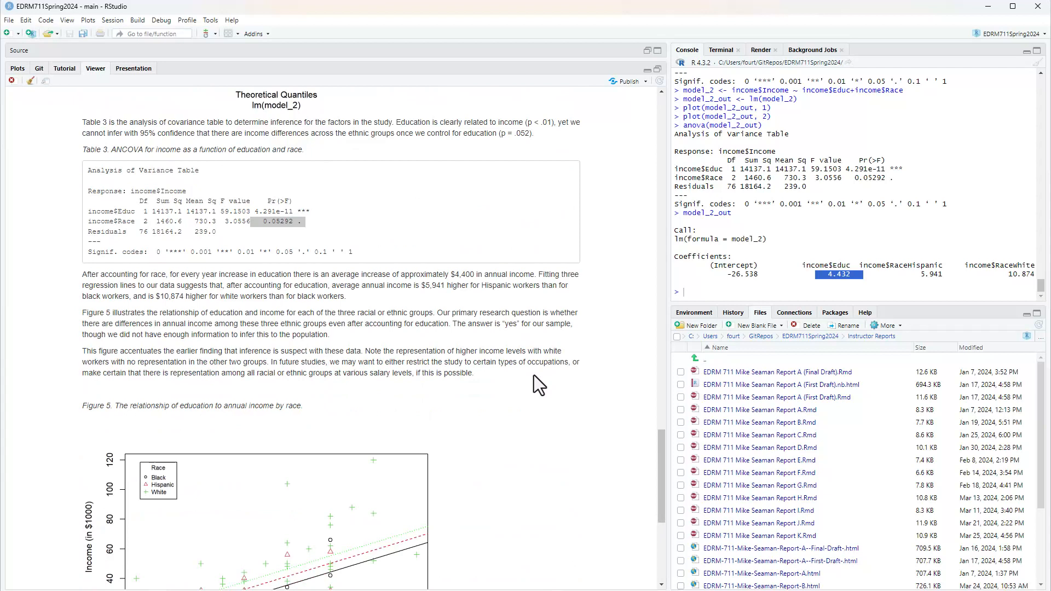
mouse_move(278, 289)
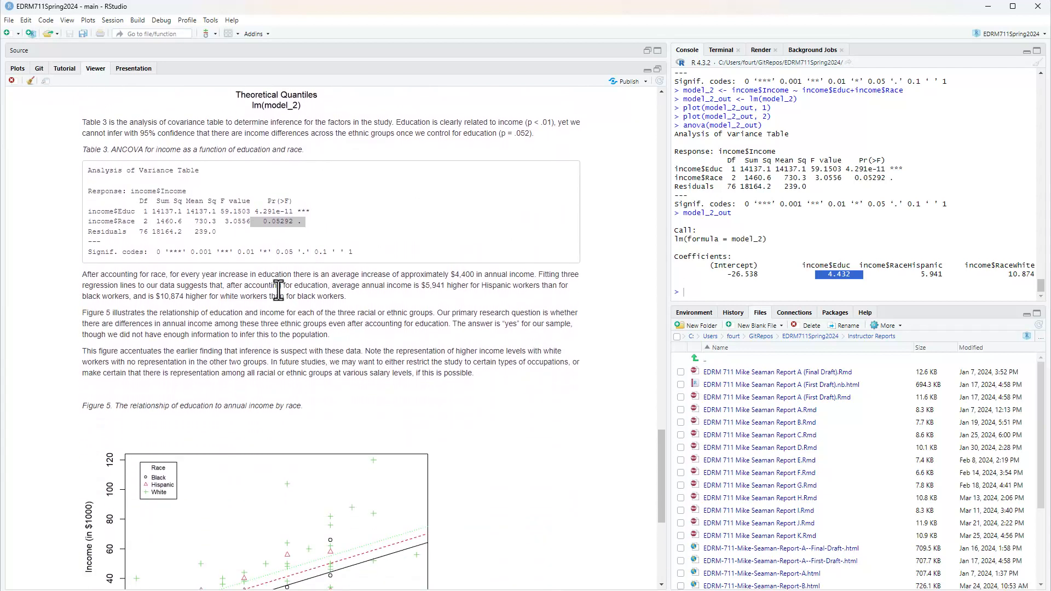
mouse_move(192, 273)
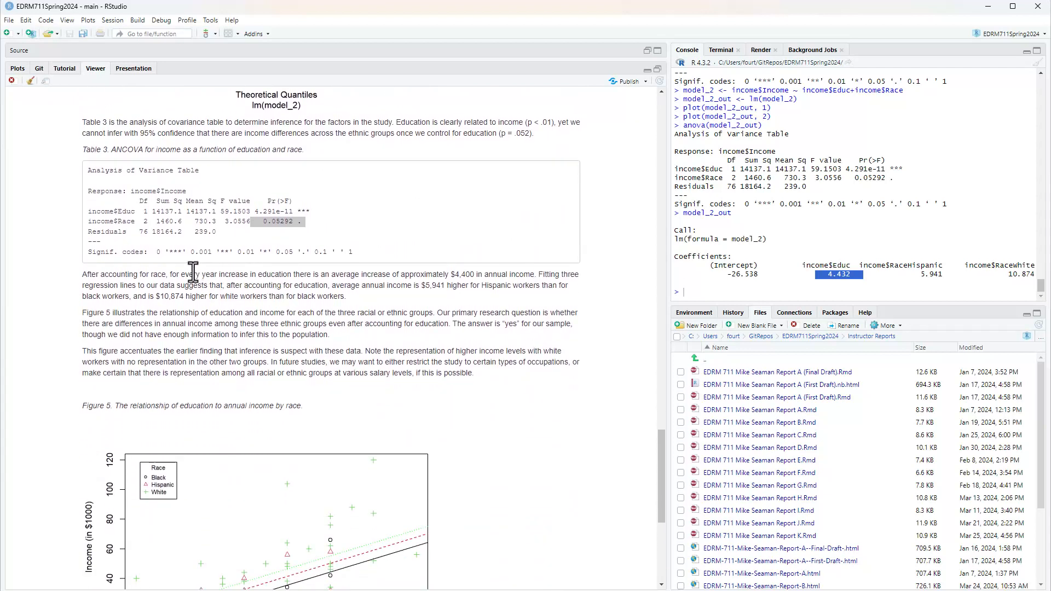
mouse_move(453, 277)
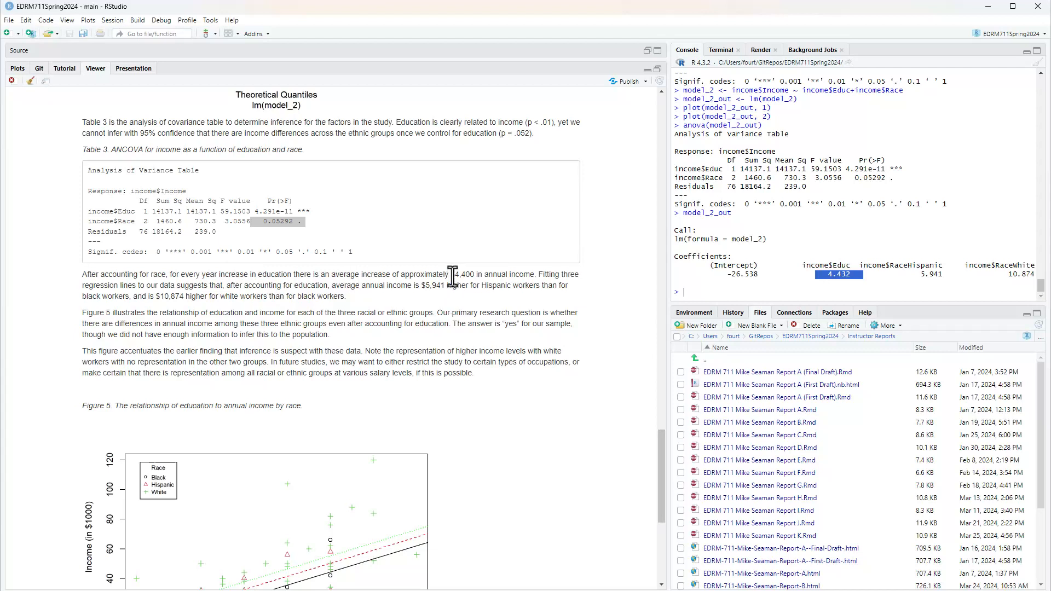
double_click(456, 275)
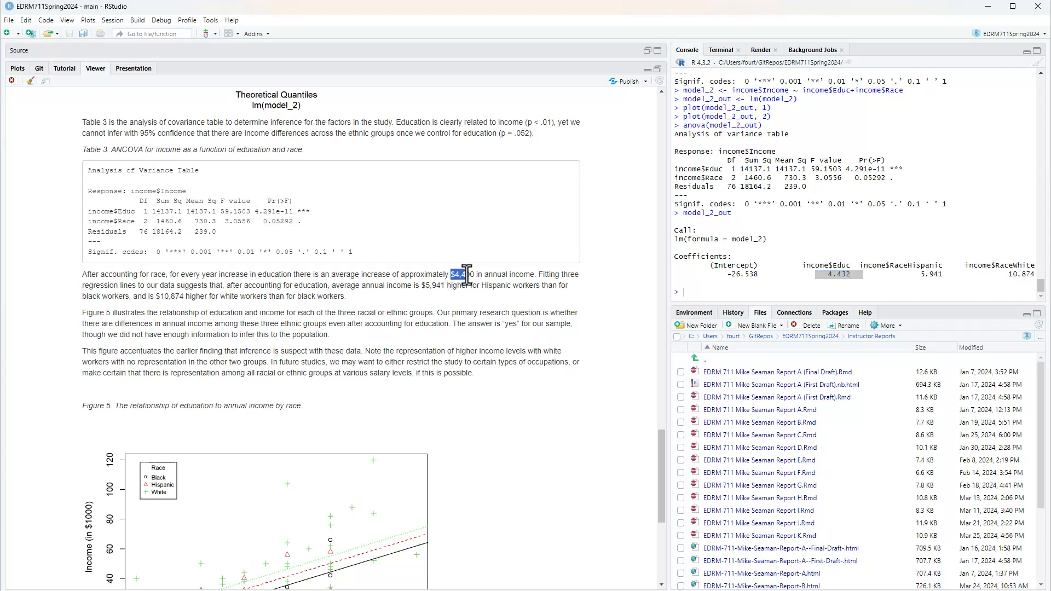
scroll(down, 3)
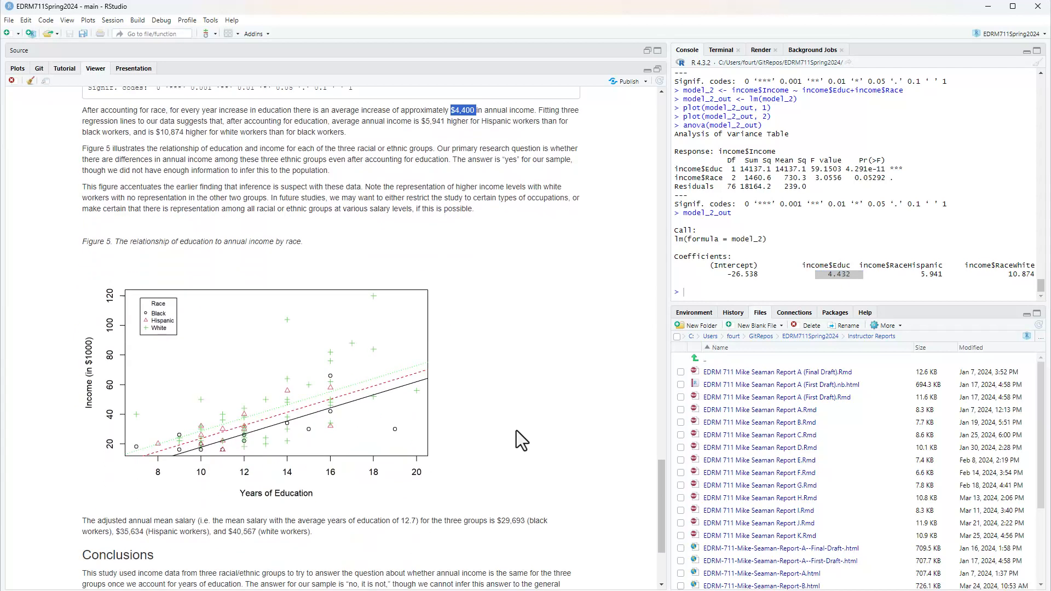
mouse_move(164, 462)
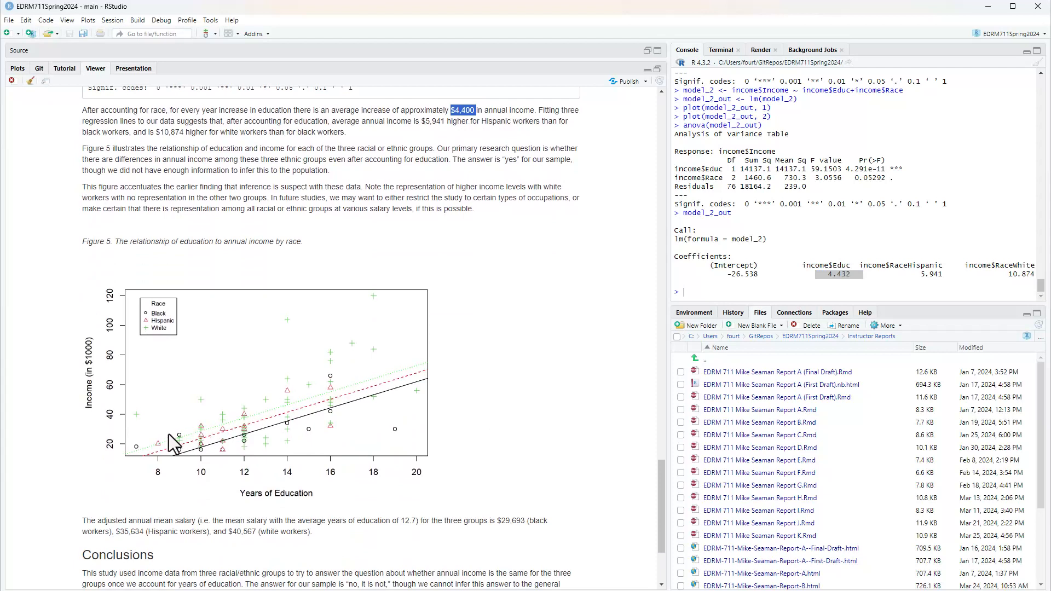
mouse_move(271, 449)
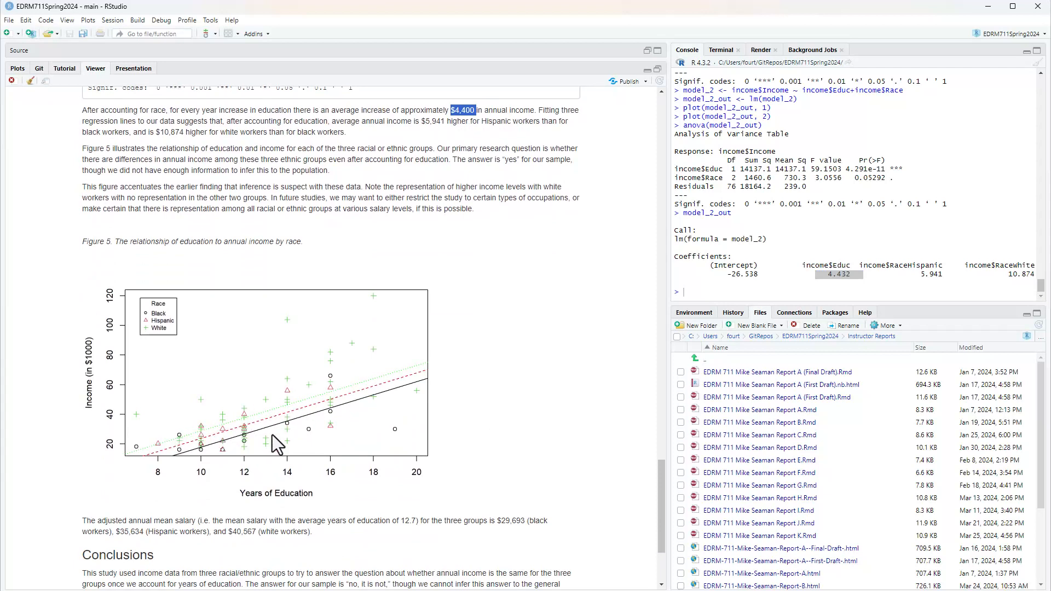
mouse_move(592, 378)
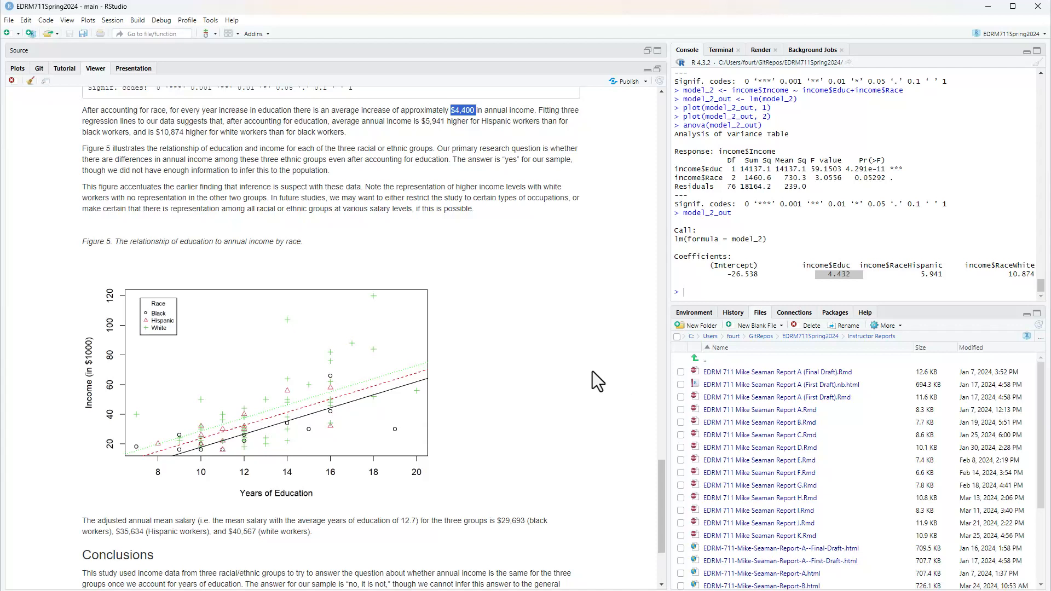
mouse_move(437, 328)
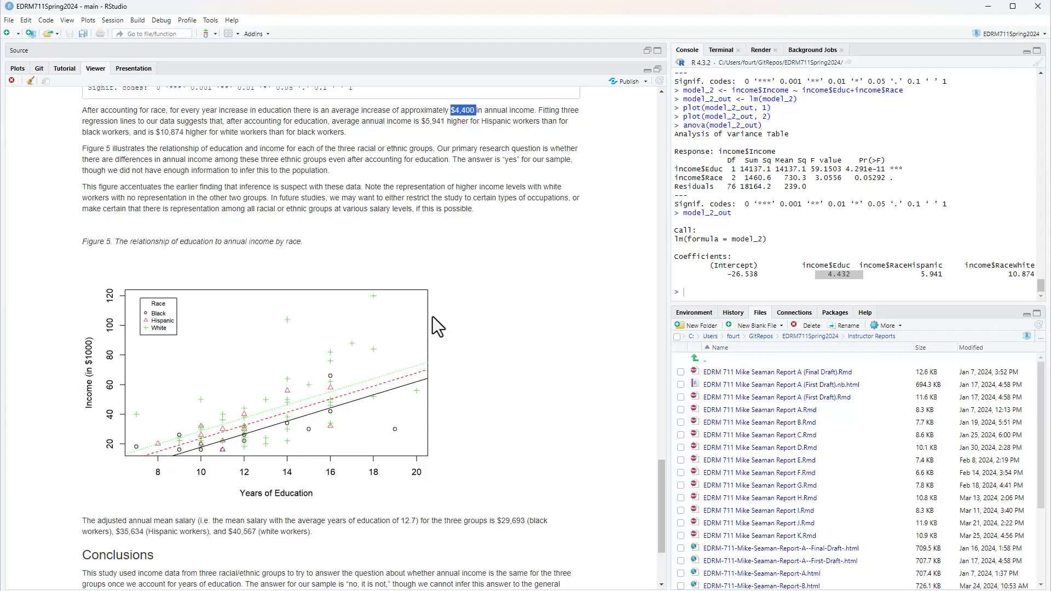
mouse_move(227, 324)
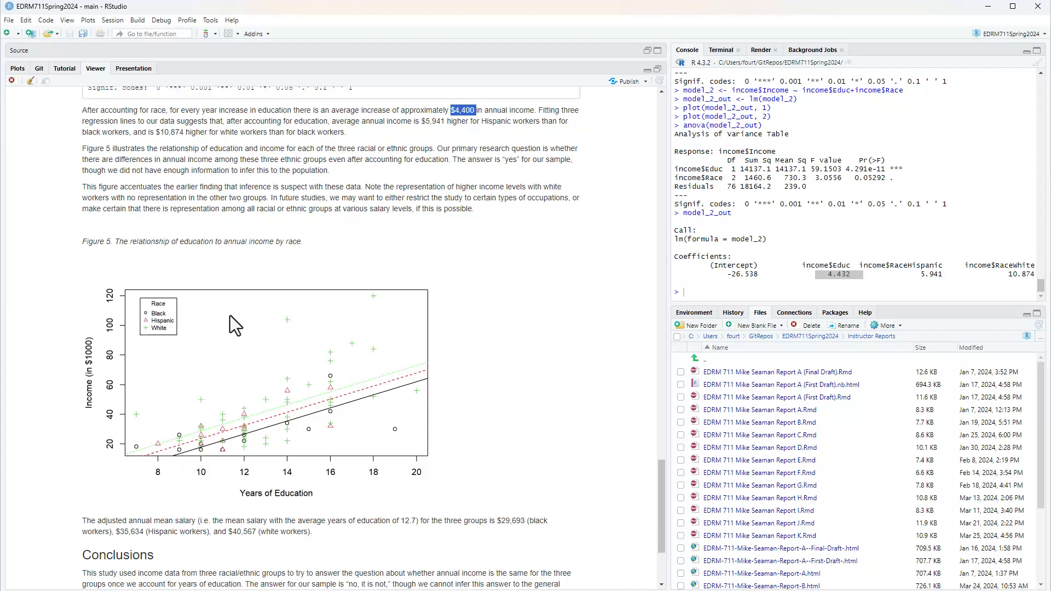
mouse_move(190, 563)
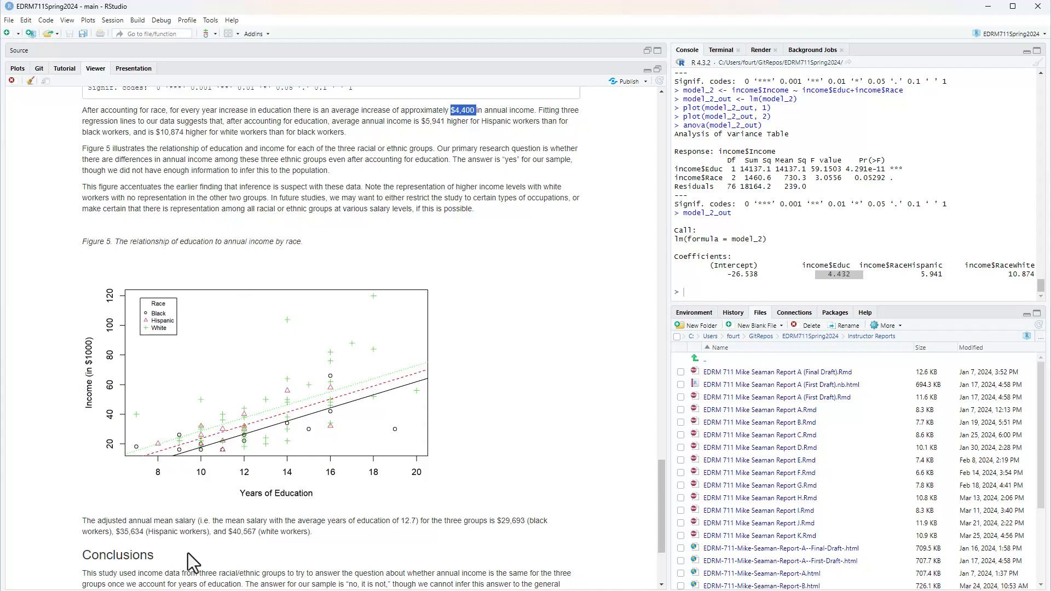
mouse_move(162, 468)
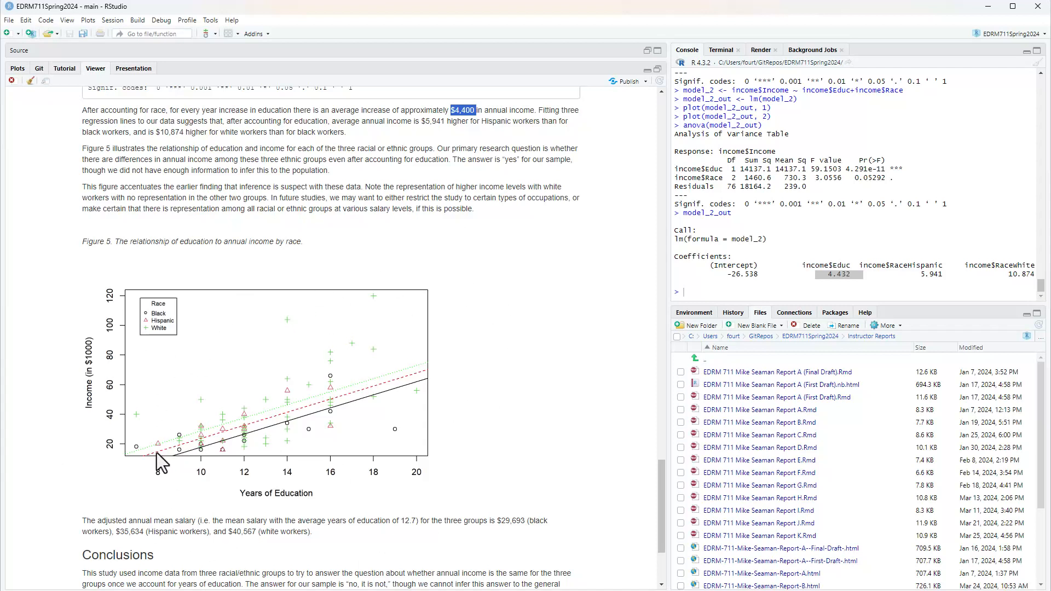
mouse_move(537, 306)
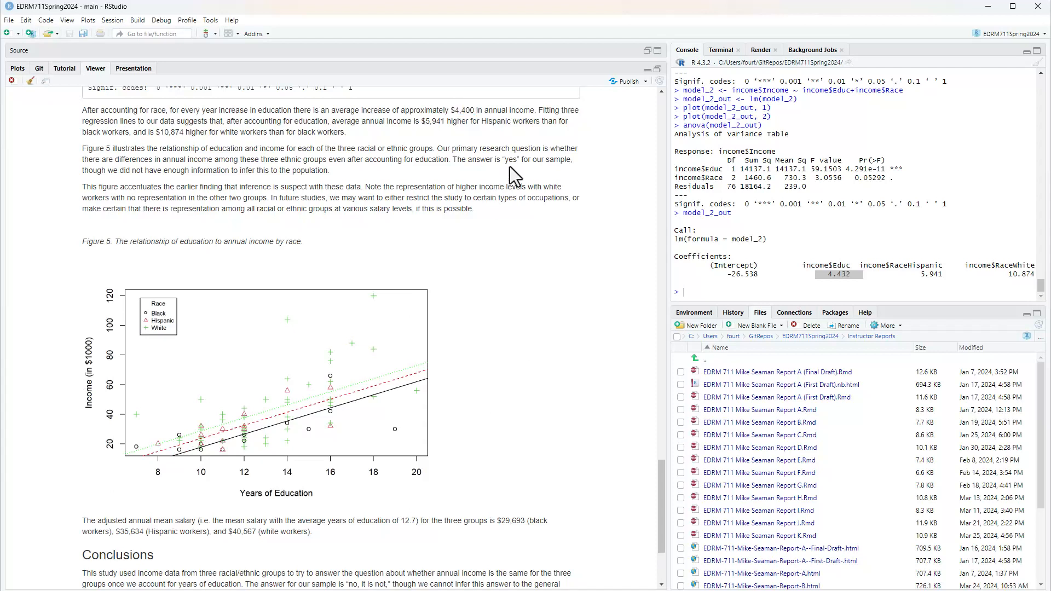
mouse_move(506, 175)
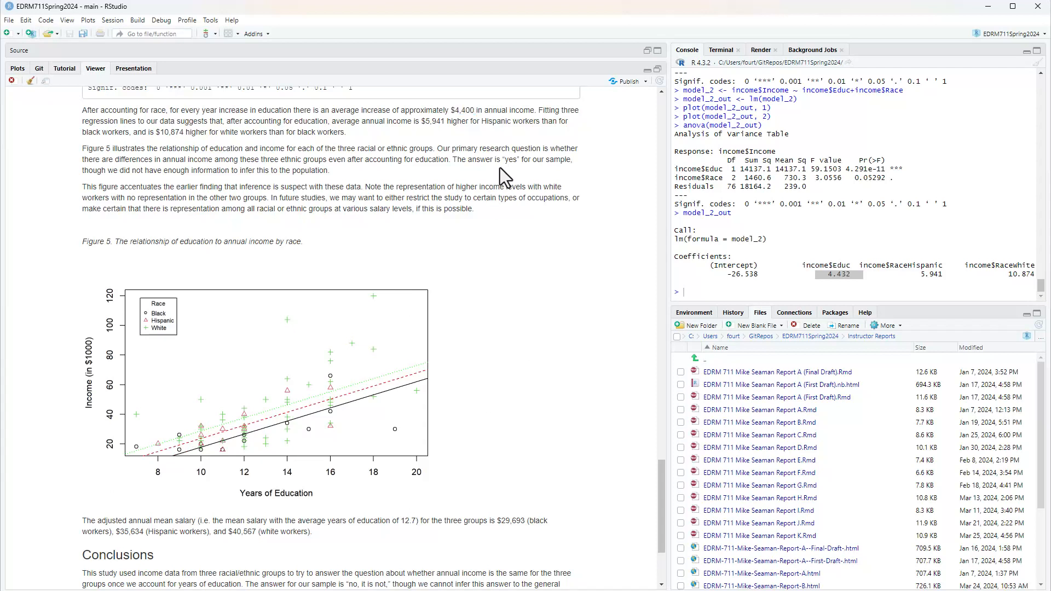
mouse_move(427, 153)
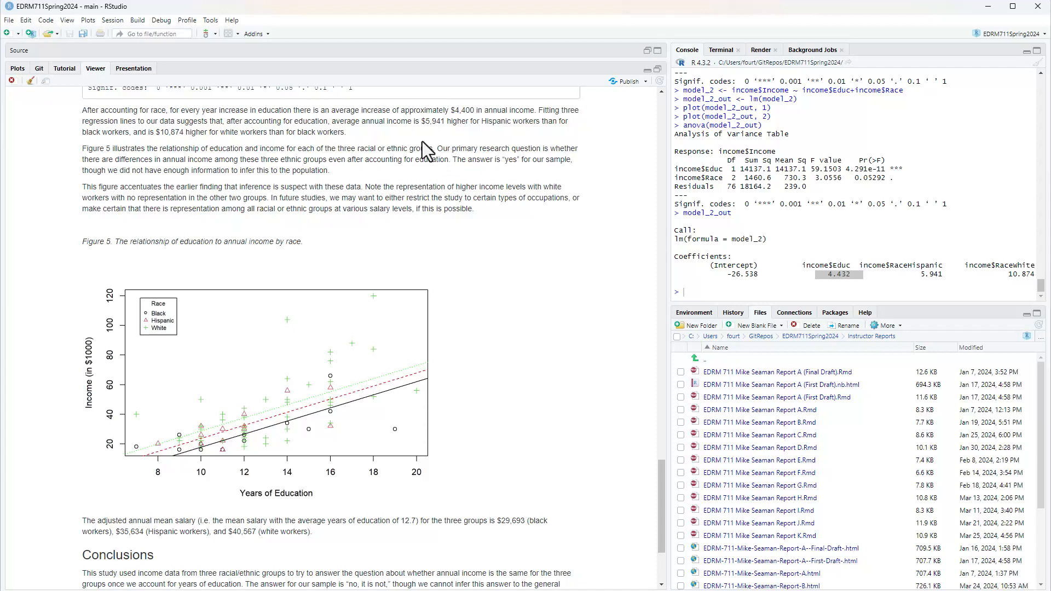
mouse_move(426, 149)
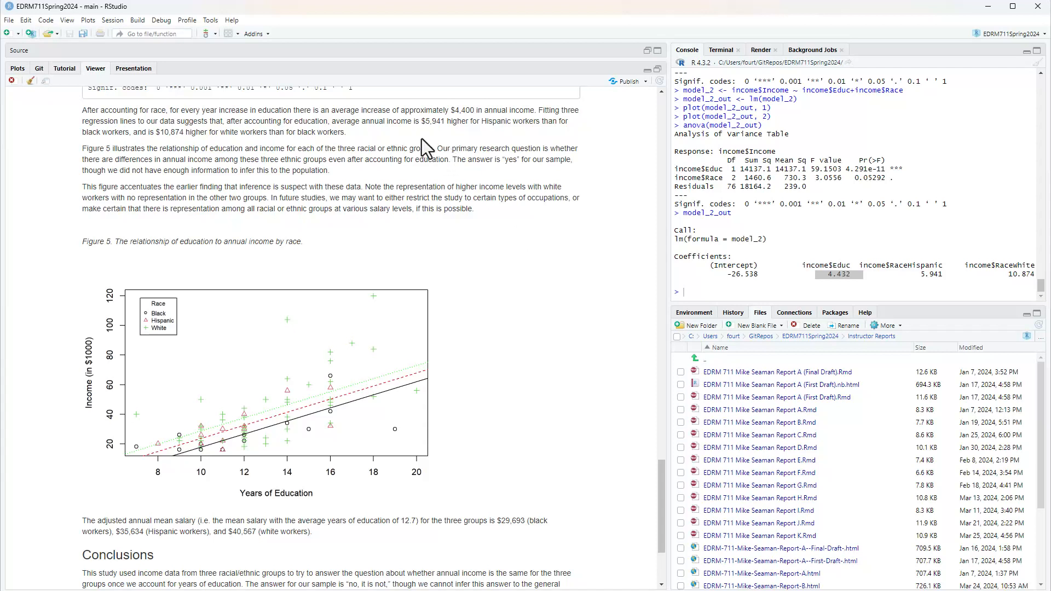
mouse_move(480, 149)
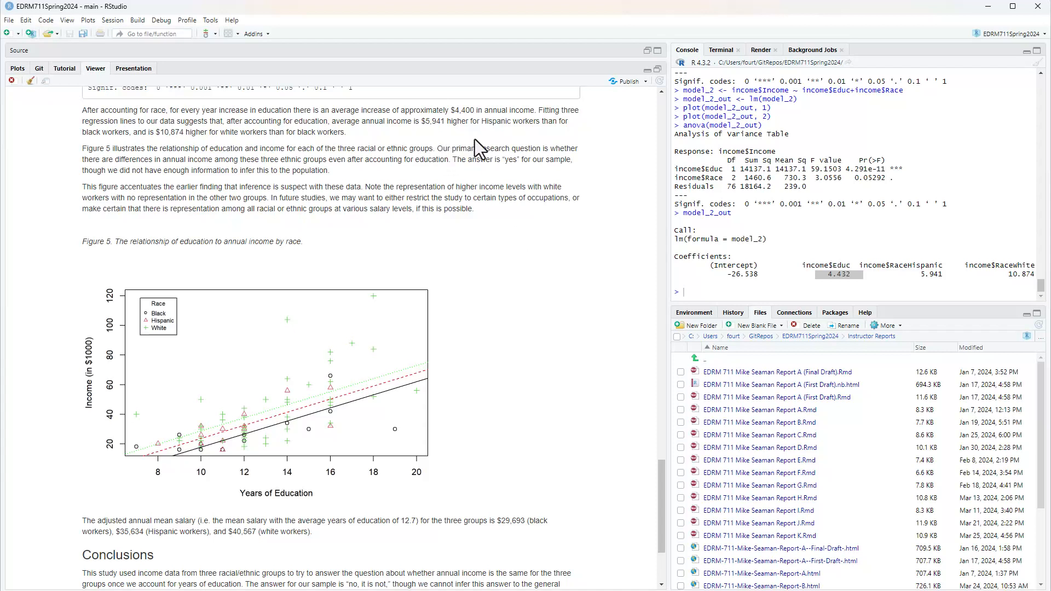
mouse_move(235, 134)
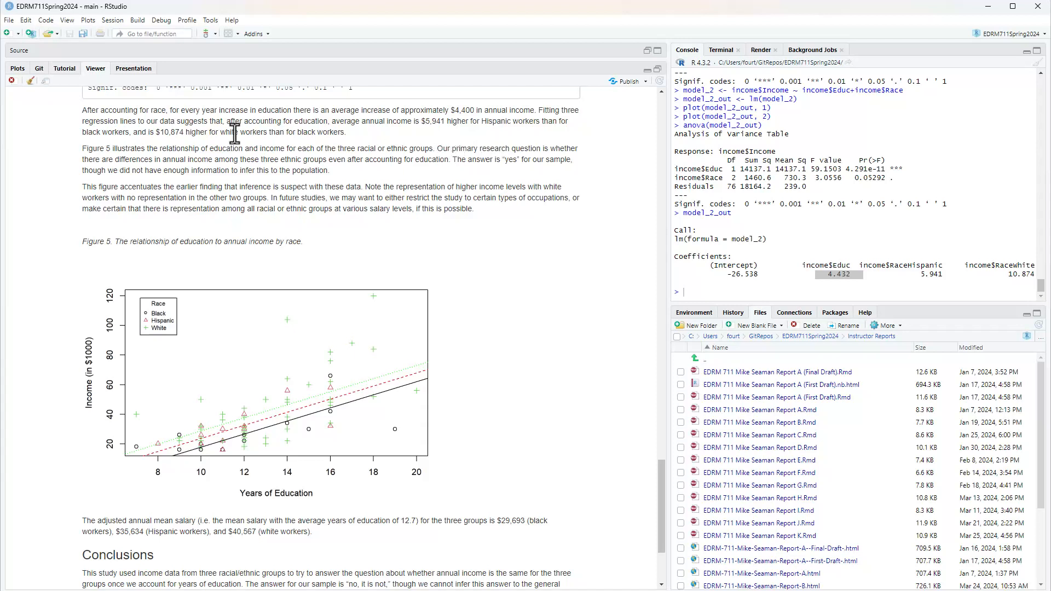
mouse_move(439, 284)
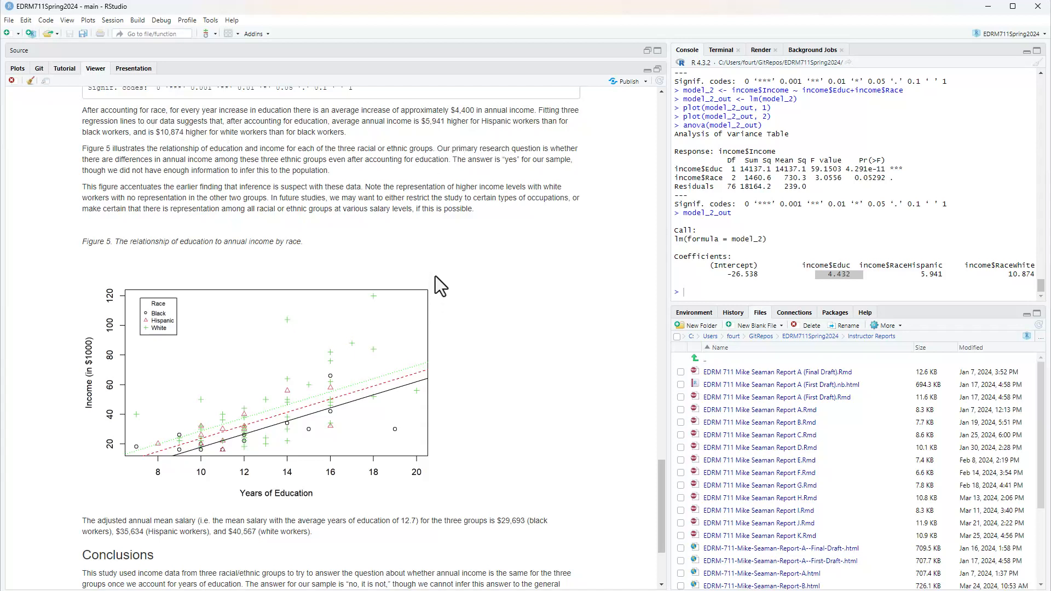
mouse_move(391, 217)
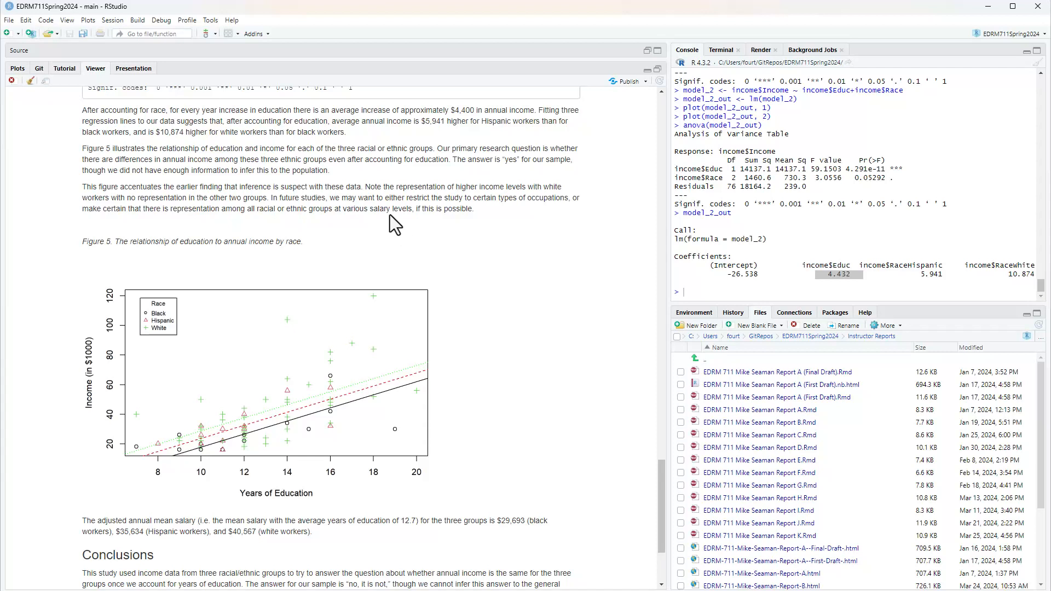
mouse_move(376, 141)
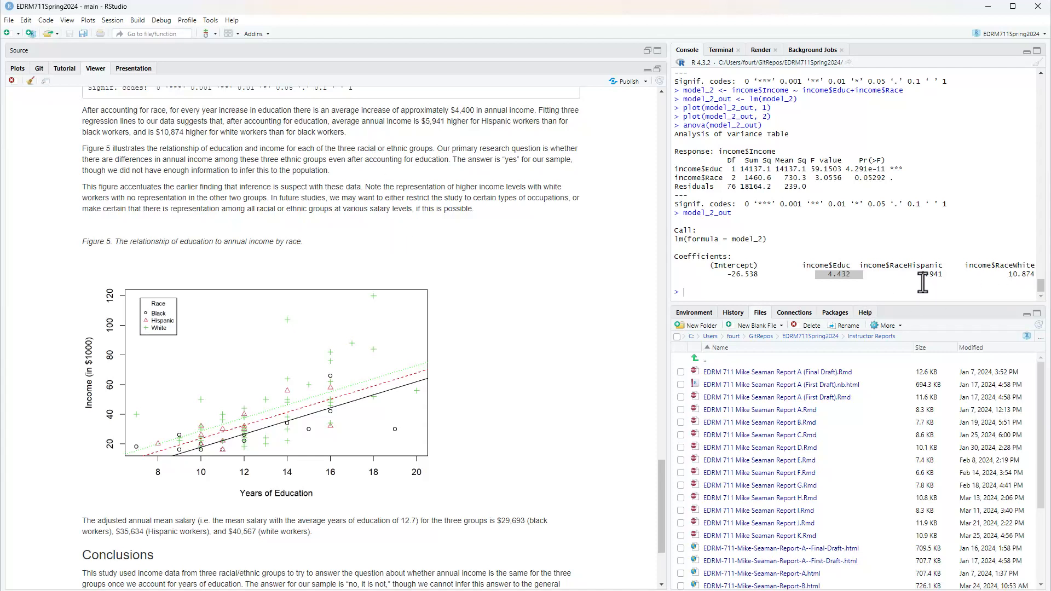
double_click(930, 274)
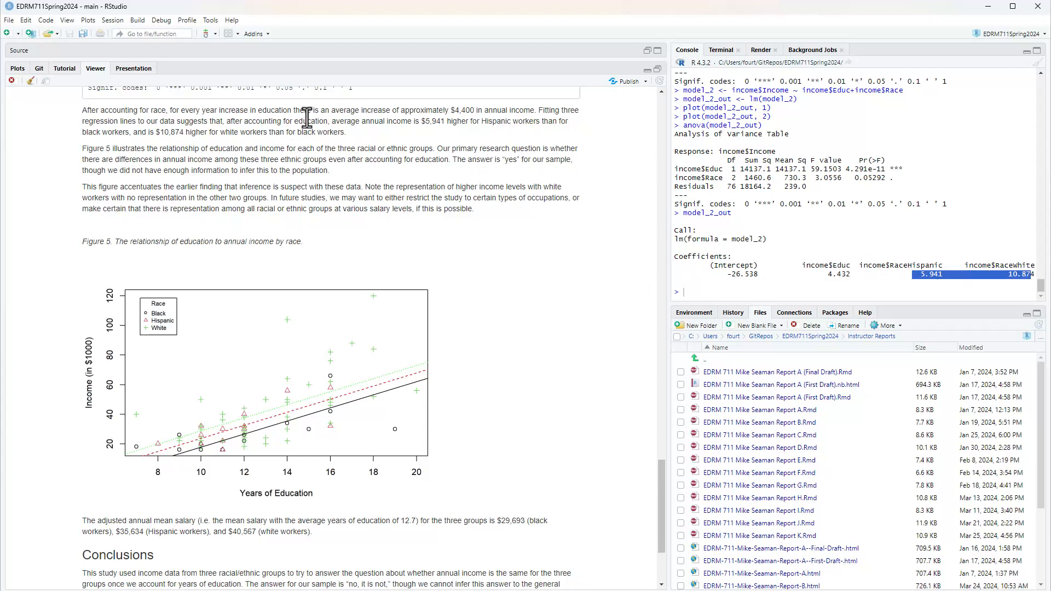
mouse_move(436, 247)
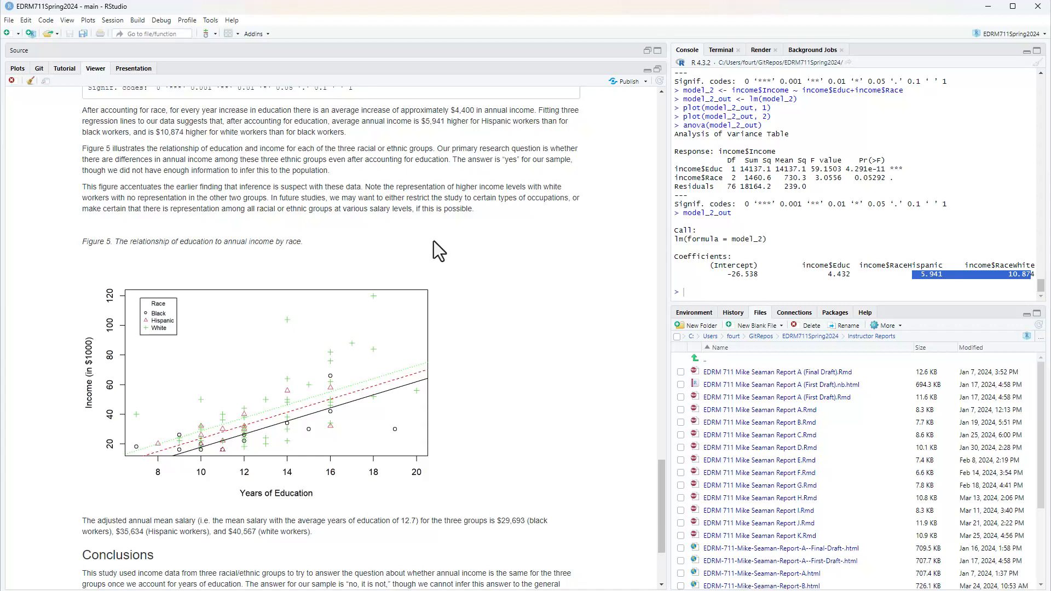
mouse_move(546, 362)
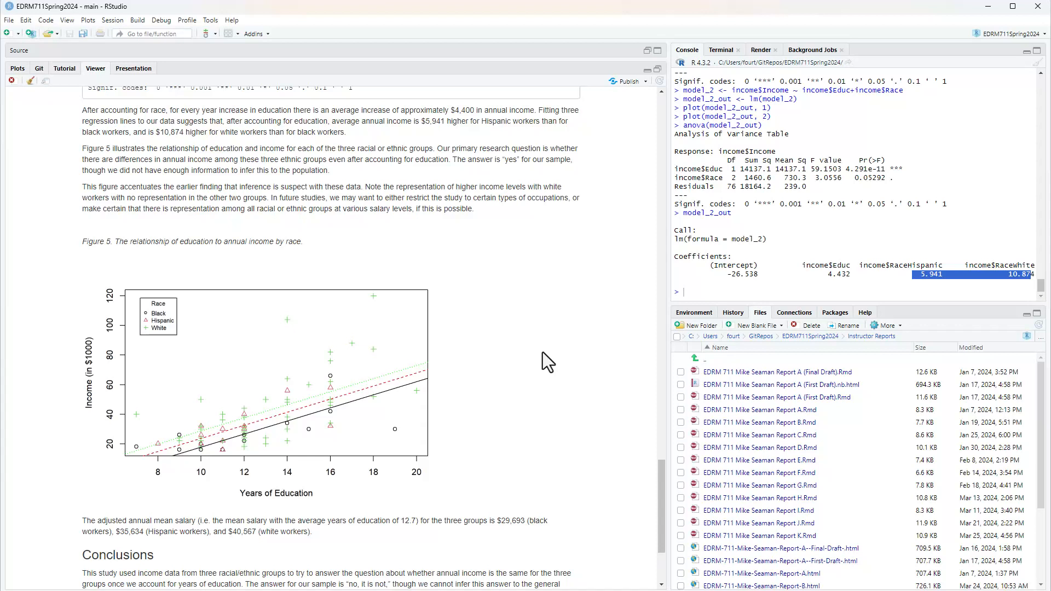
mouse_move(532, 409)
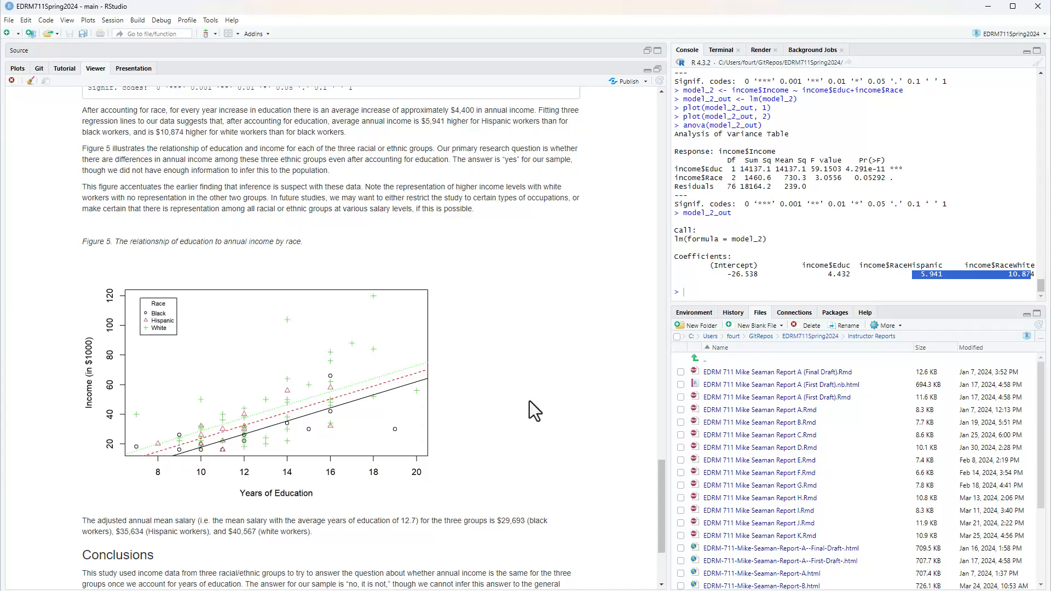
mouse_move(99, 331)
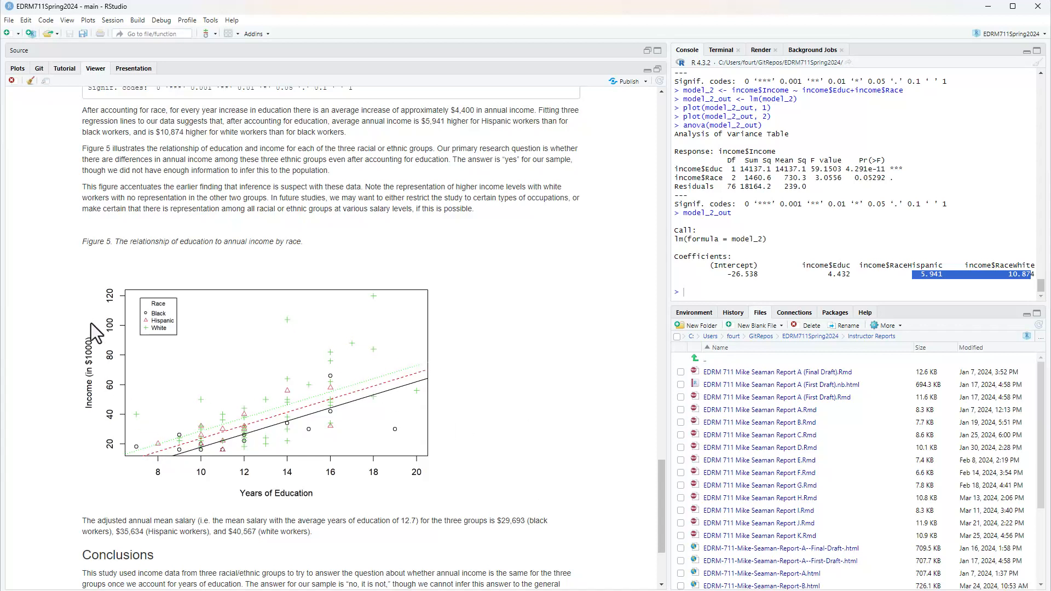
mouse_move(547, 372)
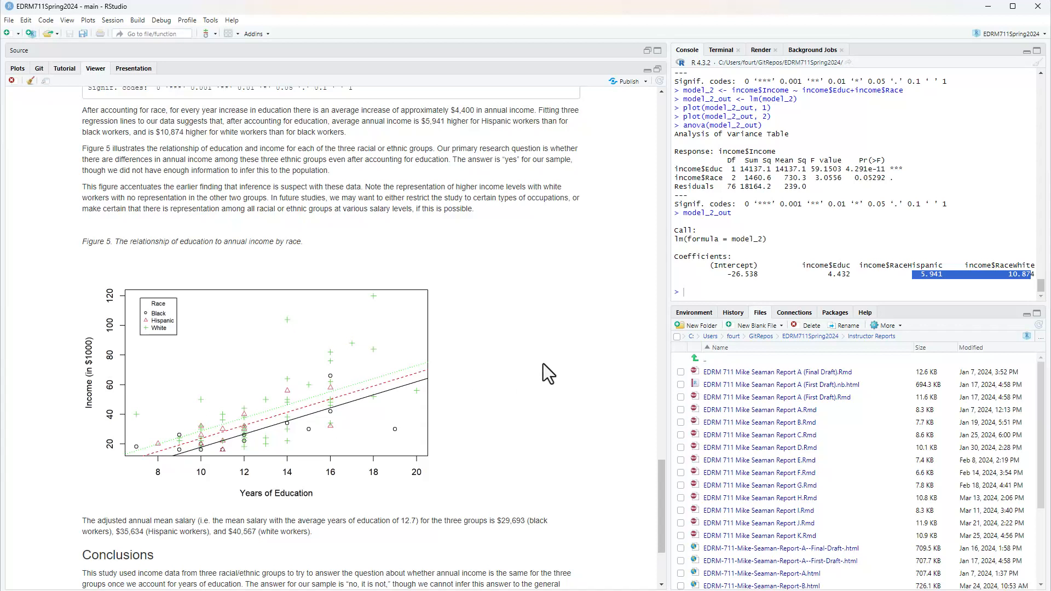
mouse_move(161, 312)
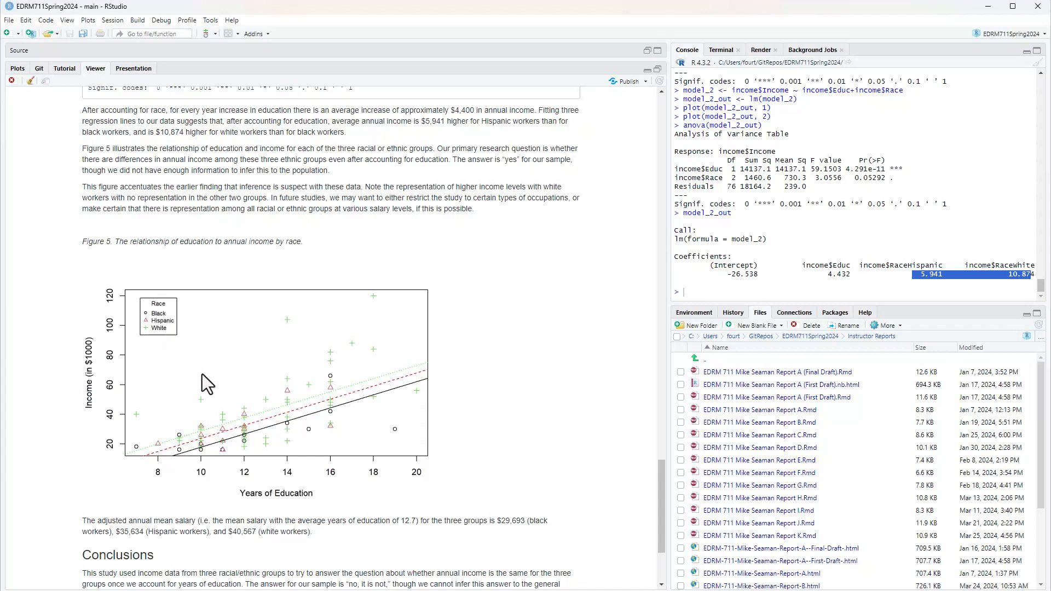
mouse_move(476, 344)
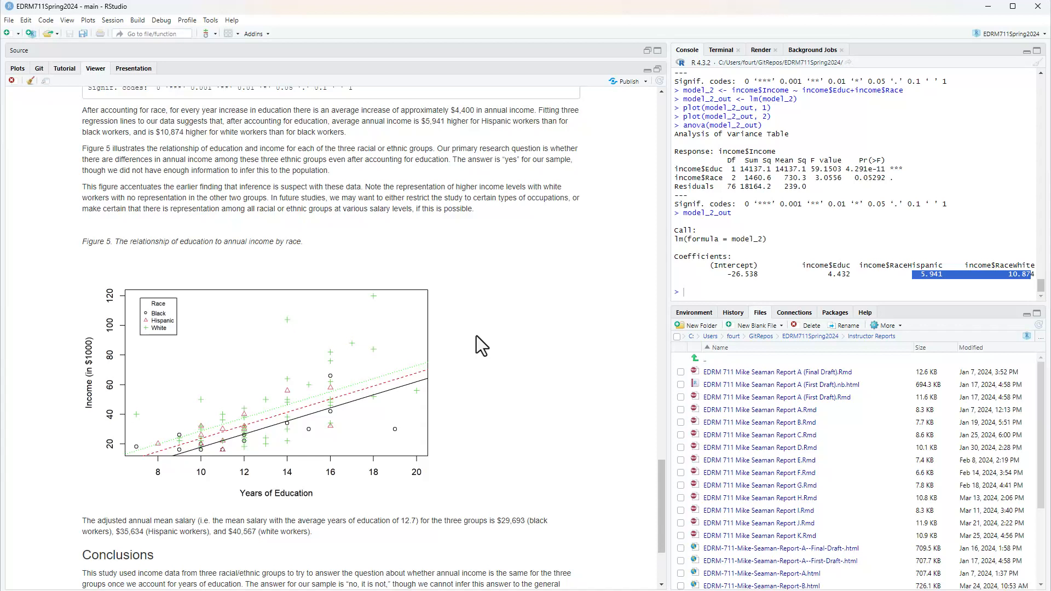
mouse_move(474, 369)
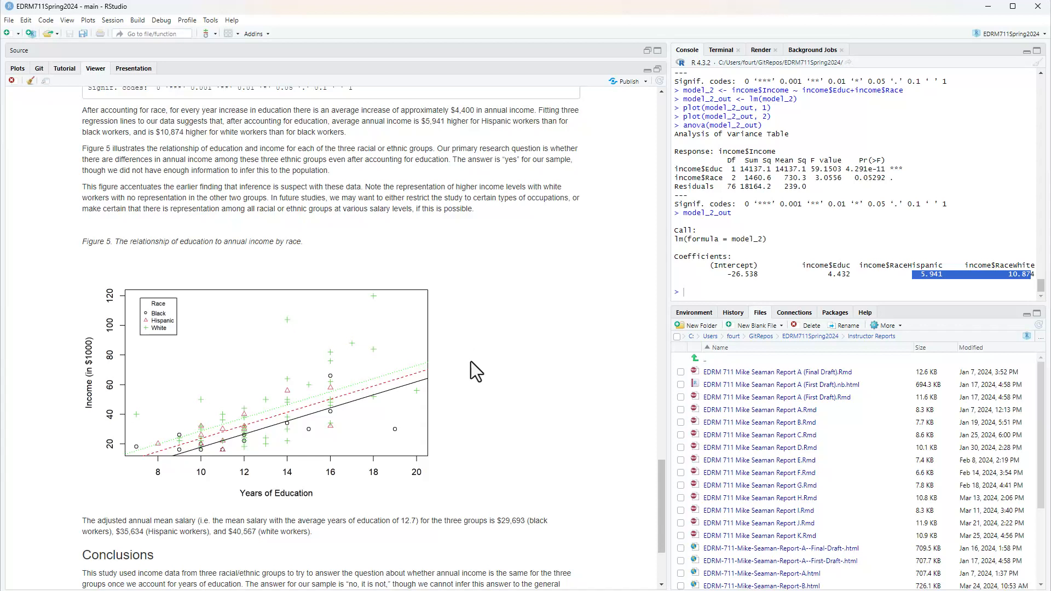
mouse_move(391, 348)
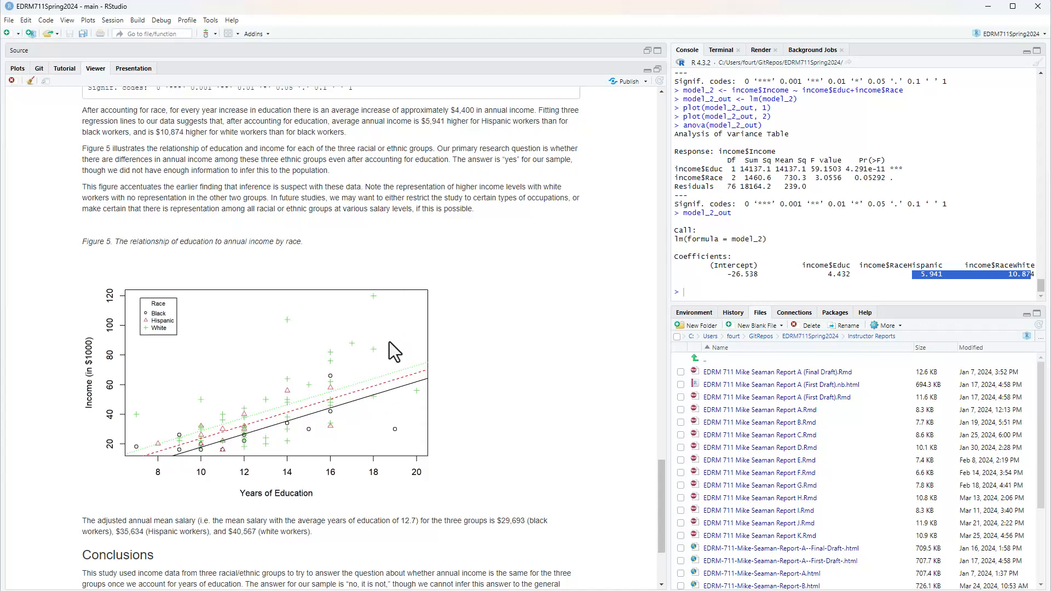
mouse_move(356, 406)
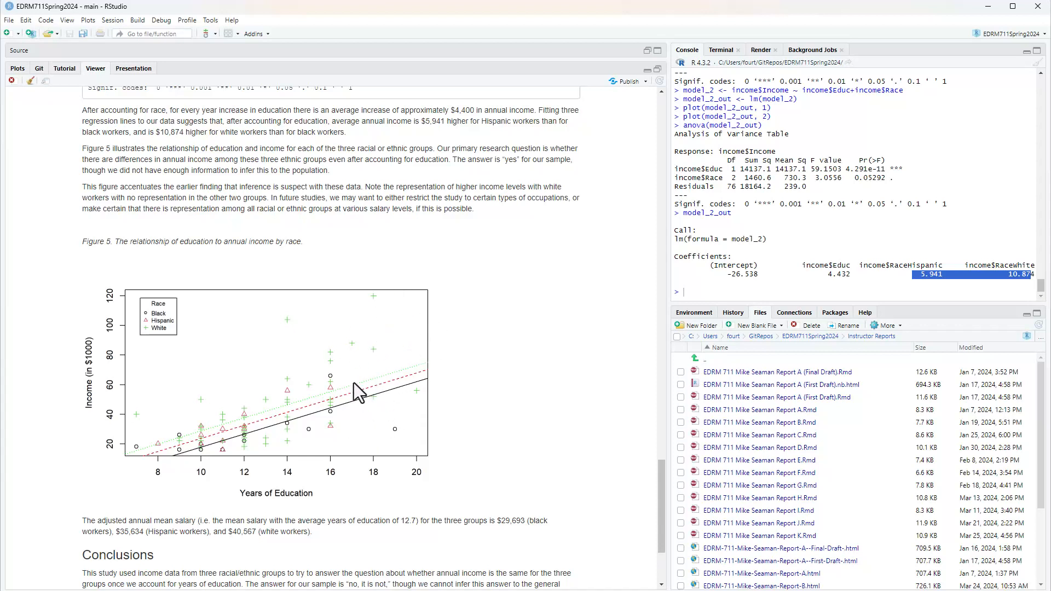
mouse_move(399, 462)
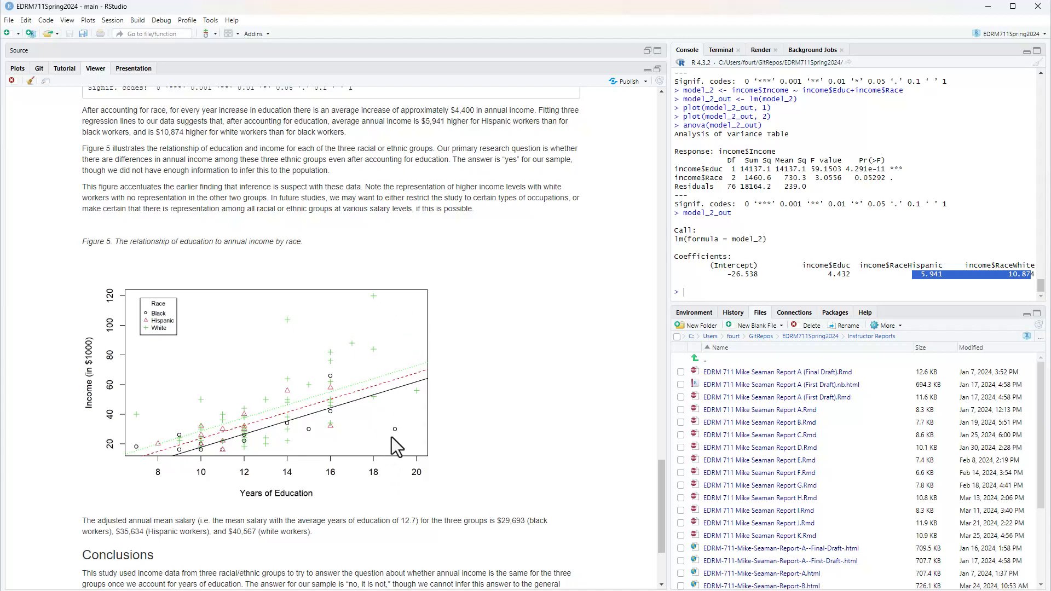
mouse_move(403, 457)
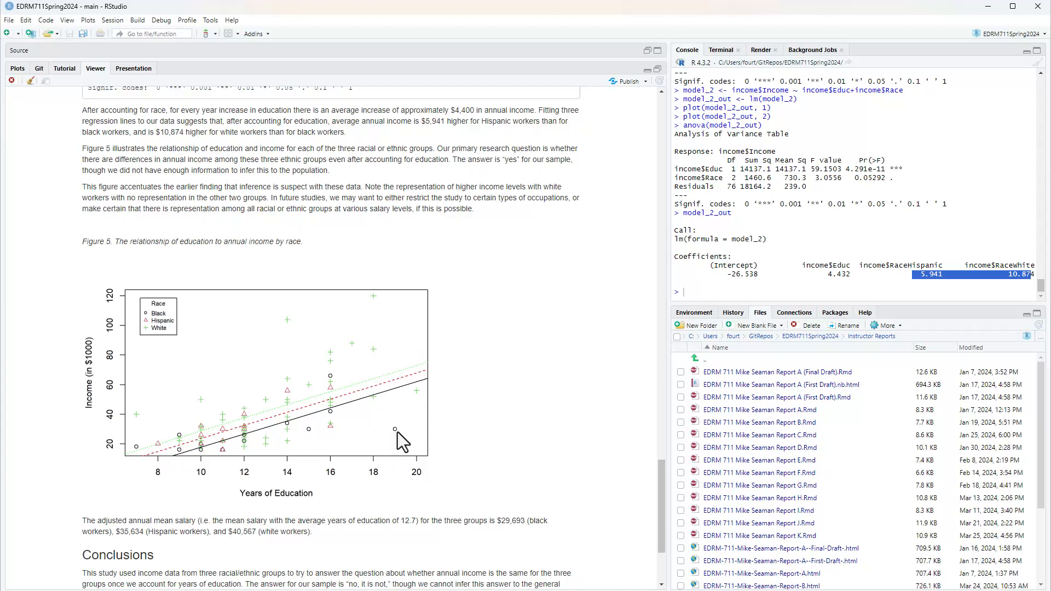
mouse_move(423, 299)
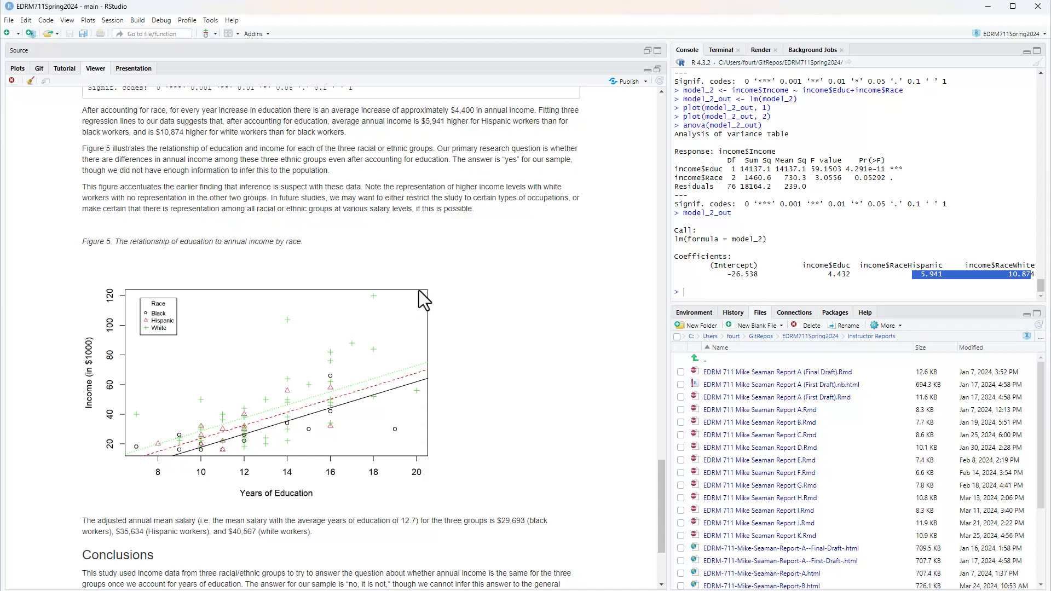
mouse_move(219, 355)
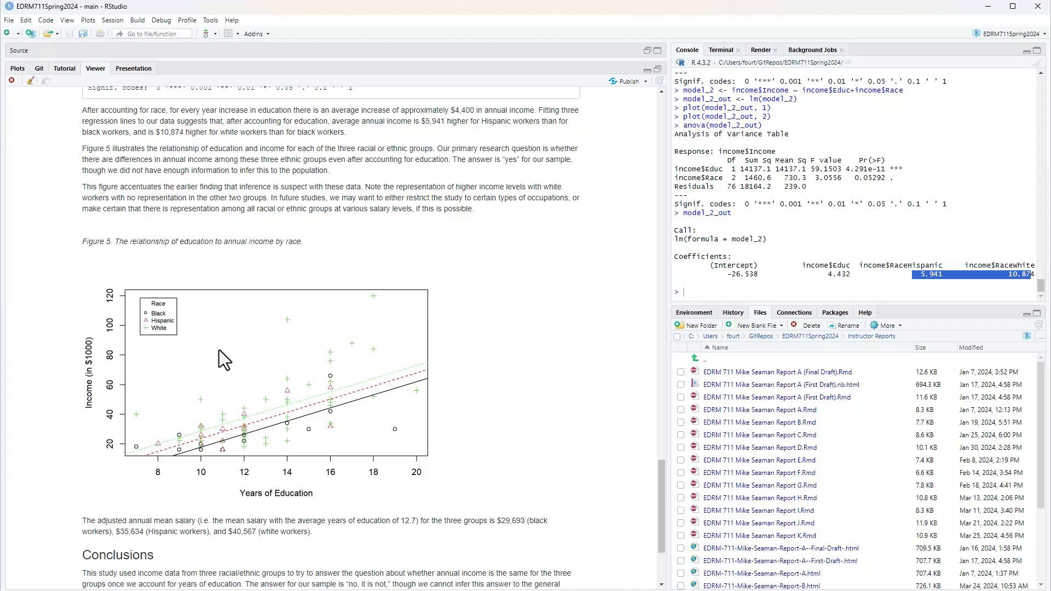
mouse_move(241, 393)
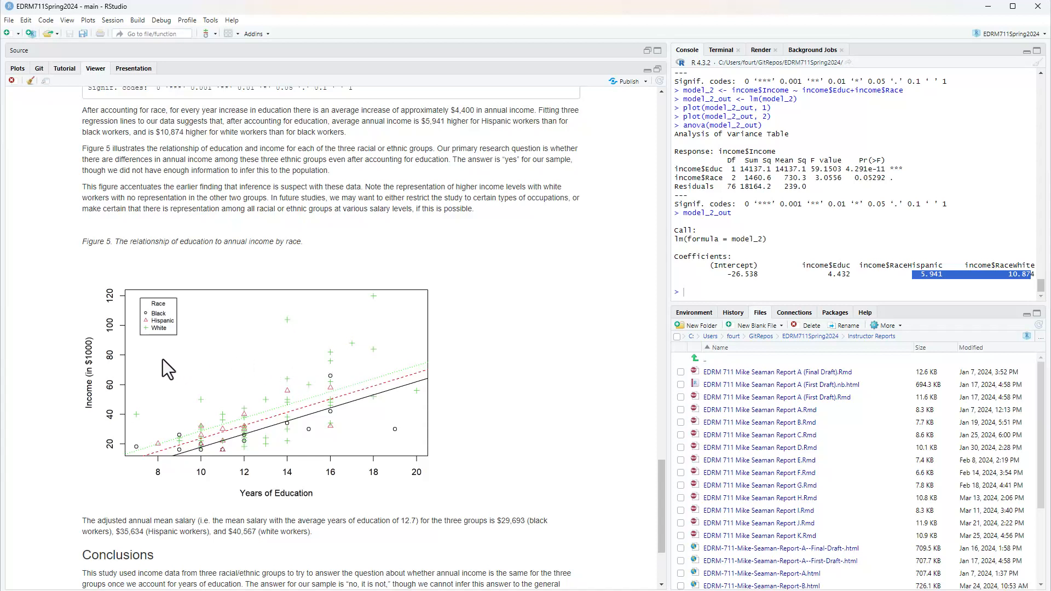
mouse_move(393, 374)
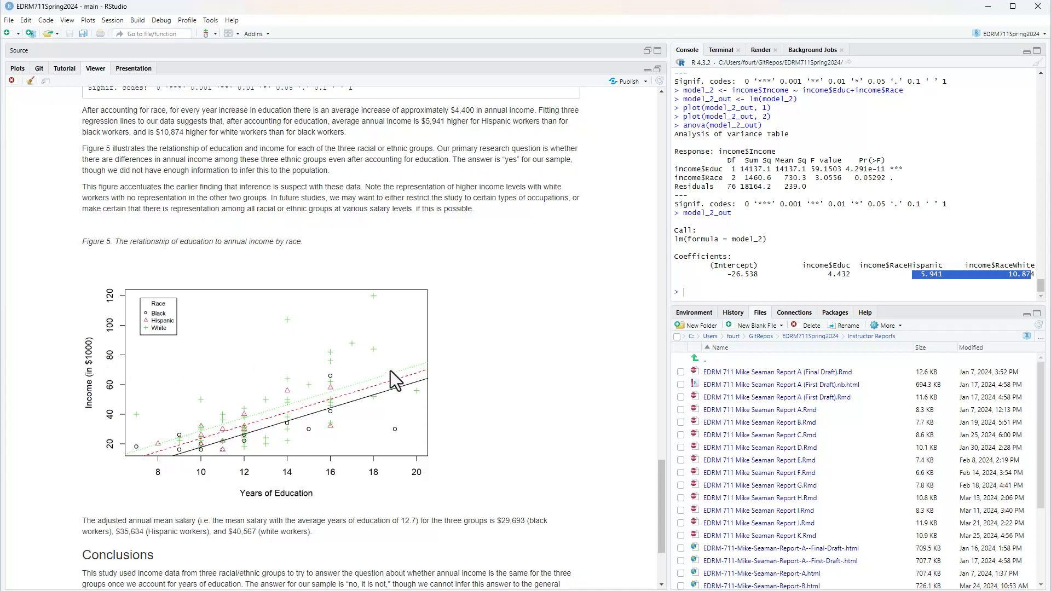
mouse_move(316, 422)
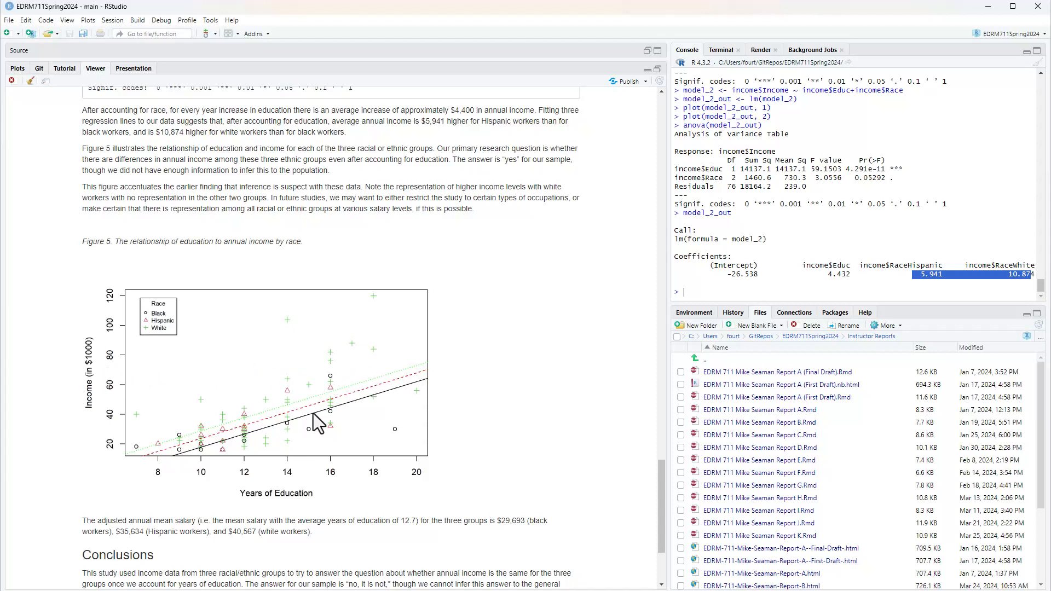
mouse_move(353, 379)
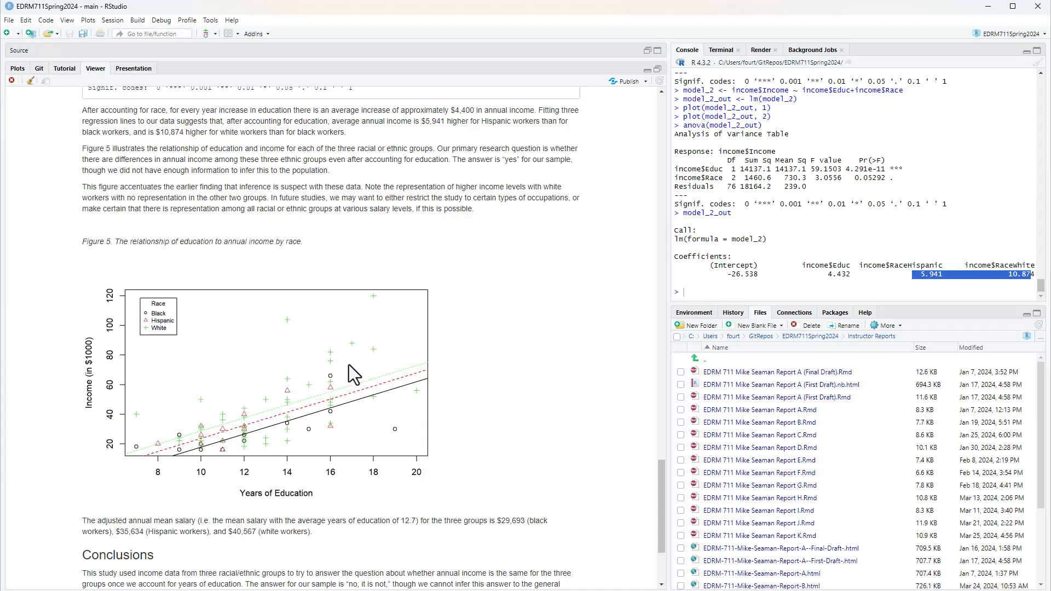
mouse_move(433, 314)
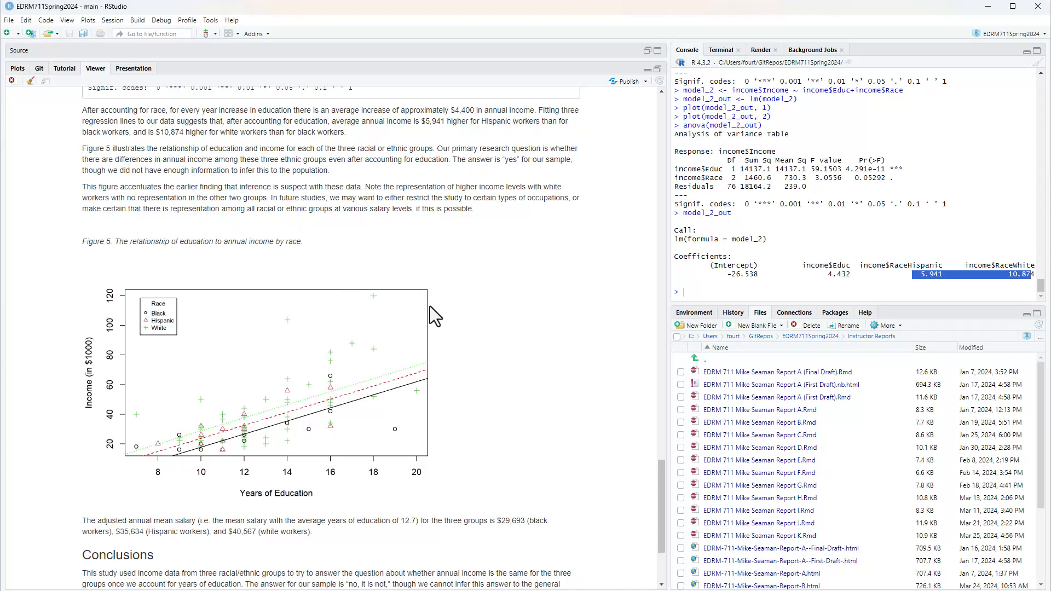
mouse_move(218, 547)
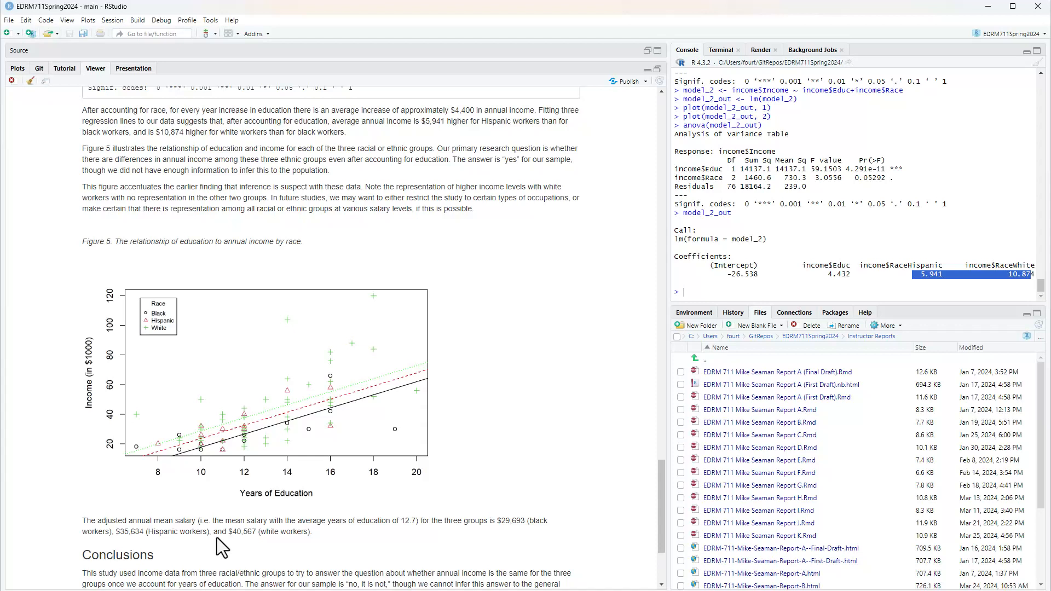
Step: Scroll the knitted report past Figure 5 to the Conclusions and Press Release headings
scroll(down, 3)
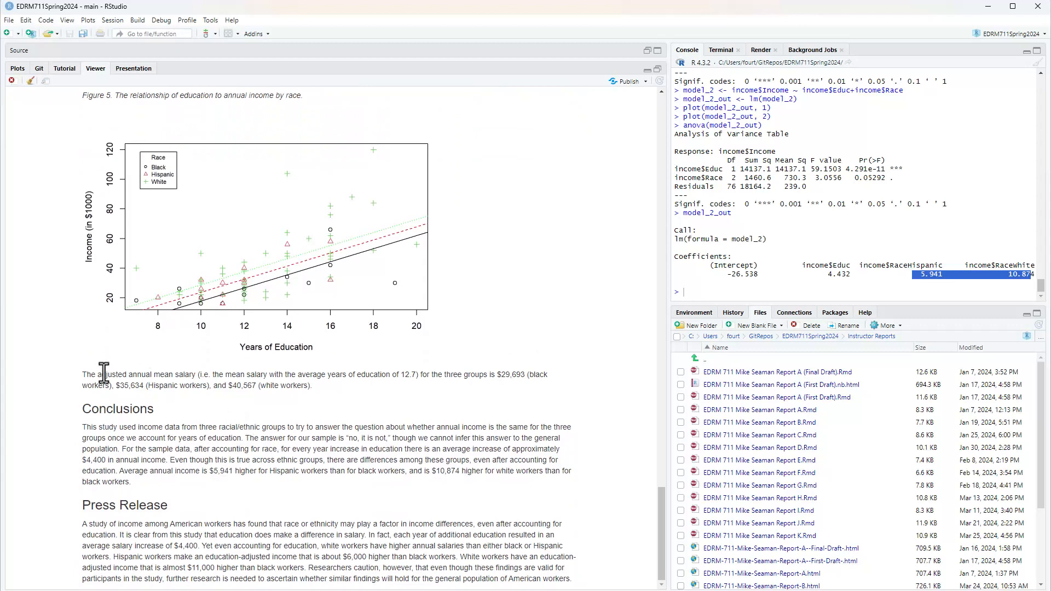
mouse_move(657, 49)
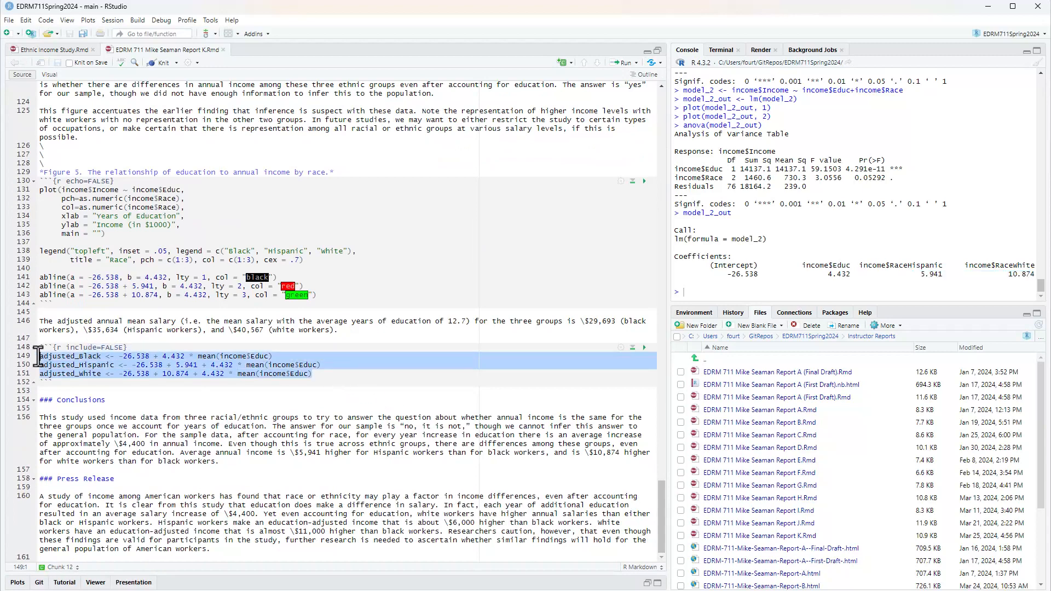
mouse_move(380, 392)
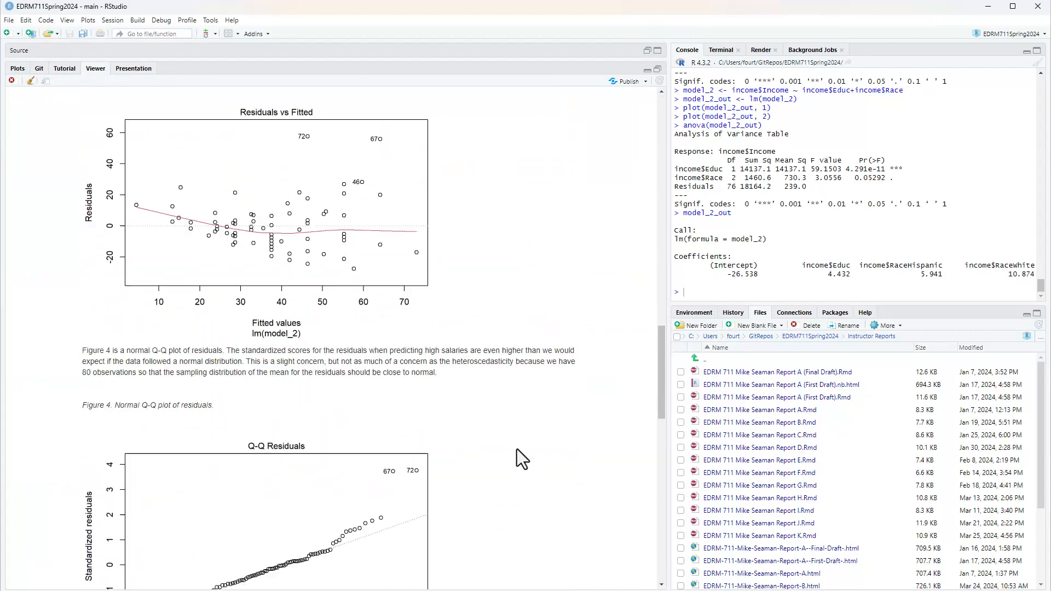
scroll(down, 3)
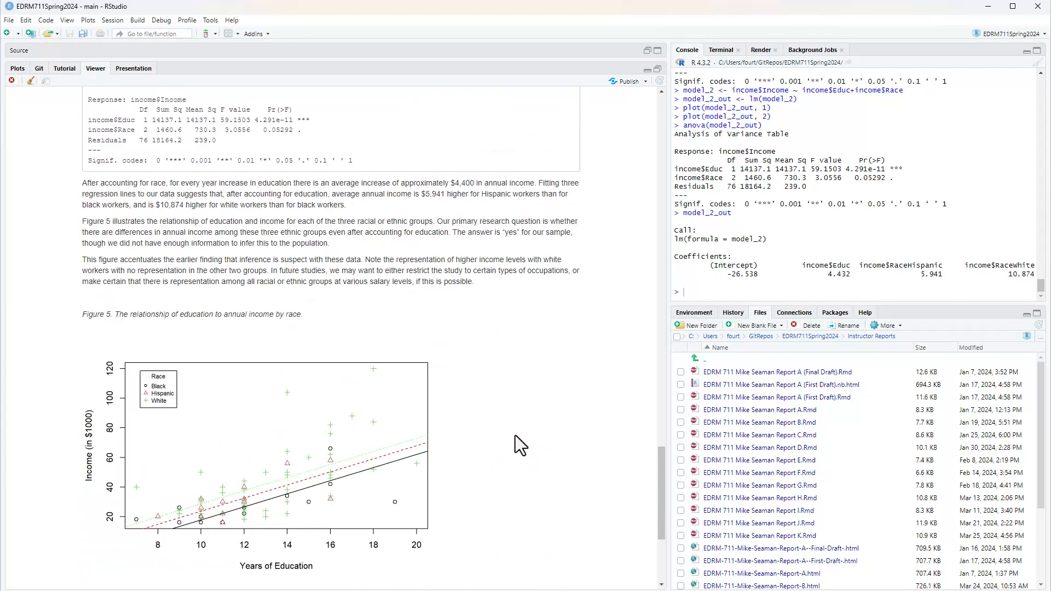
scroll(down, 3)
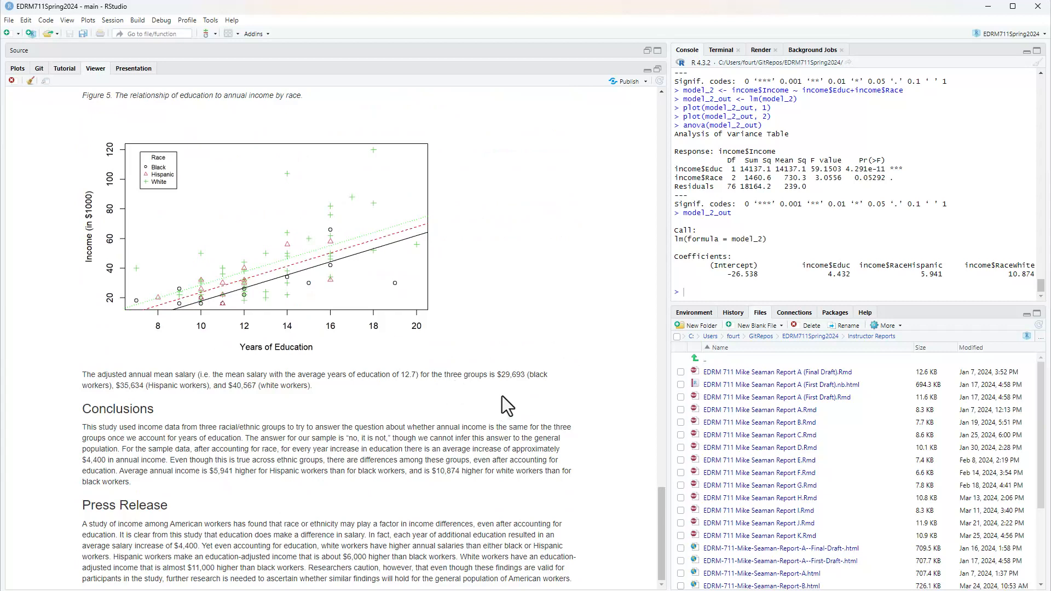
mouse_move(517, 400)
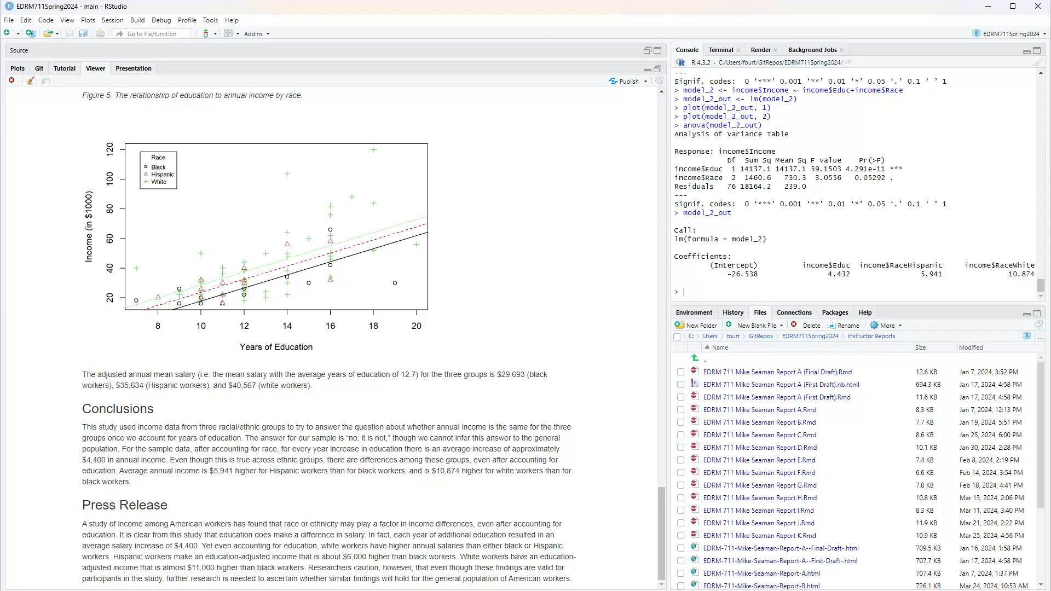
mouse_move(146, 493)
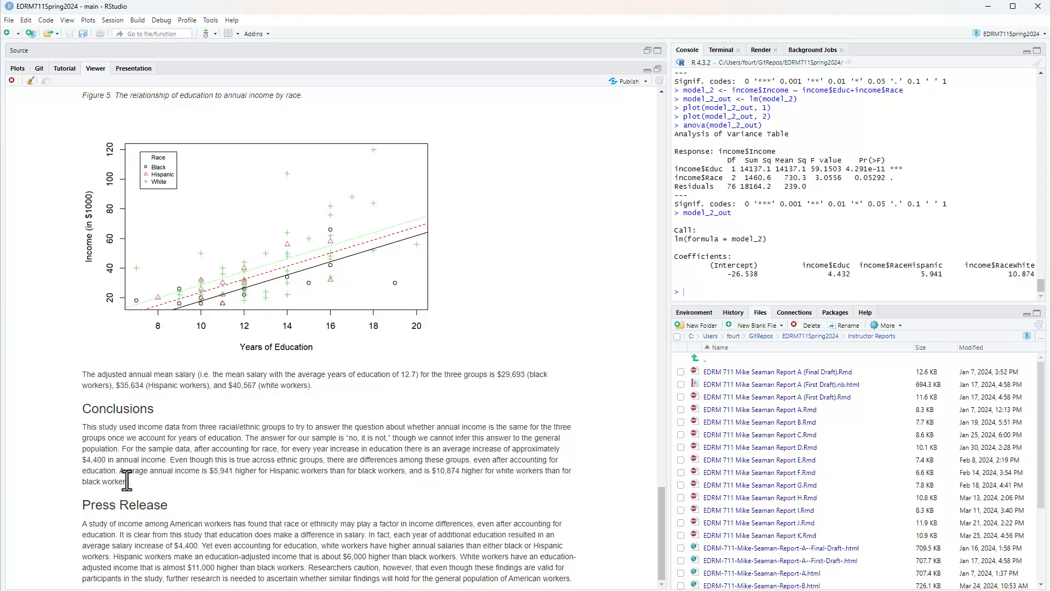
mouse_move(16, 493)
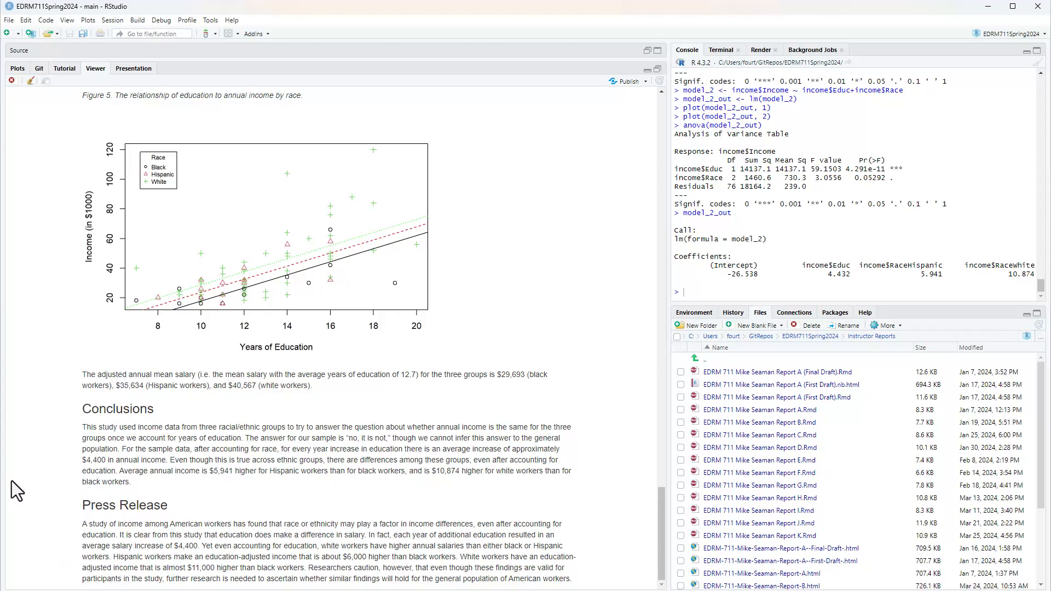